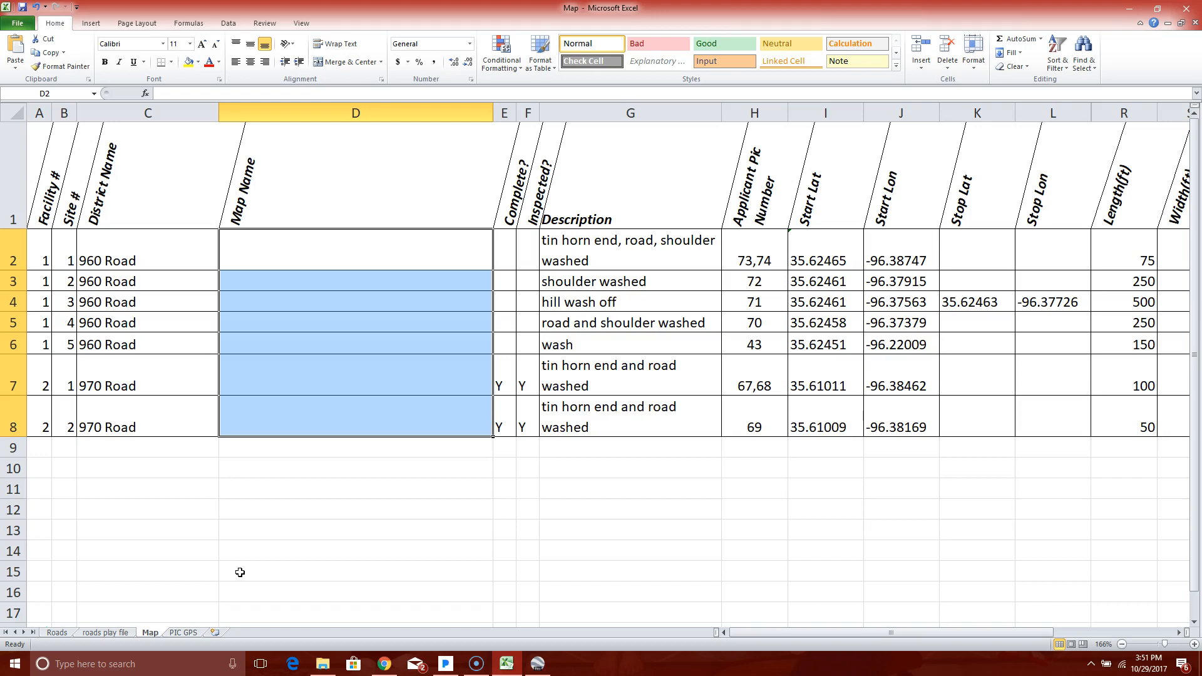
Begin =concatenate( in cell D2, the first site's Map Name cell.
click(355, 571)
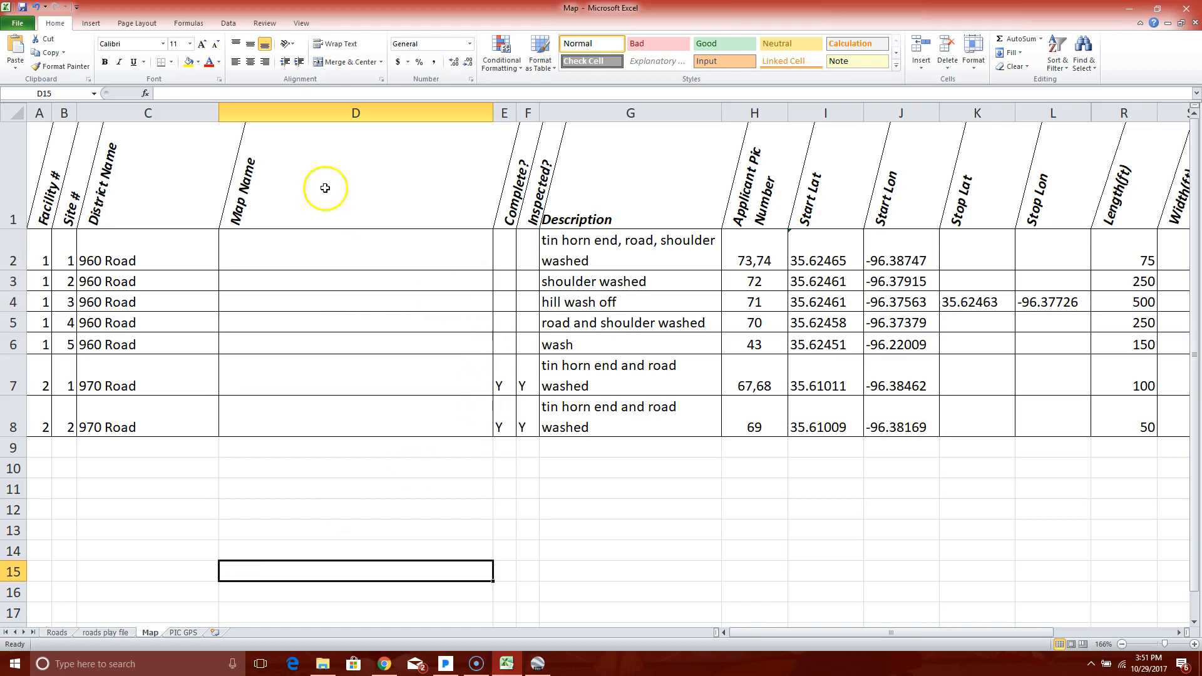
mouse_move(668, 315)
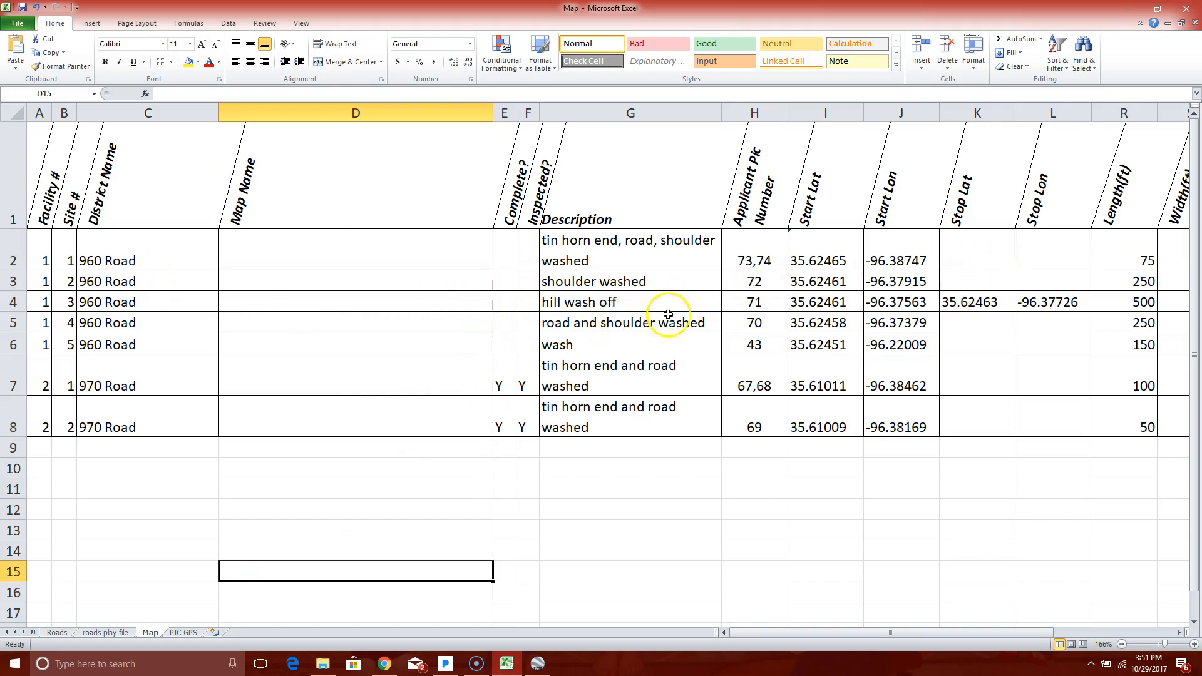
mouse_move(98, 340)
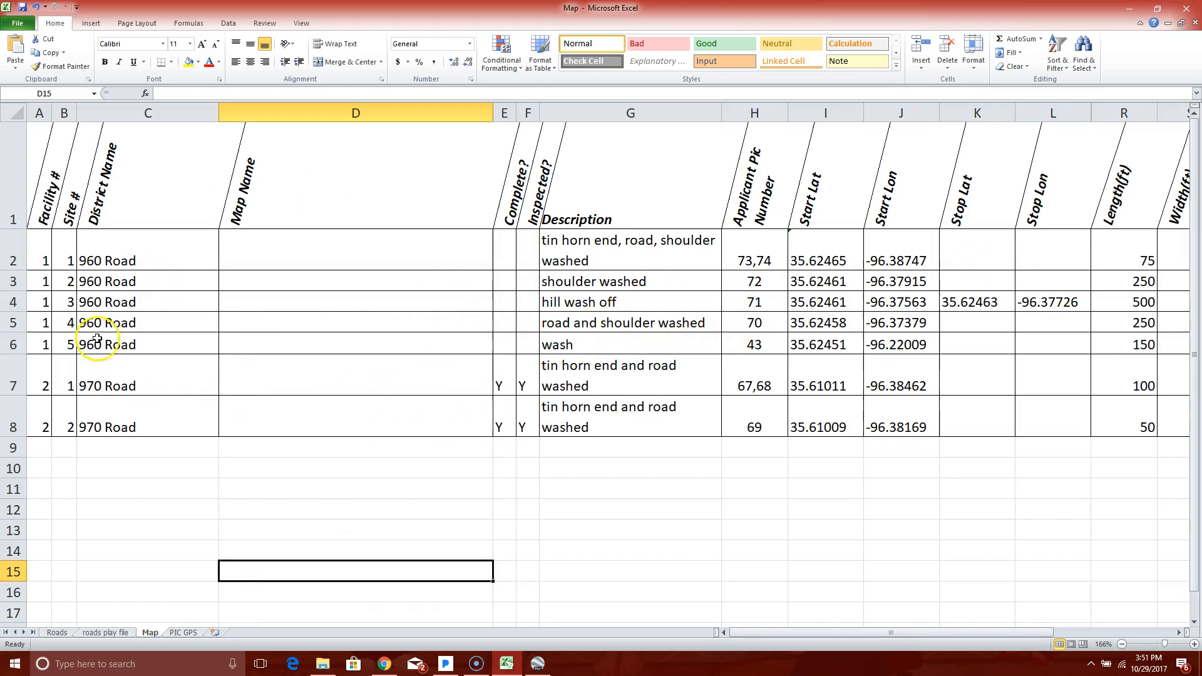
mouse_move(148, 340)
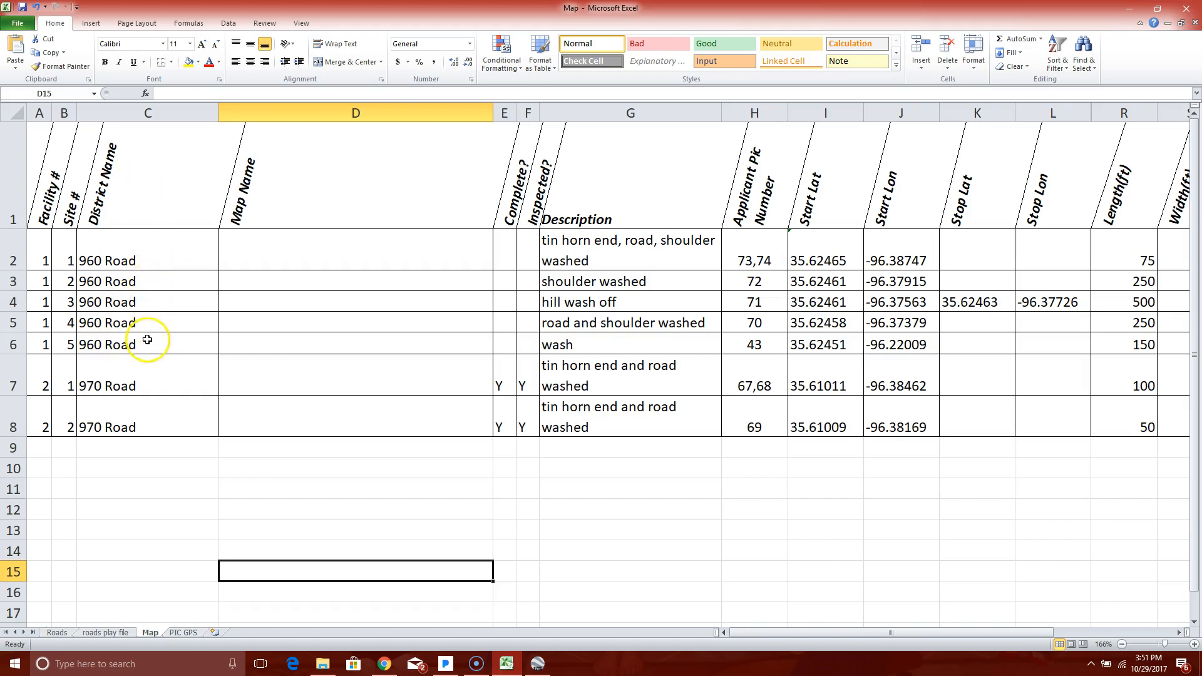
mouse_move(63, 241)
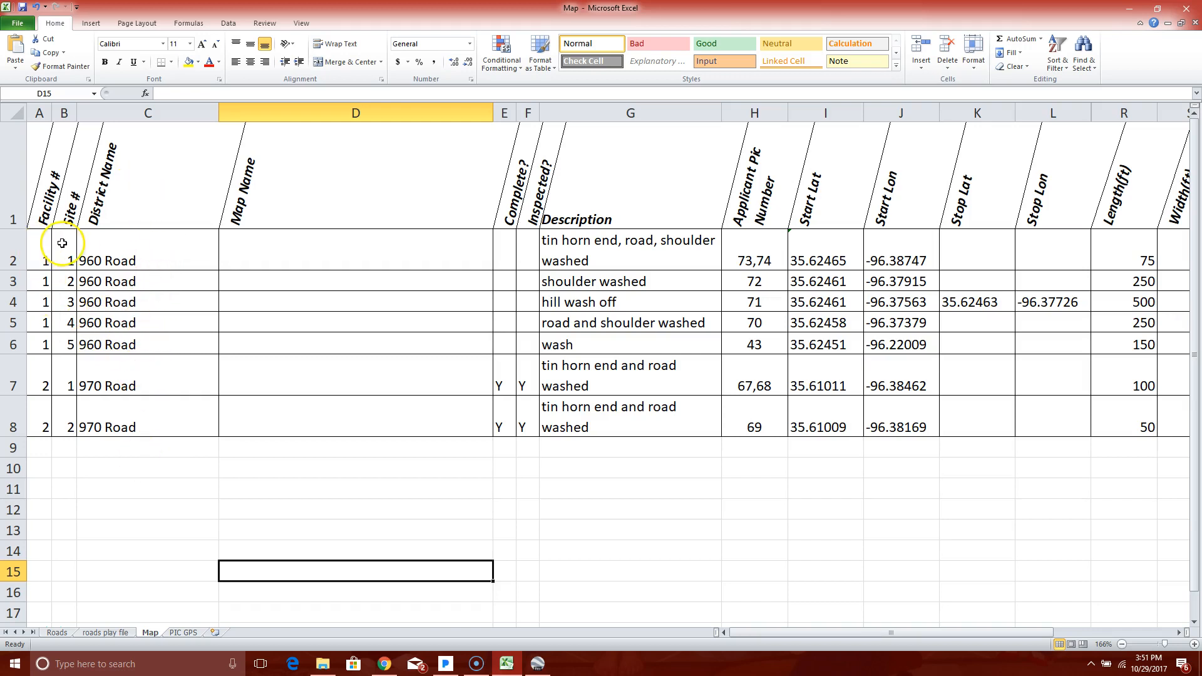
mouse_move(835, 254)
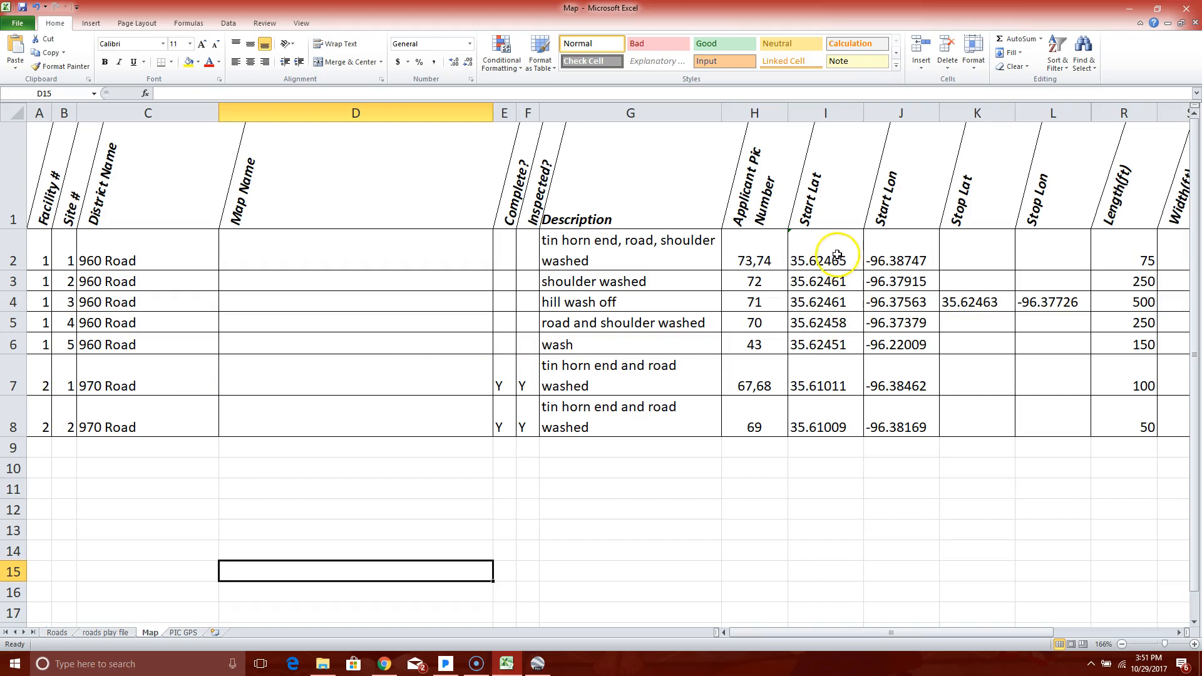
mouse_move(624, 301)
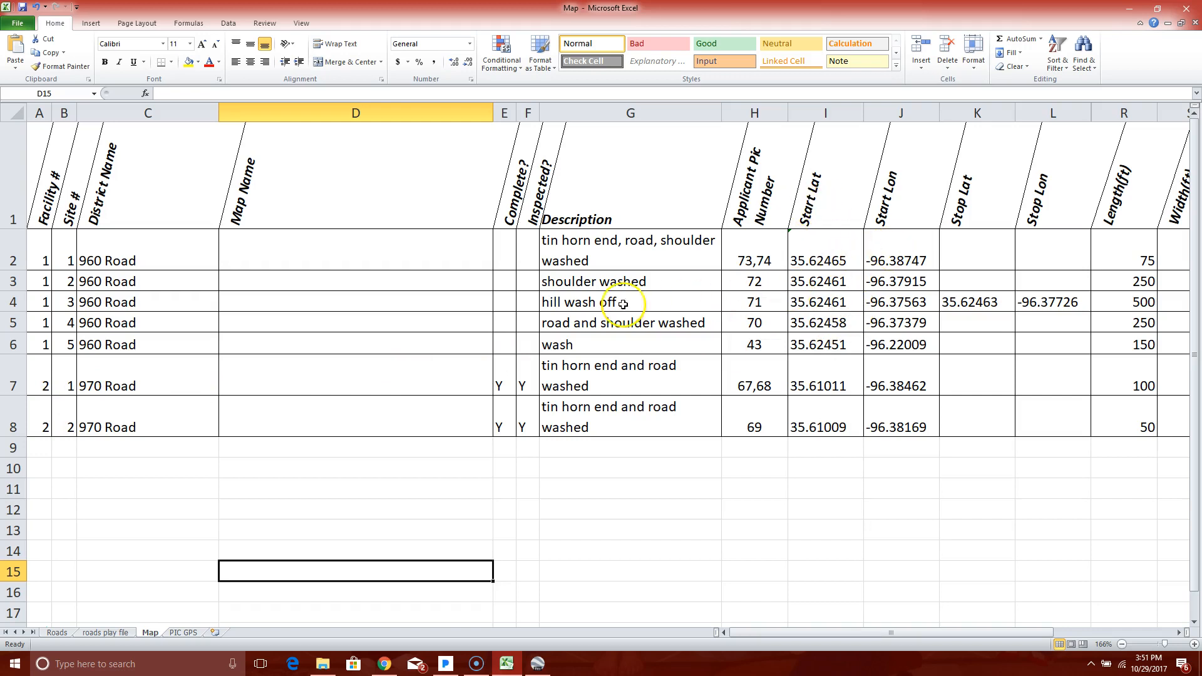
mouse_move(498, 535)
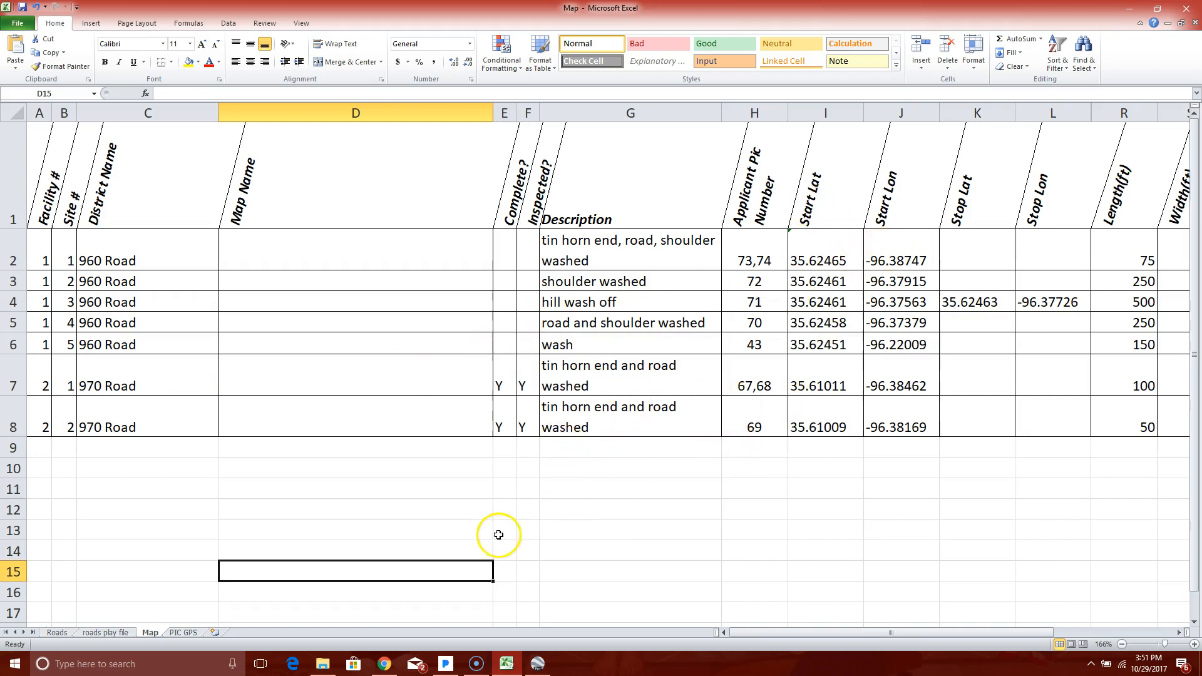
mouse_move(465, 574)
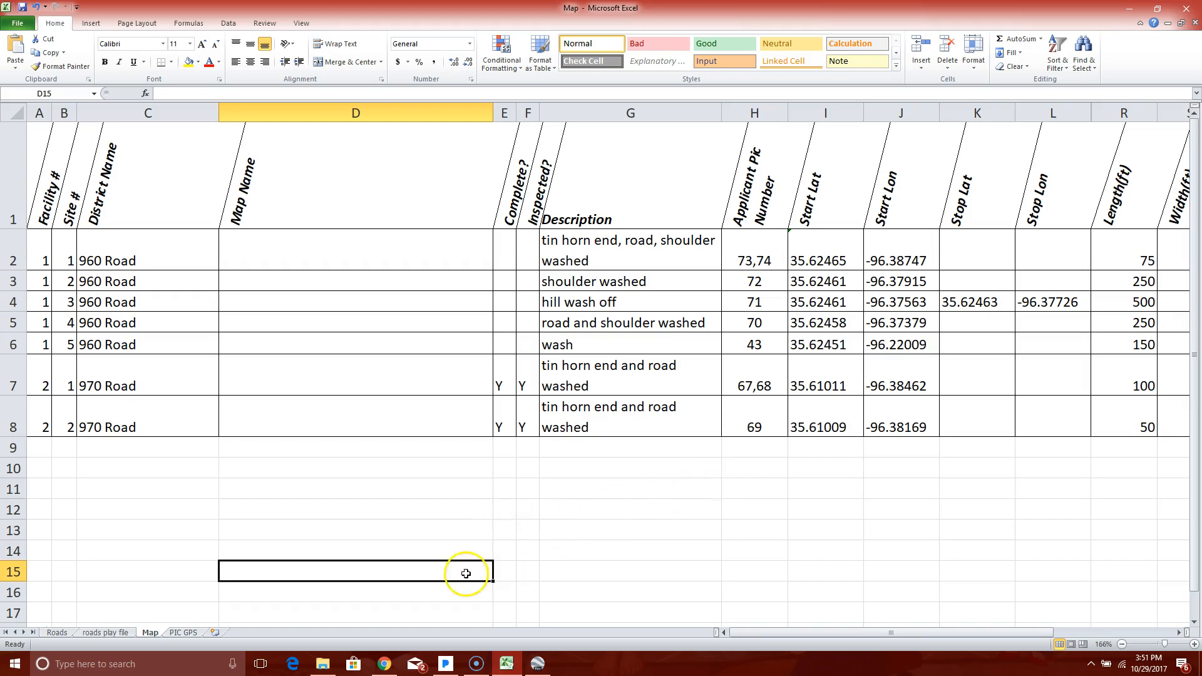
mouse_move(400, 473)
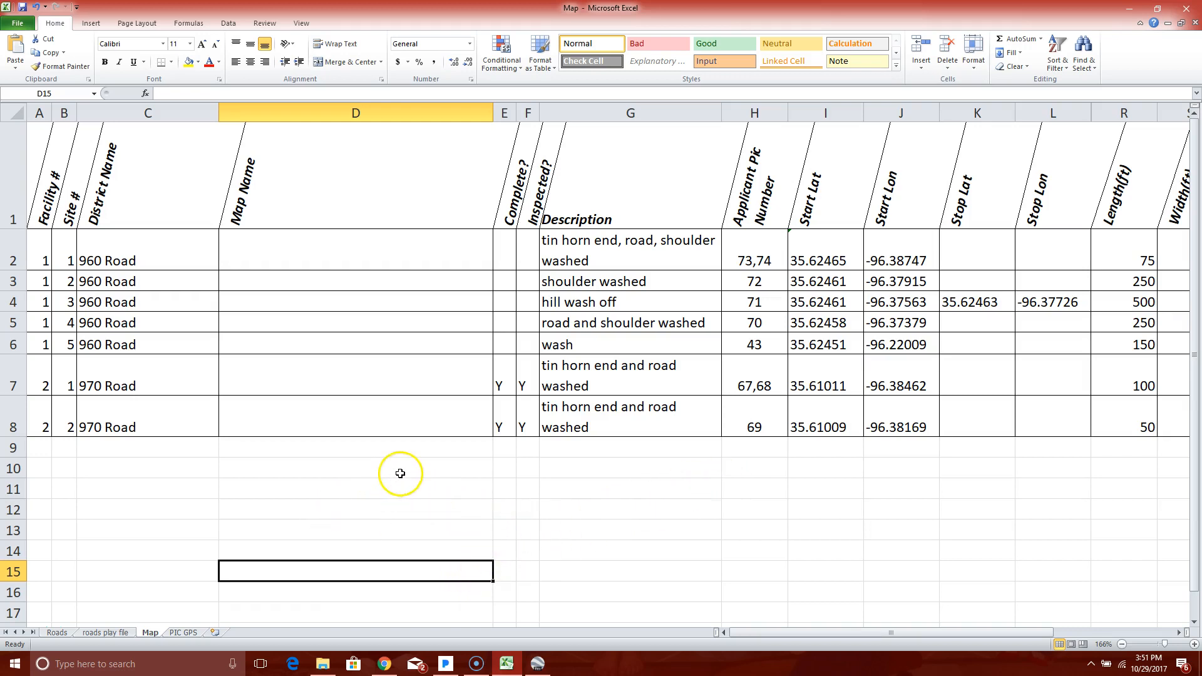
mouse_move(496, 507)
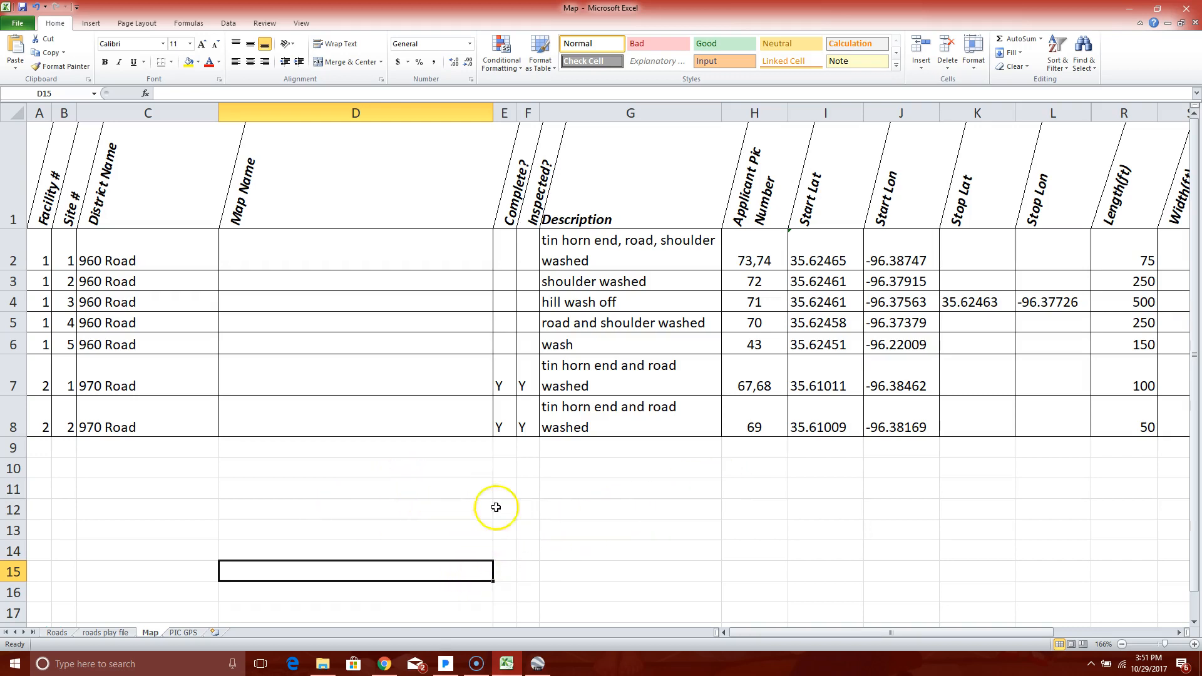
mouse_move(354, 113)
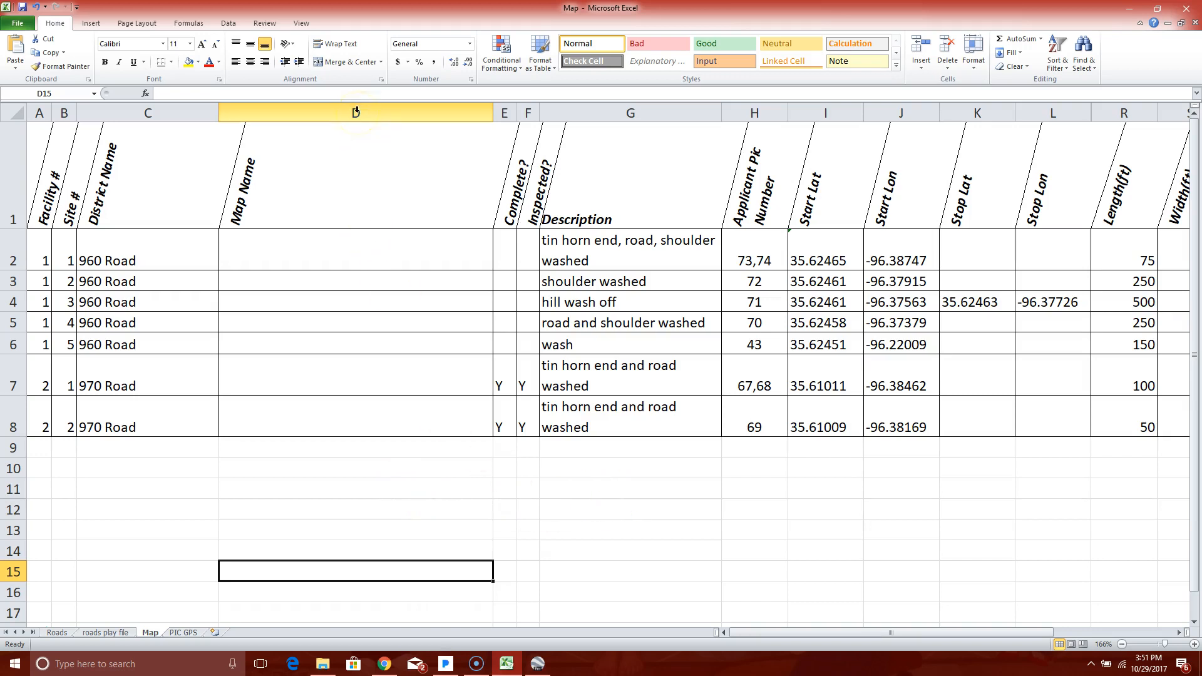
mouse_move(328, 183)
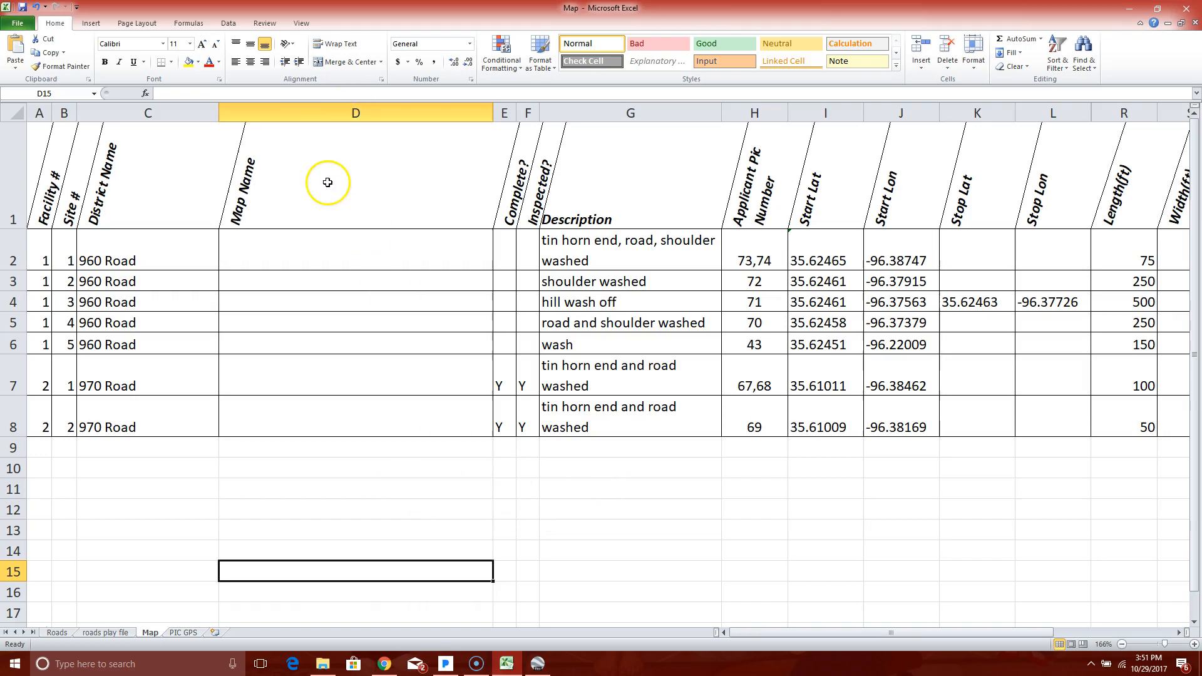
mouse_move(252, 205)
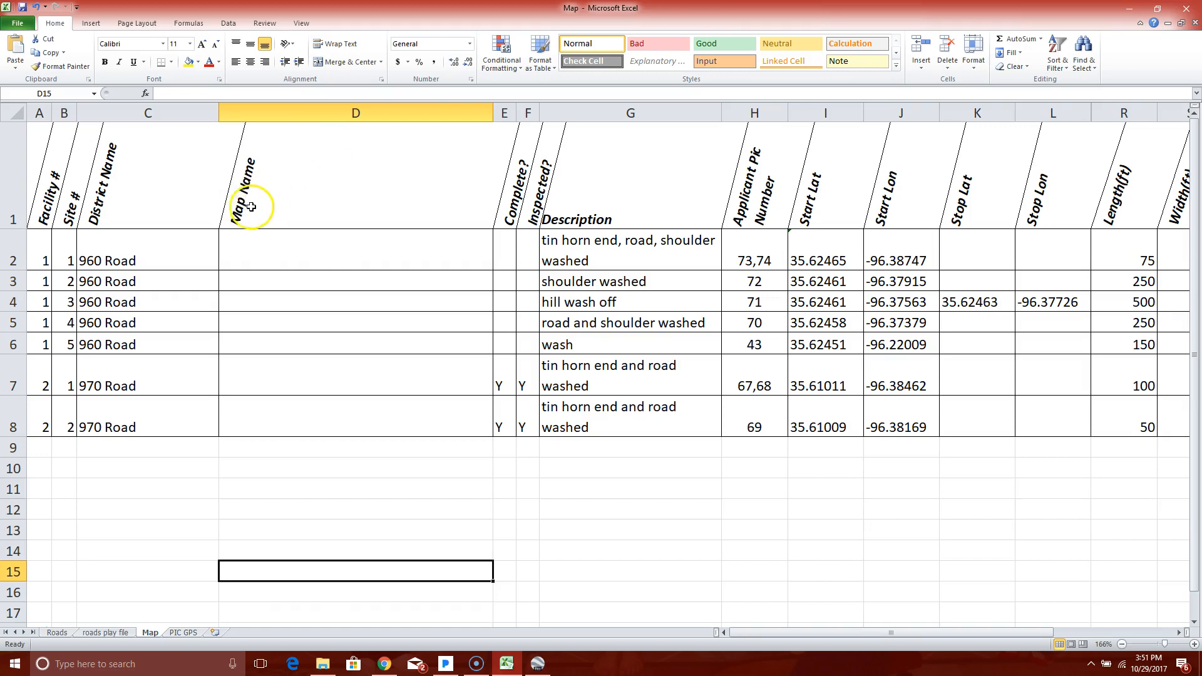
mouse_move(349, 265)
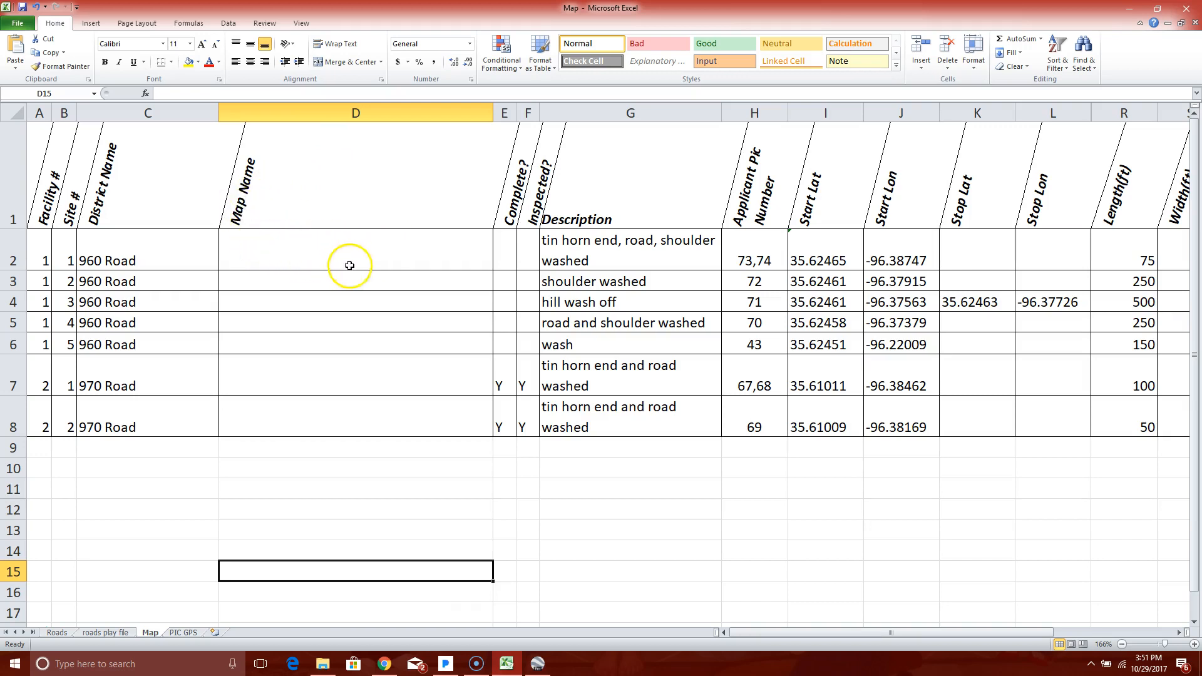
mouse_move(284, 253)
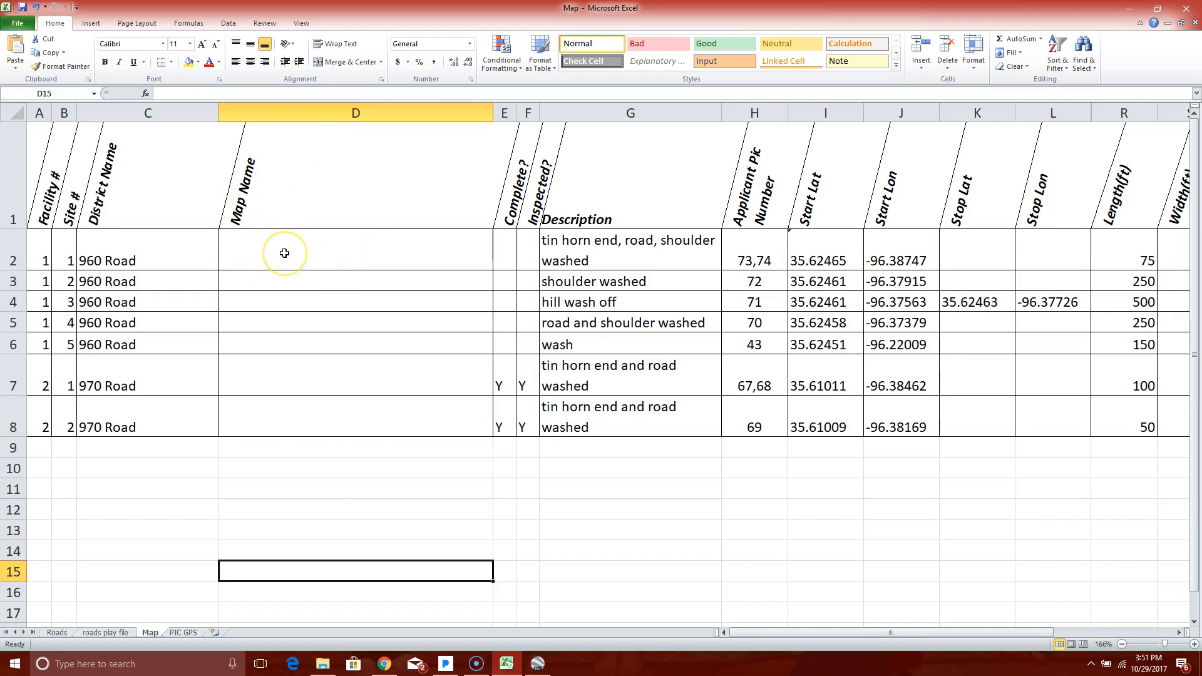
mouse_move(284, 253)
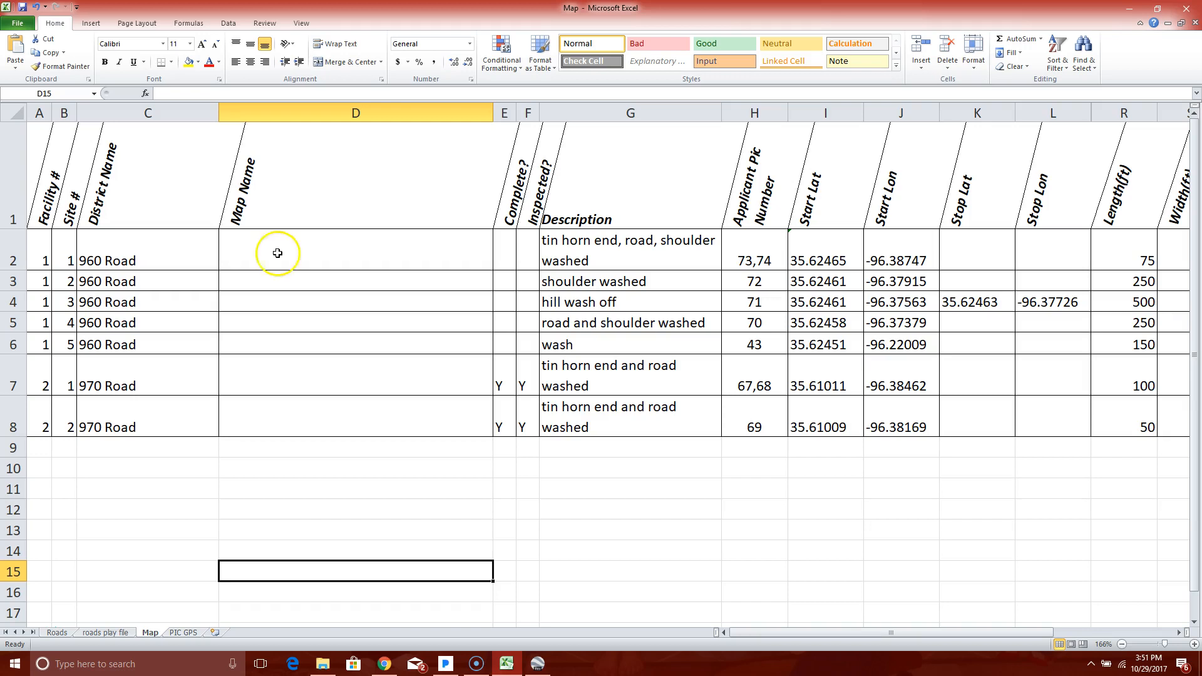
mouse_move(68, 256)
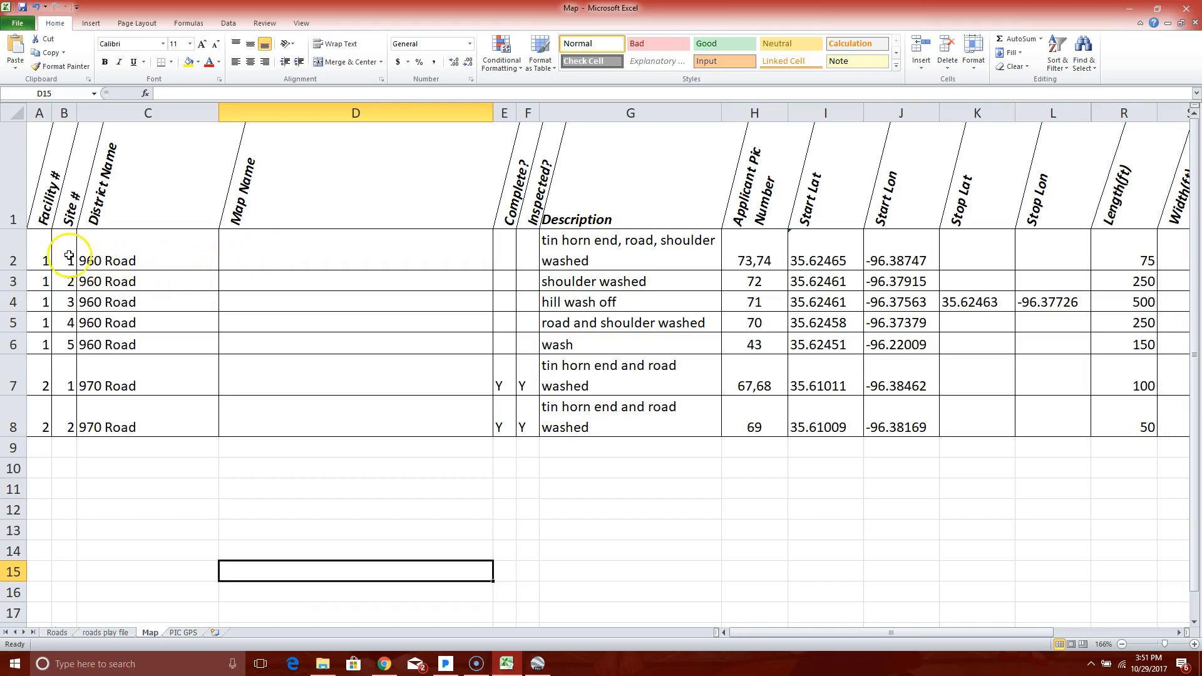
mouse_move(806, 257)
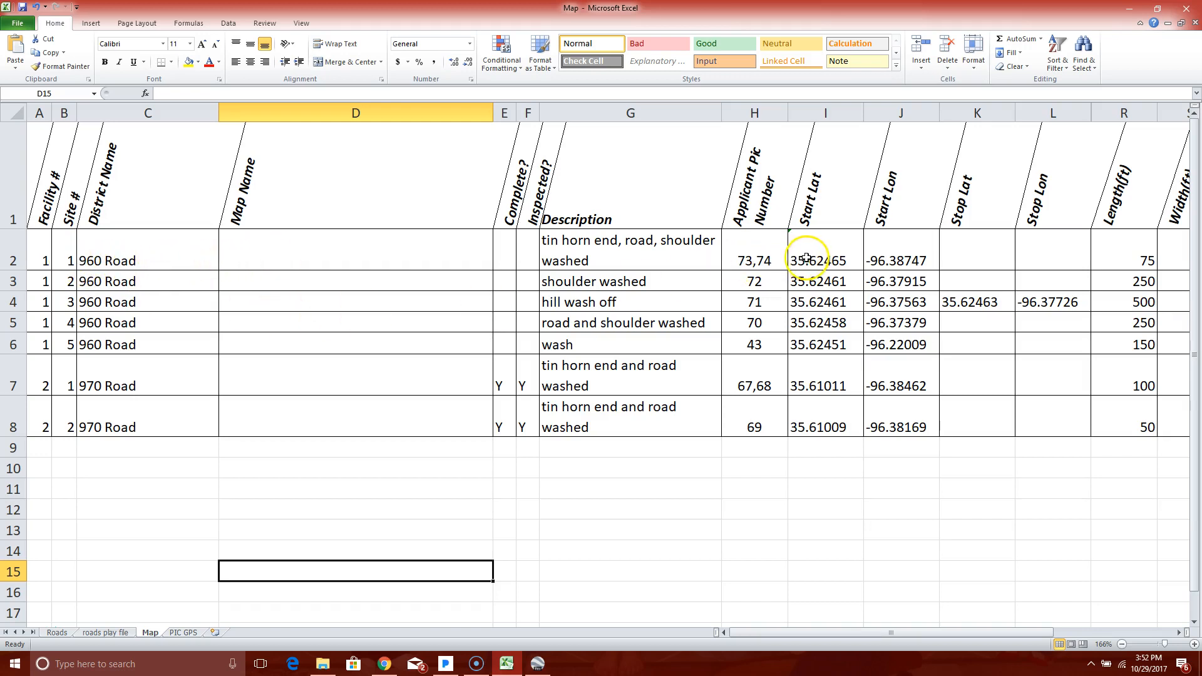
mouse_move(317, 288)
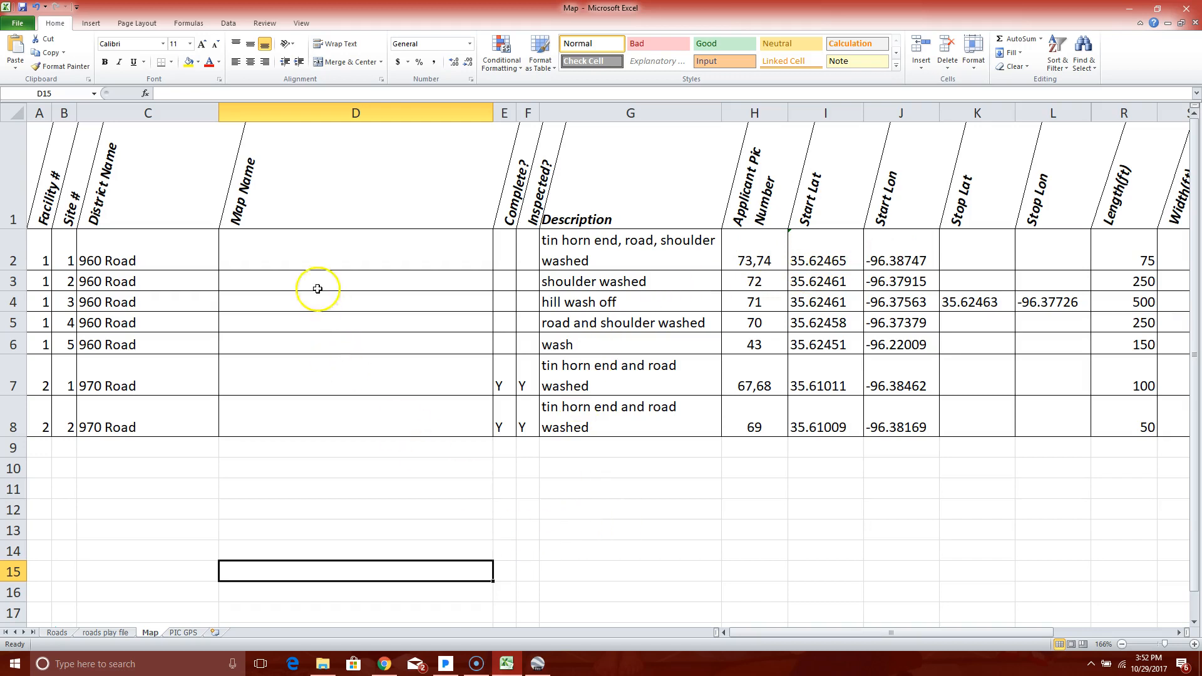
mouse_move(309, 256)
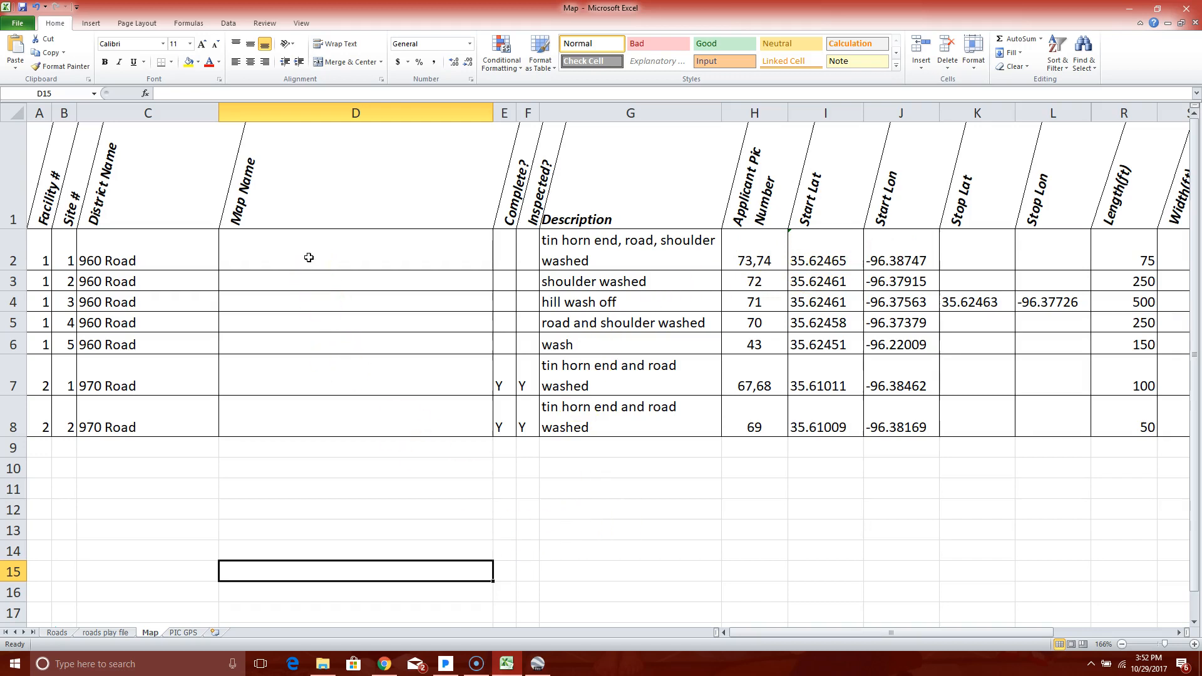
click(249, 259)
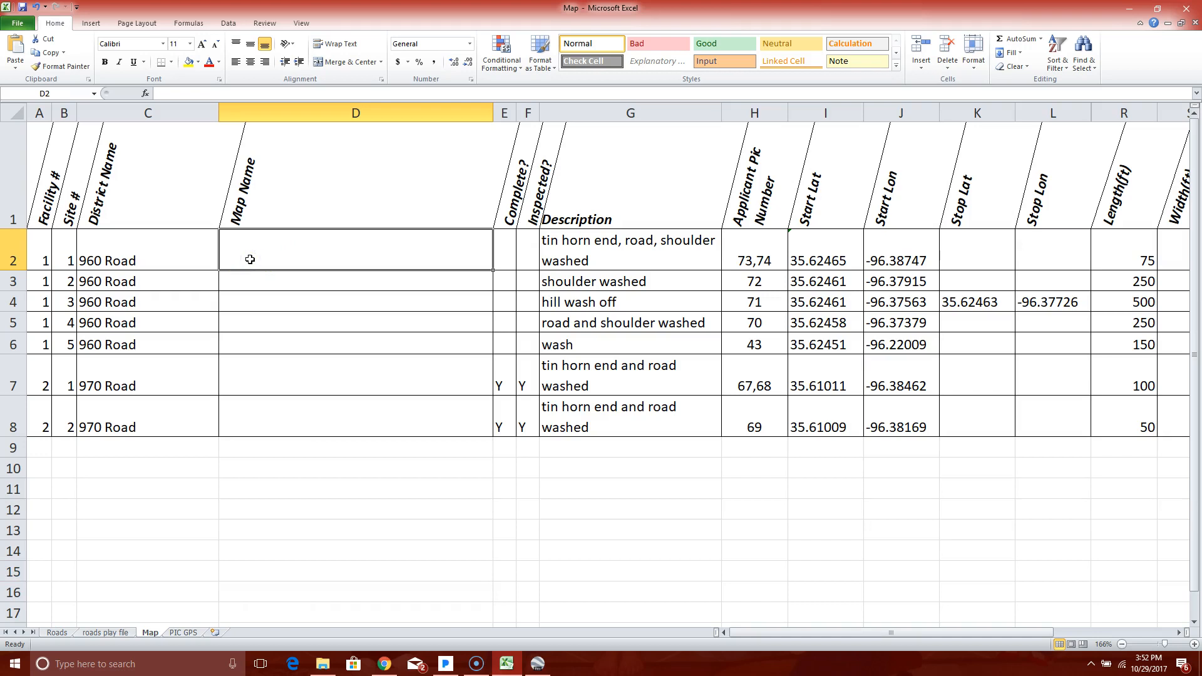
text(=)
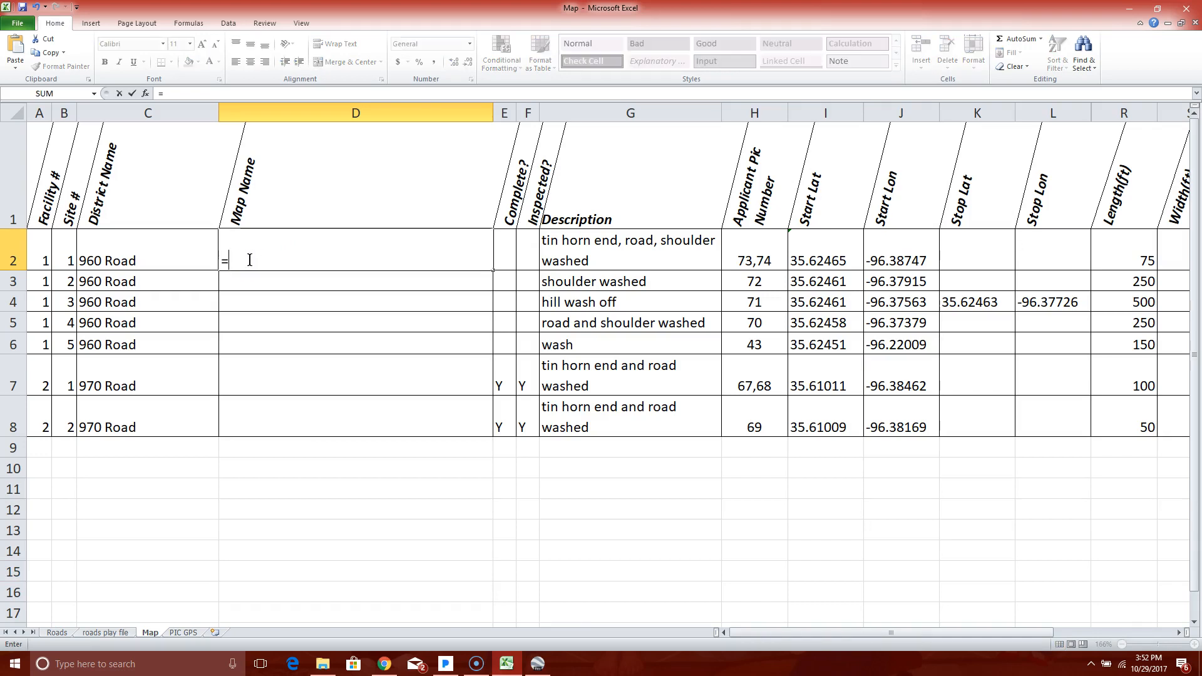
text(c)
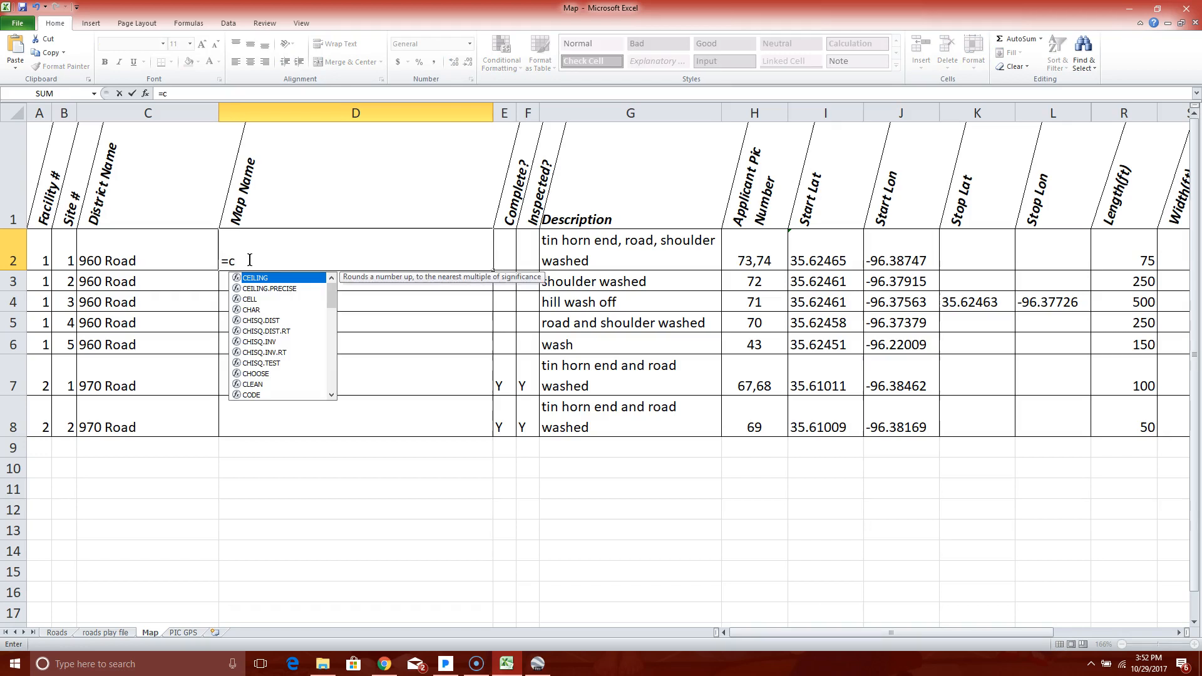
text(ont)
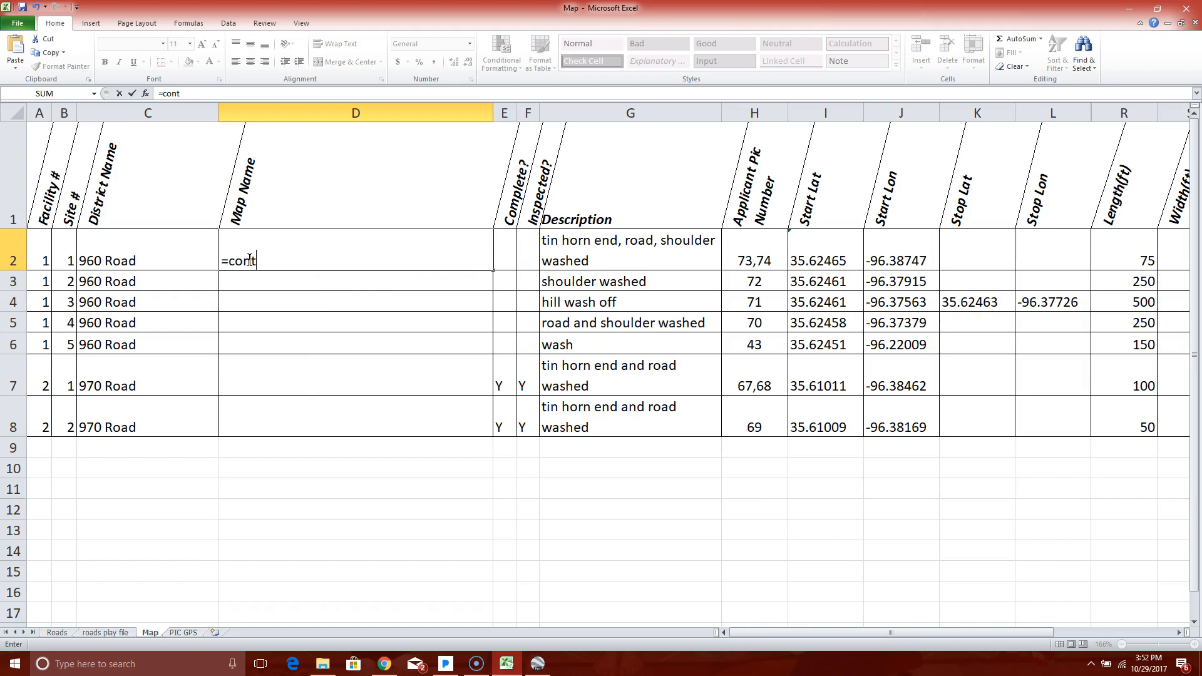
text(cate)
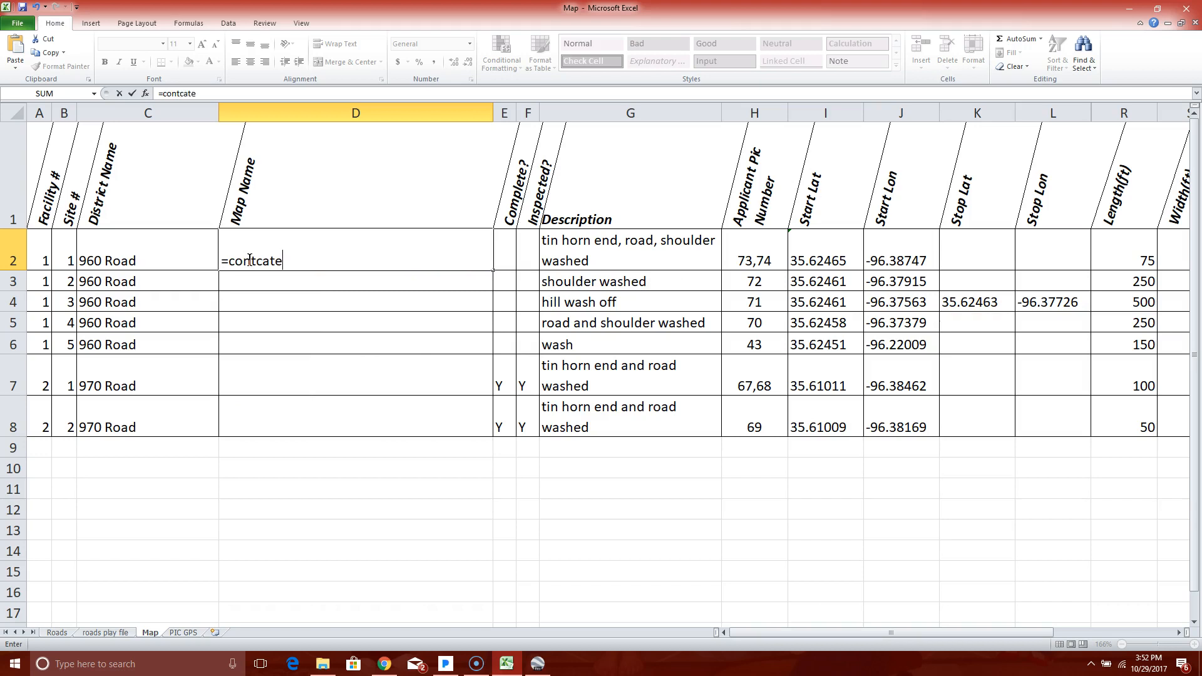
text(nate)
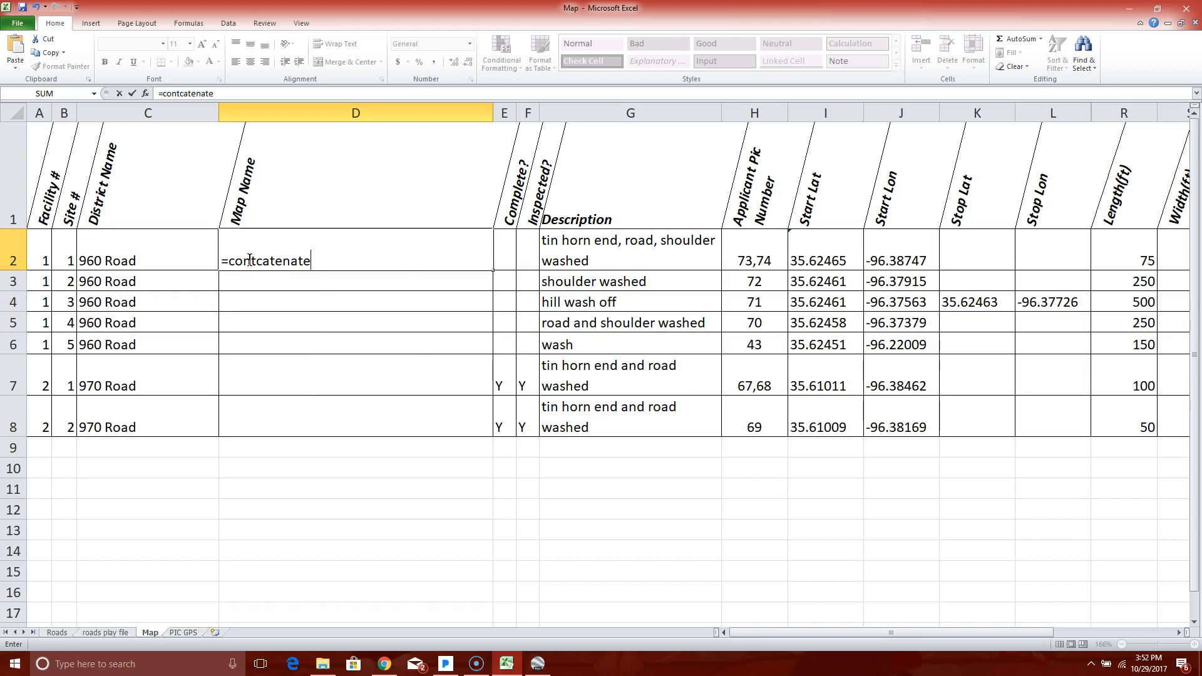
mouse_move(263, 260)
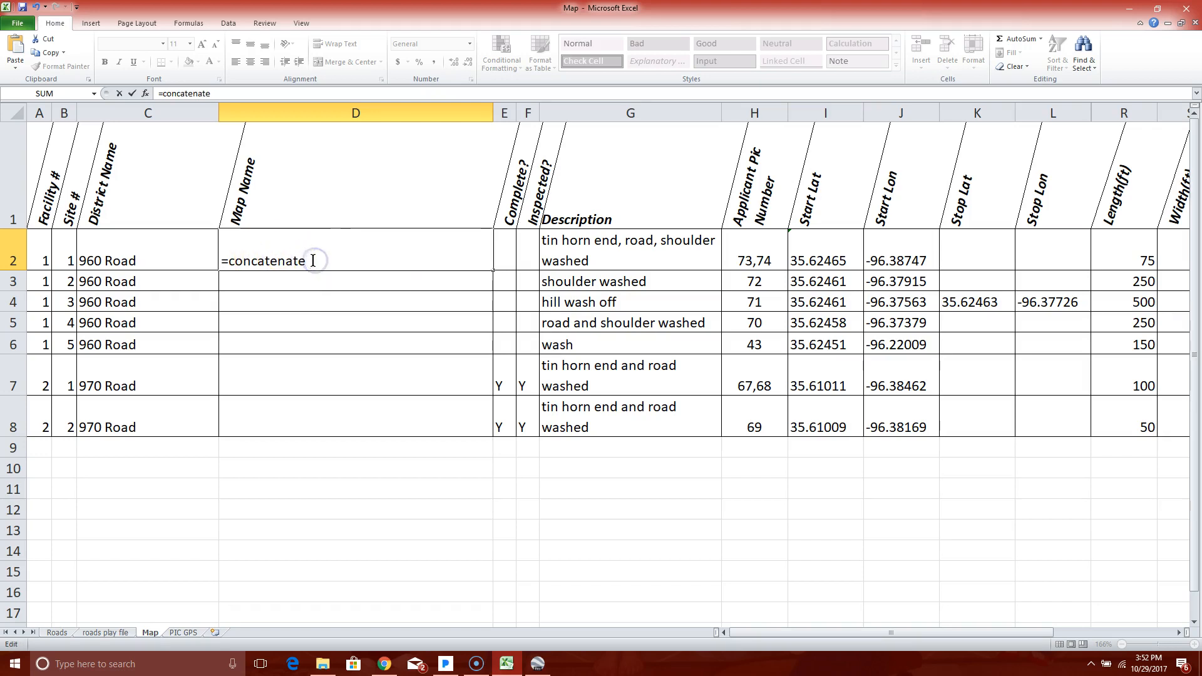
text(()
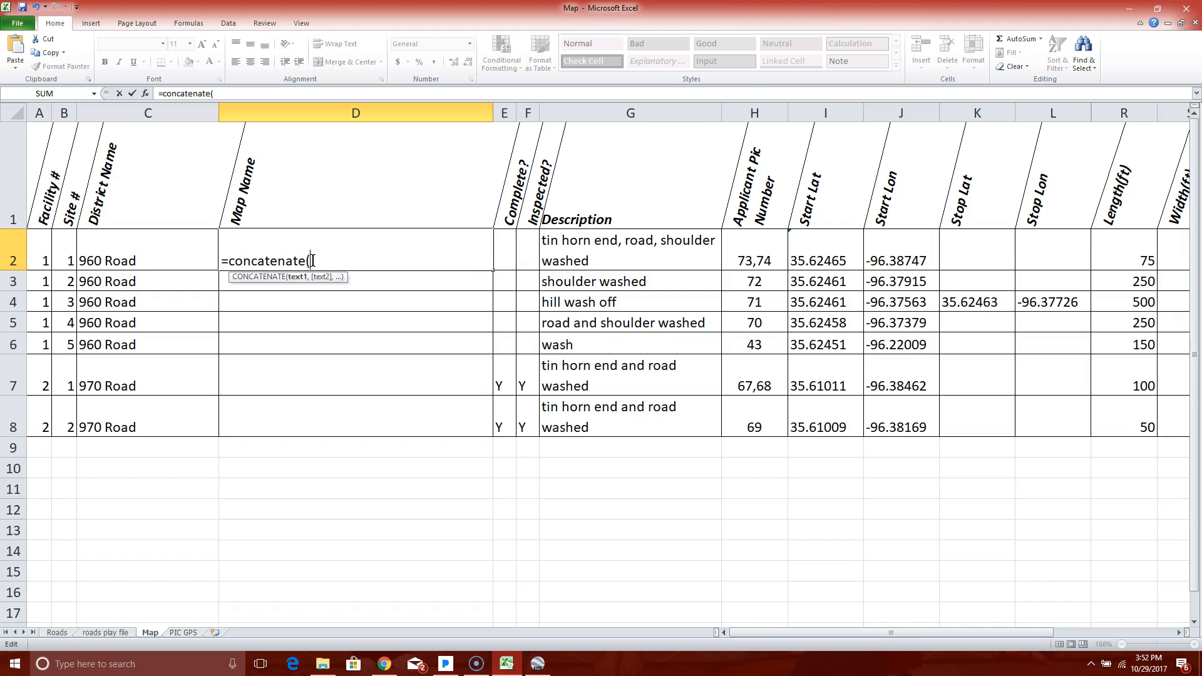
mouse_move(298, 313)
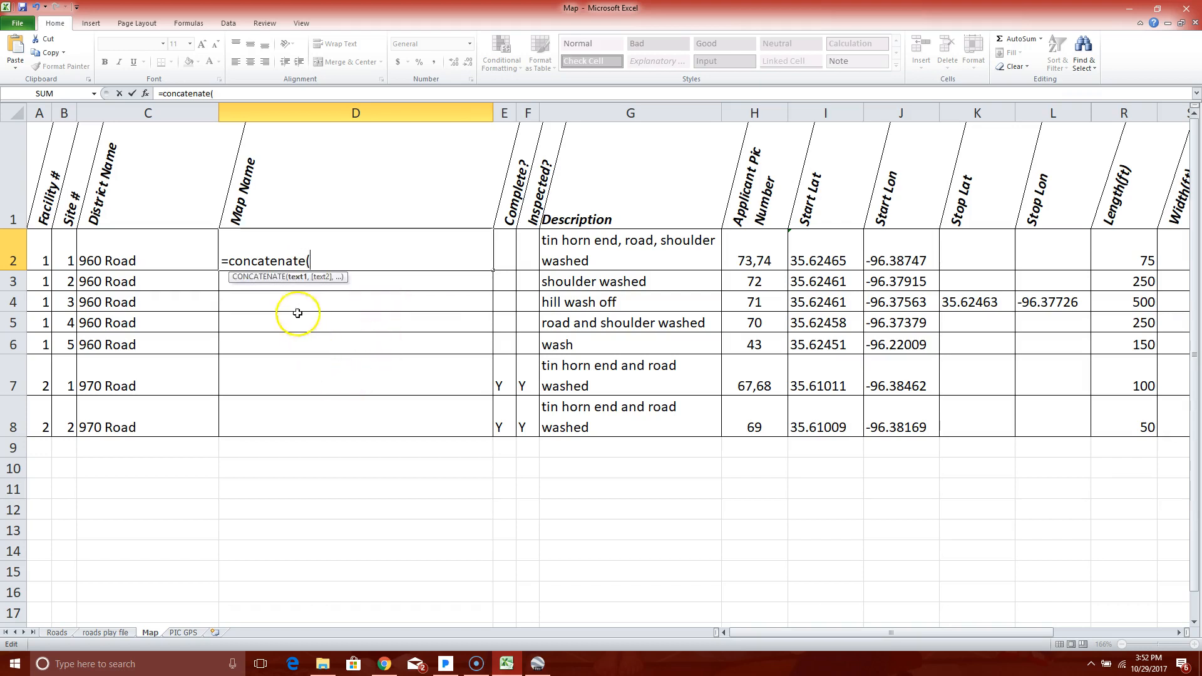
mouse_move(321, 275)
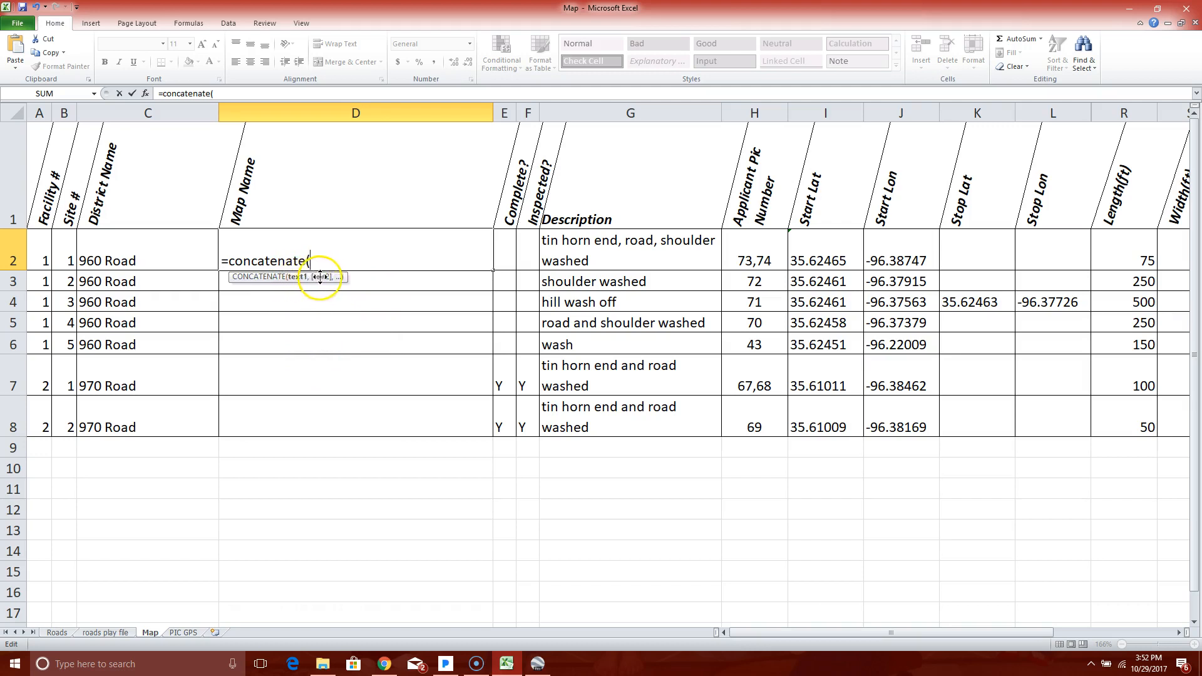
mouse_move(342, 307)
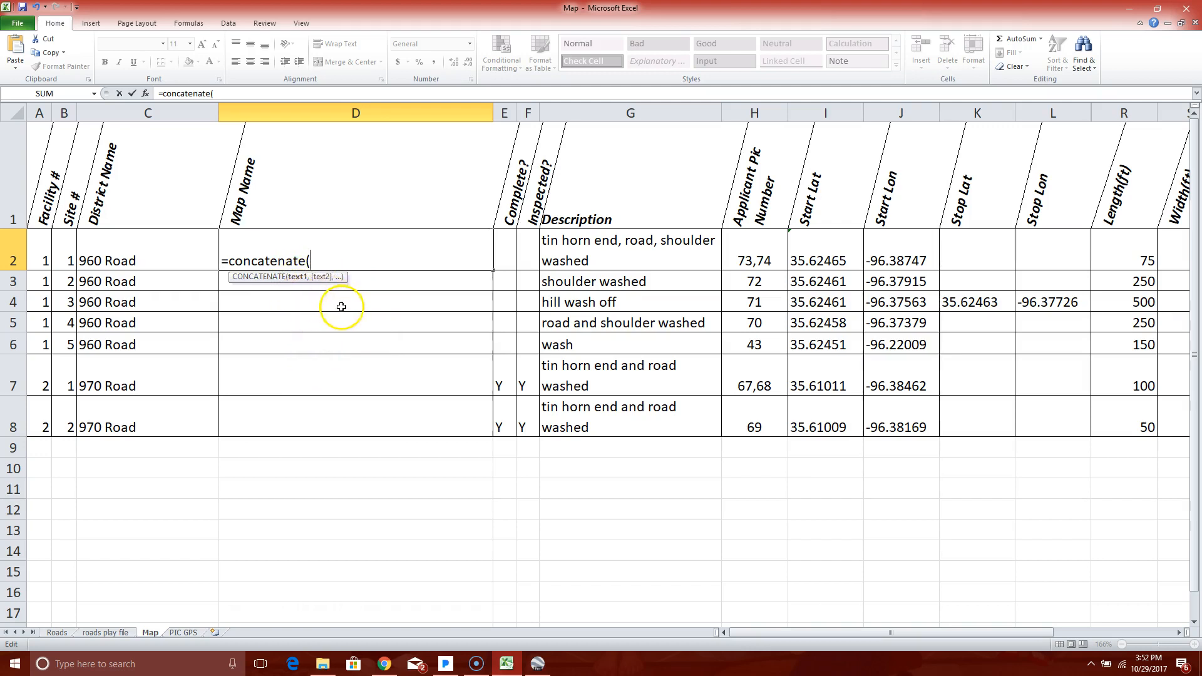
mouse_move(399, 390)
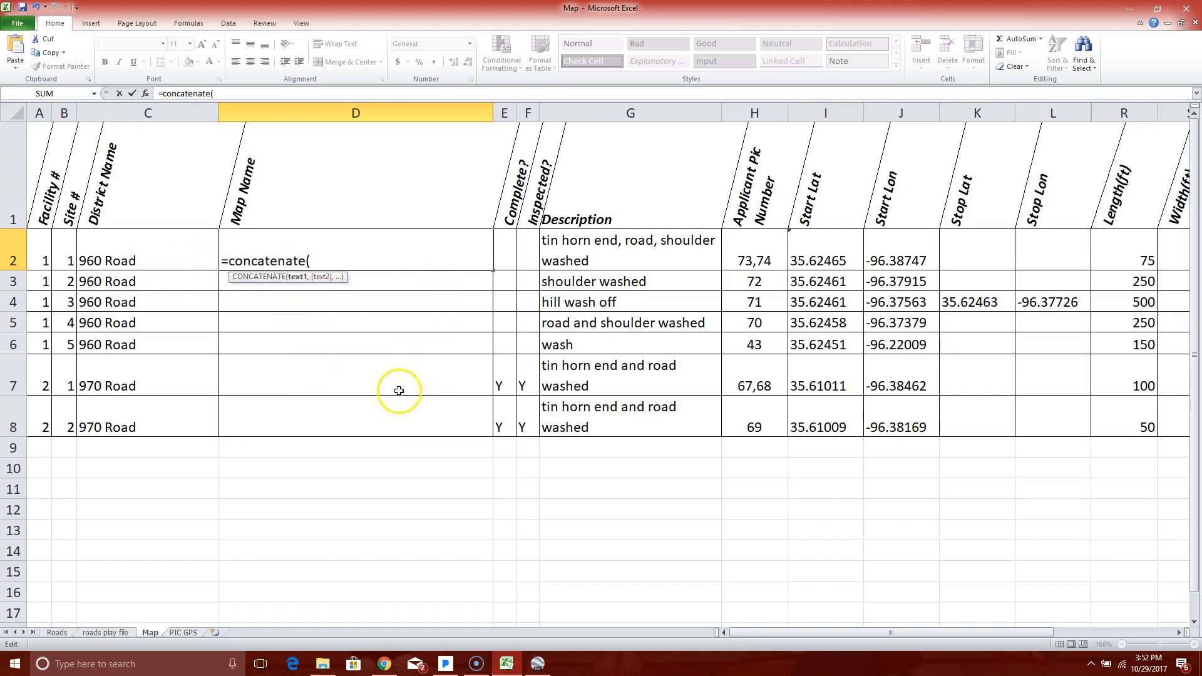
mouse_move(307, 287)
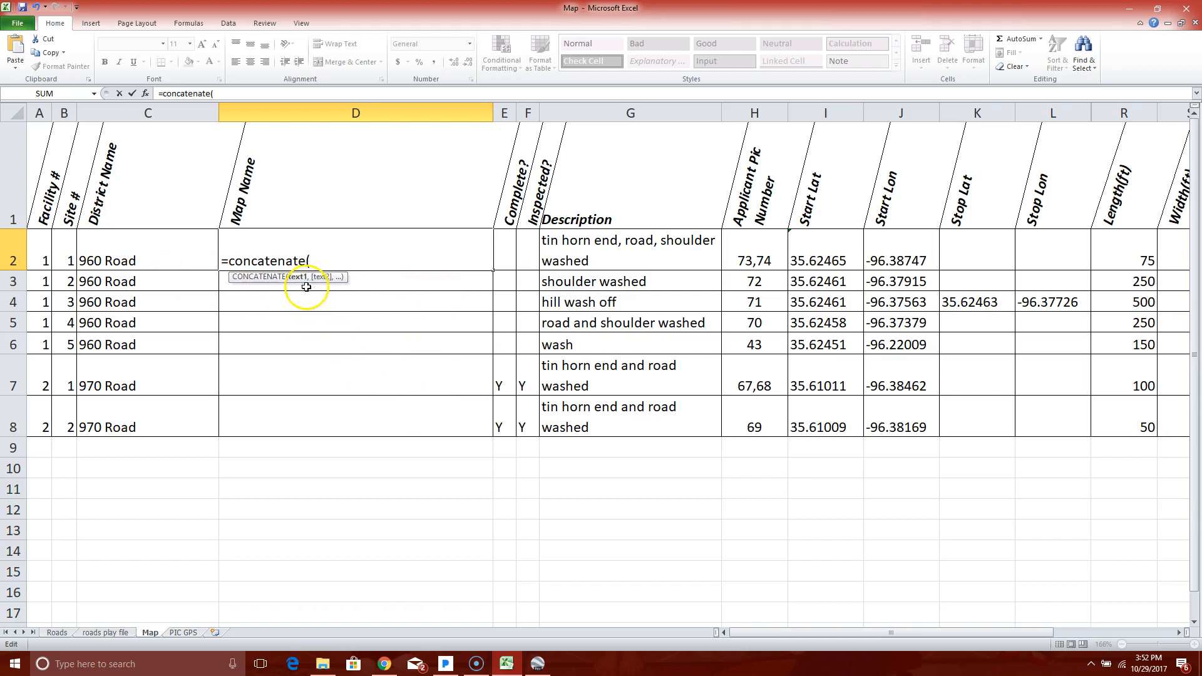
mouse_move(239, 300)
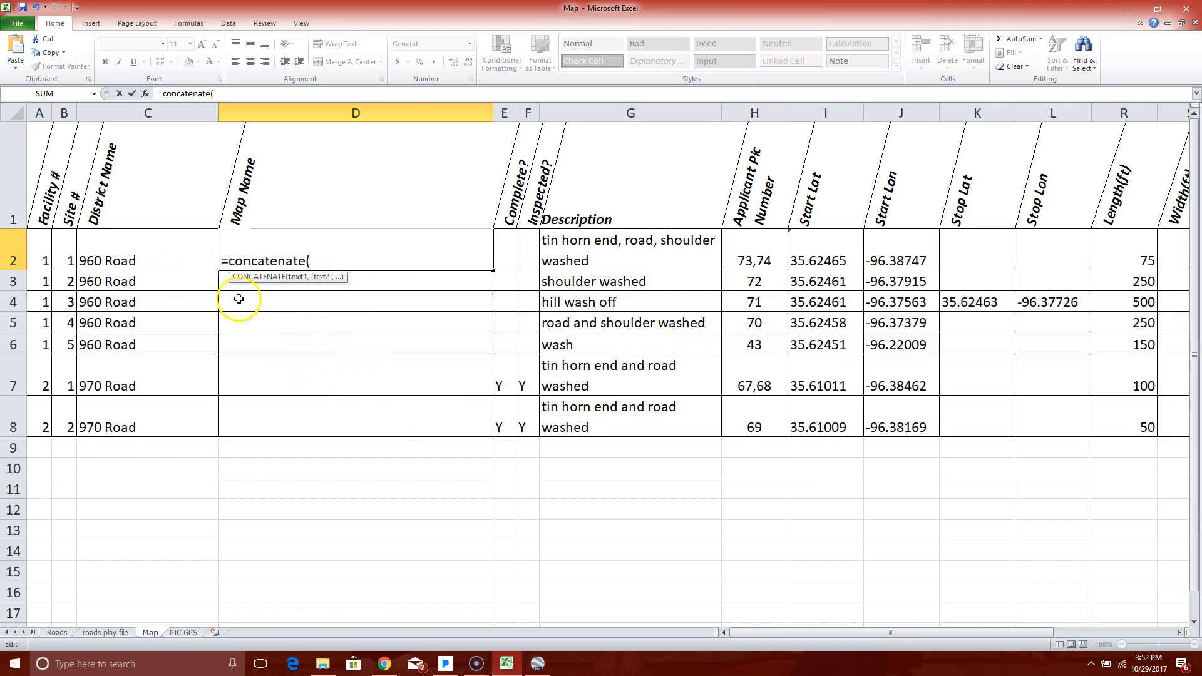
mouse_move(123, 260)
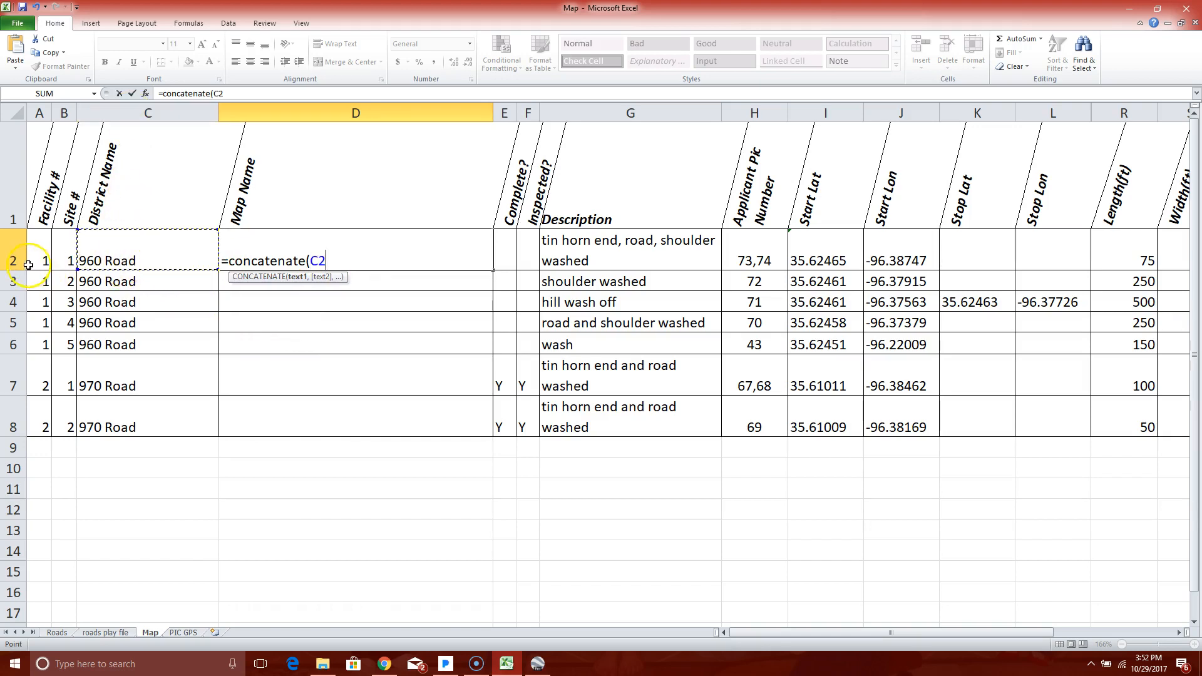
Join the district name, the " Site " text and the site number B2 in the formula.
text(,)
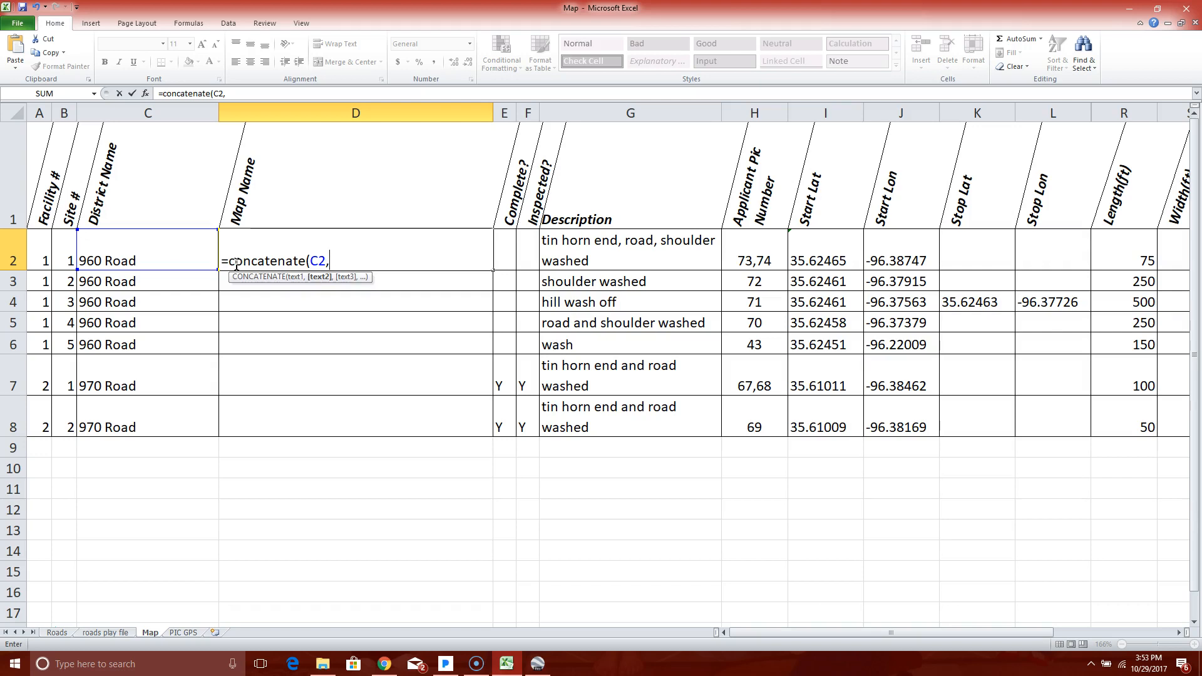
text(")
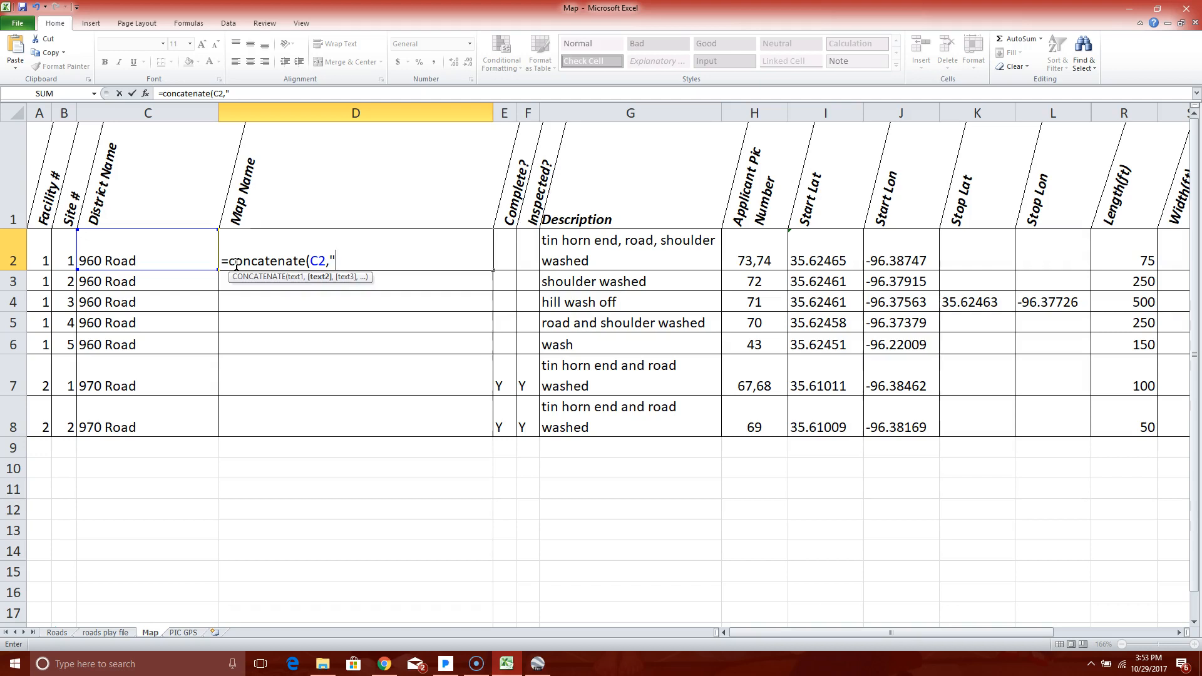
text(Sit)
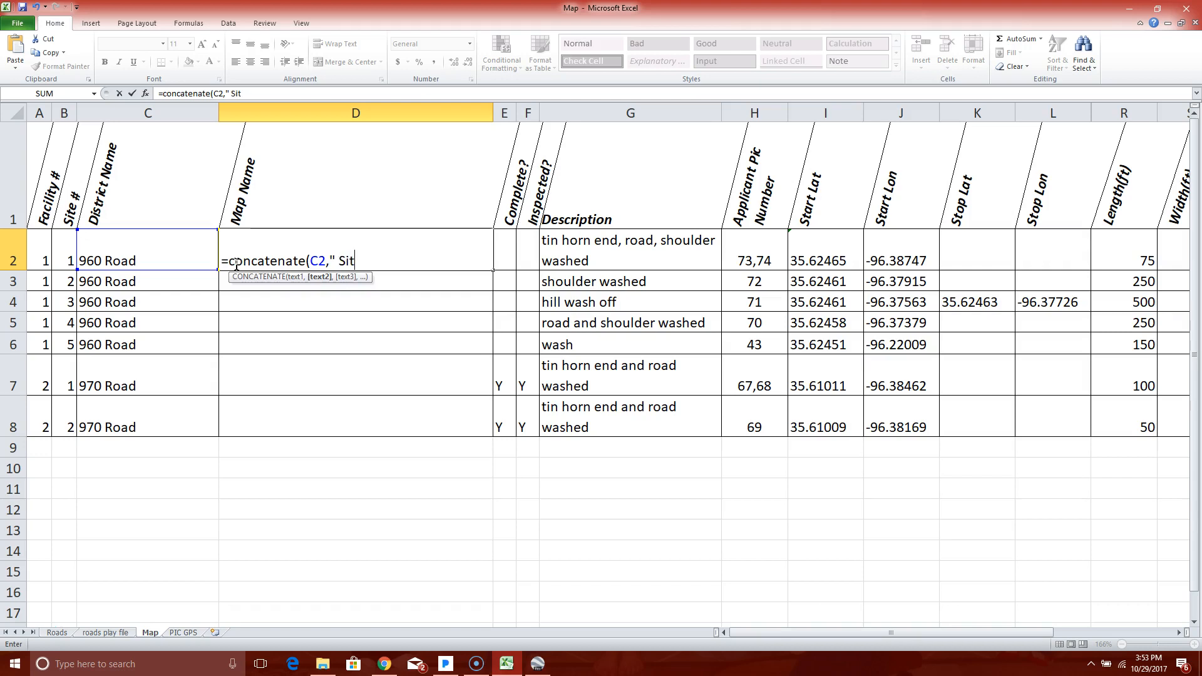
text(e)
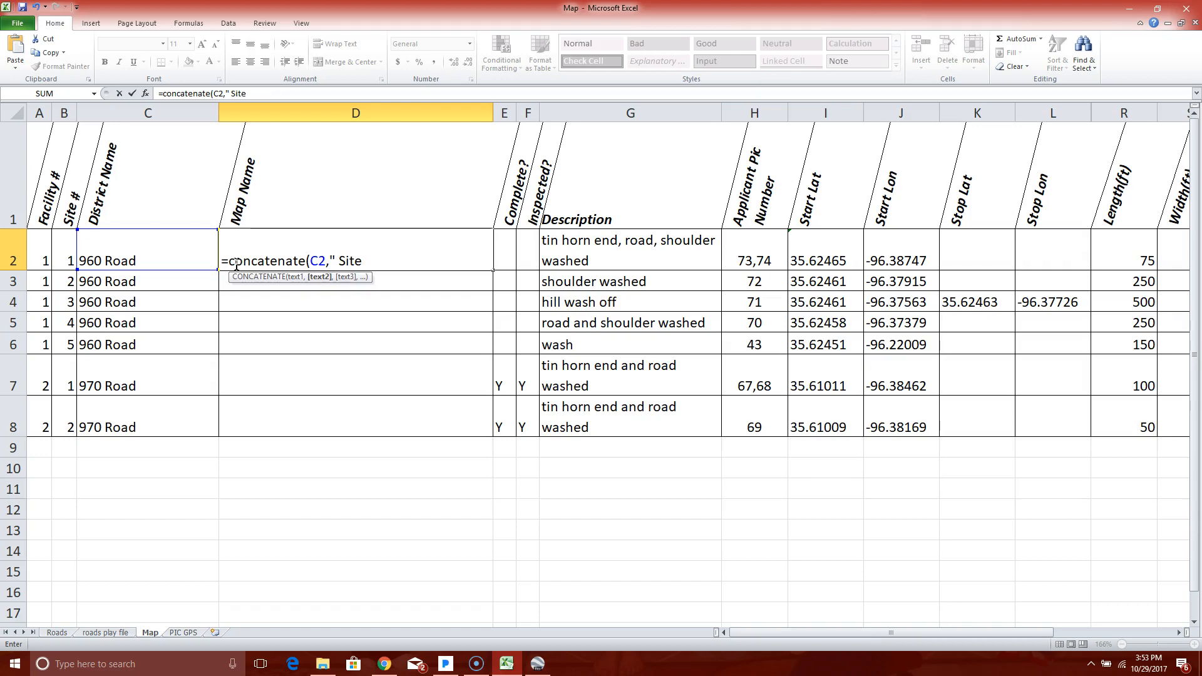
text(,)
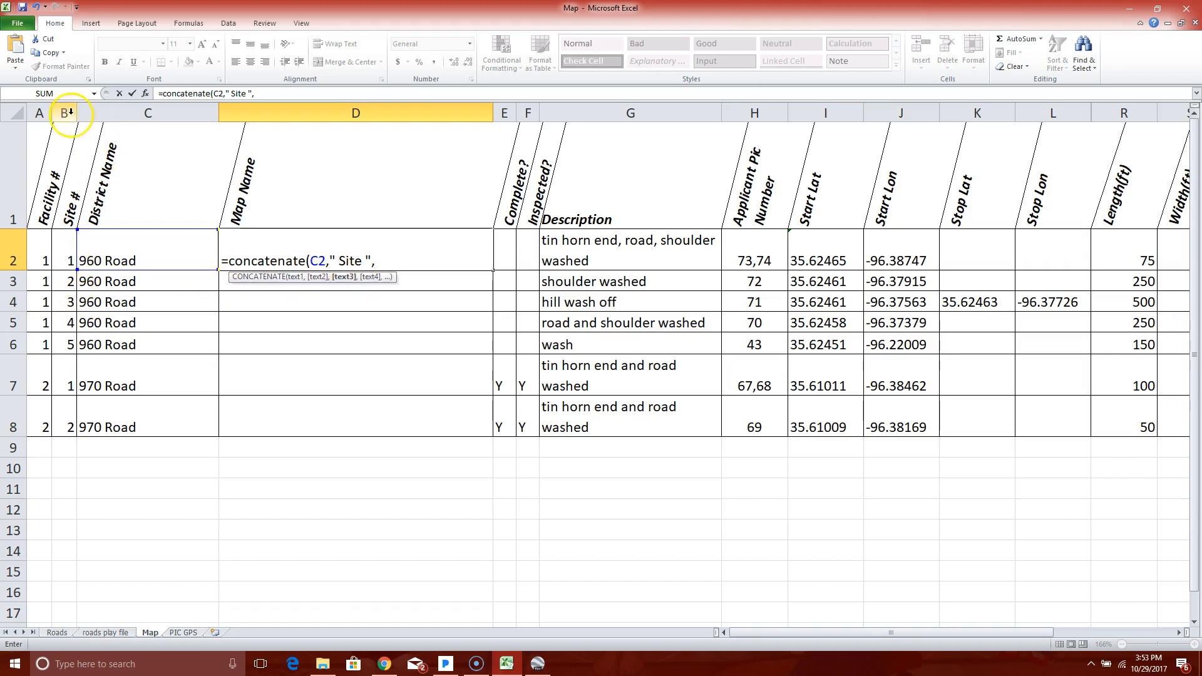
click(65, 257)
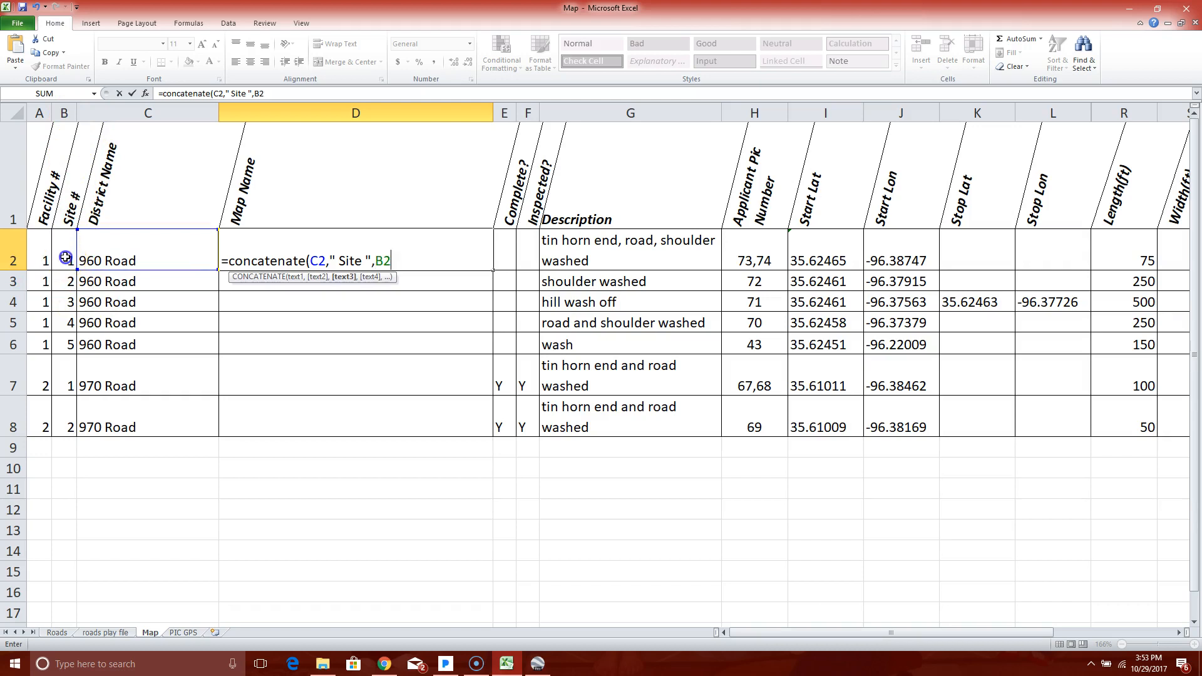
text(,)
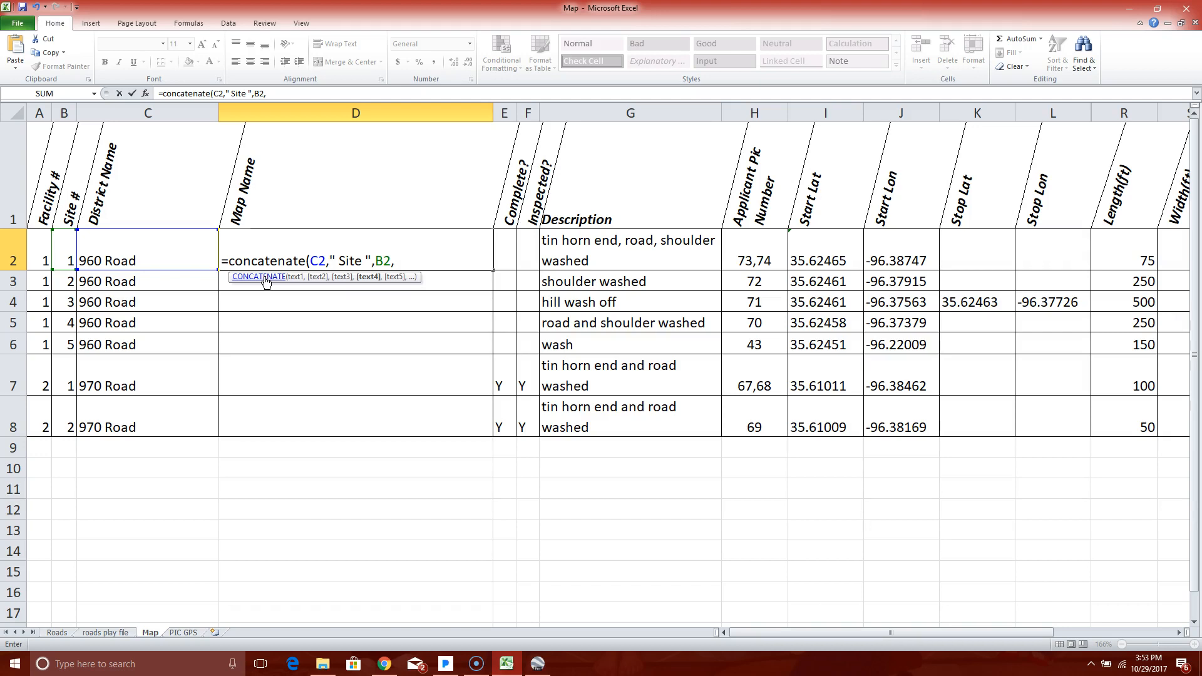
text(" ()
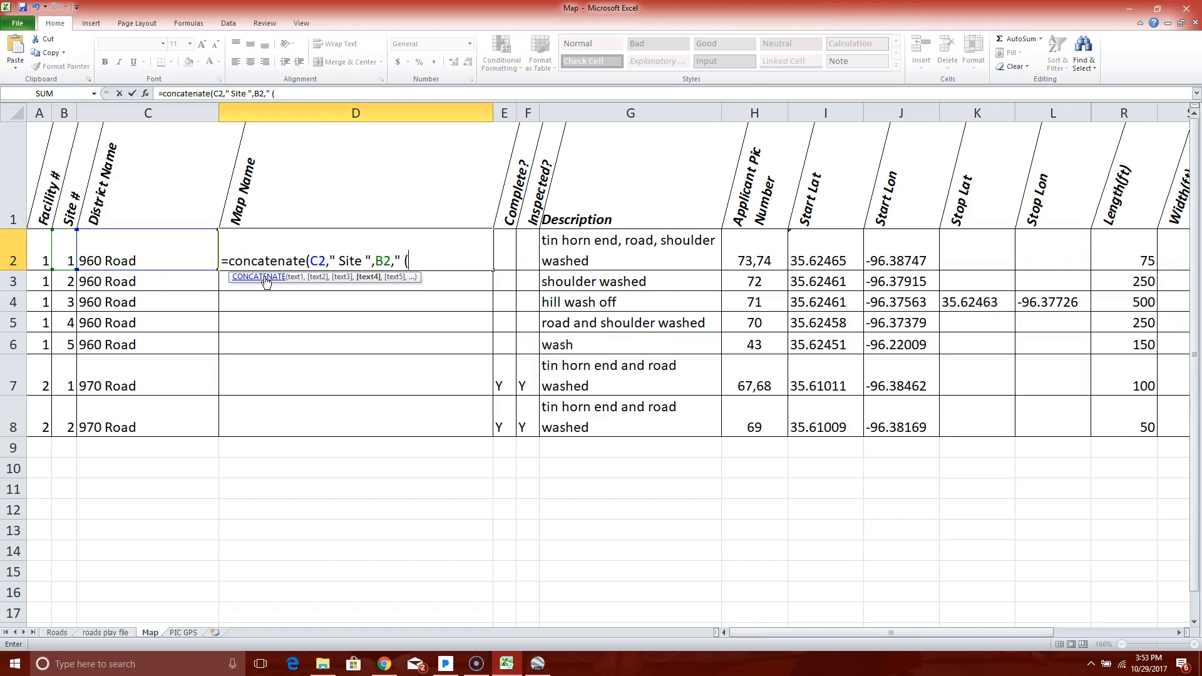
text(")
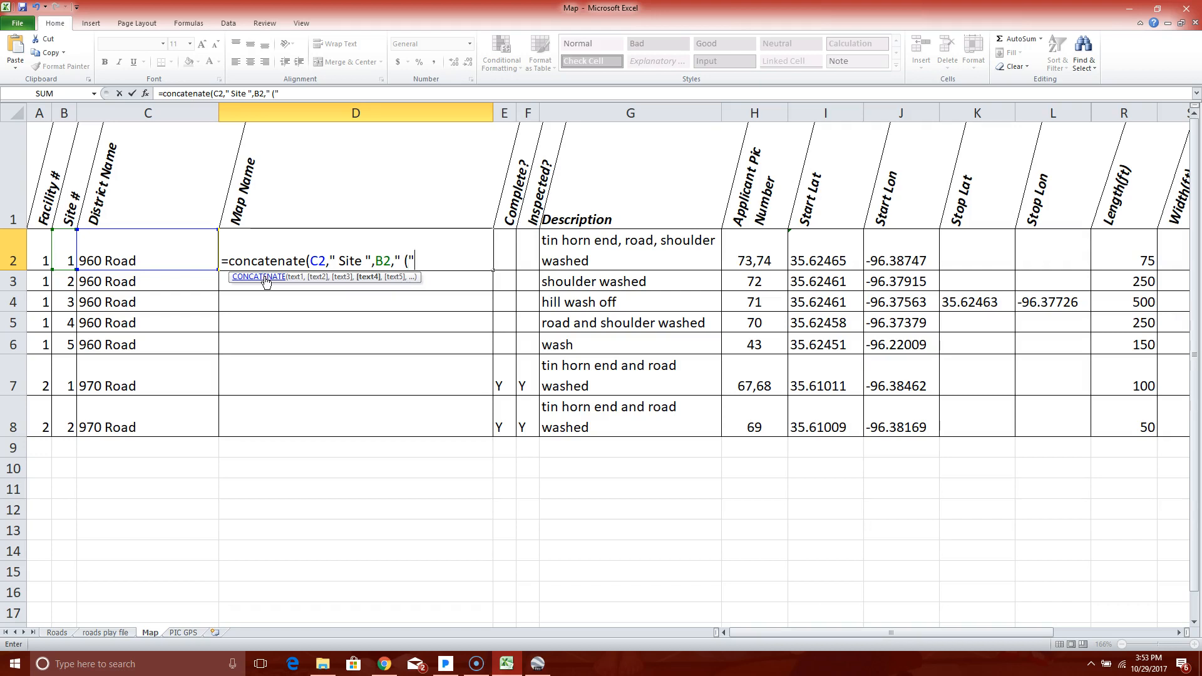
Add start latitude I2 and longitude J2 inside parentheses with a comma separator.
text(,I2)
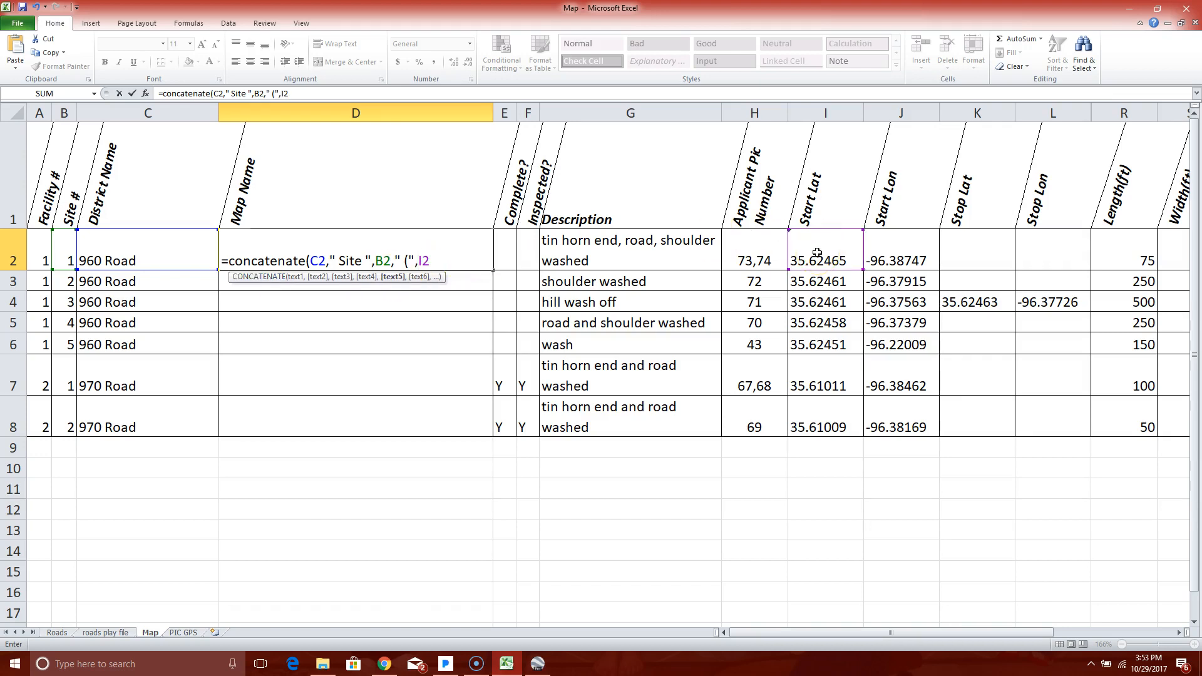
text(,)
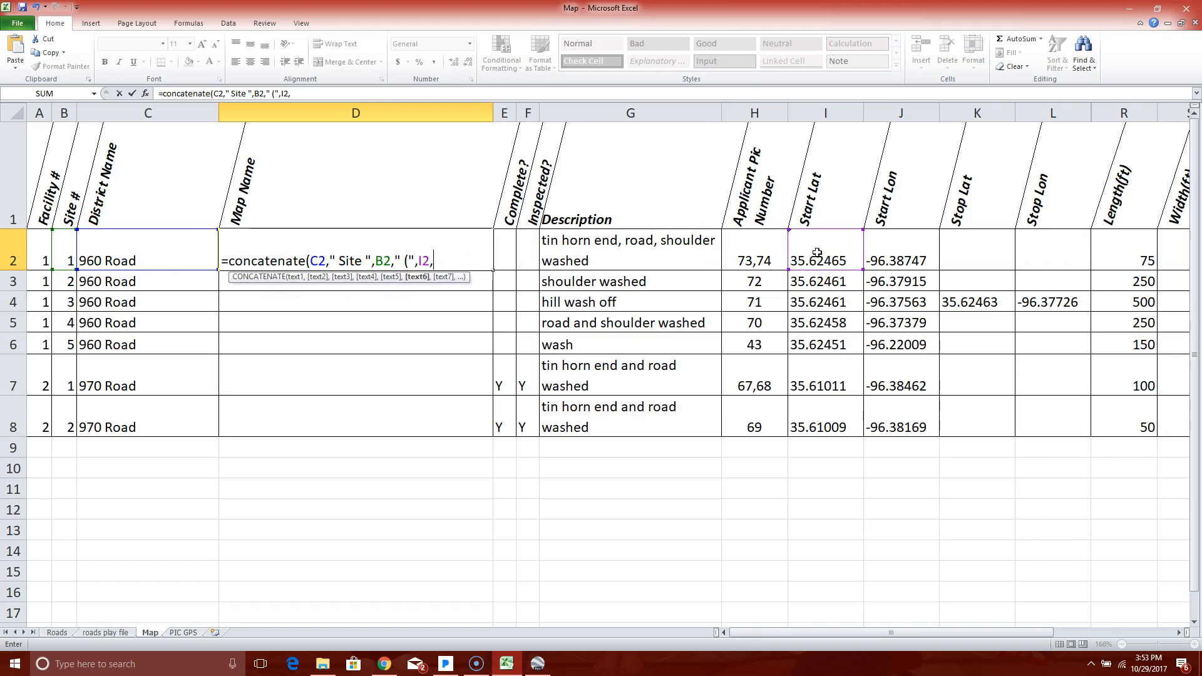
text(")
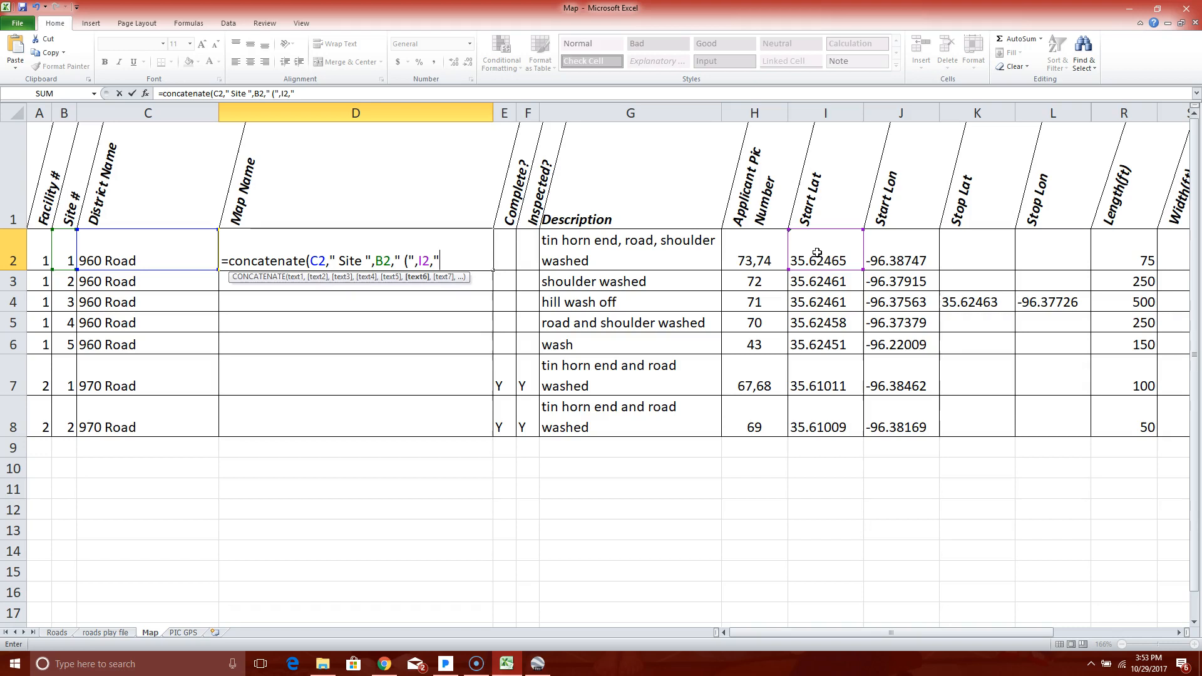
text(,)
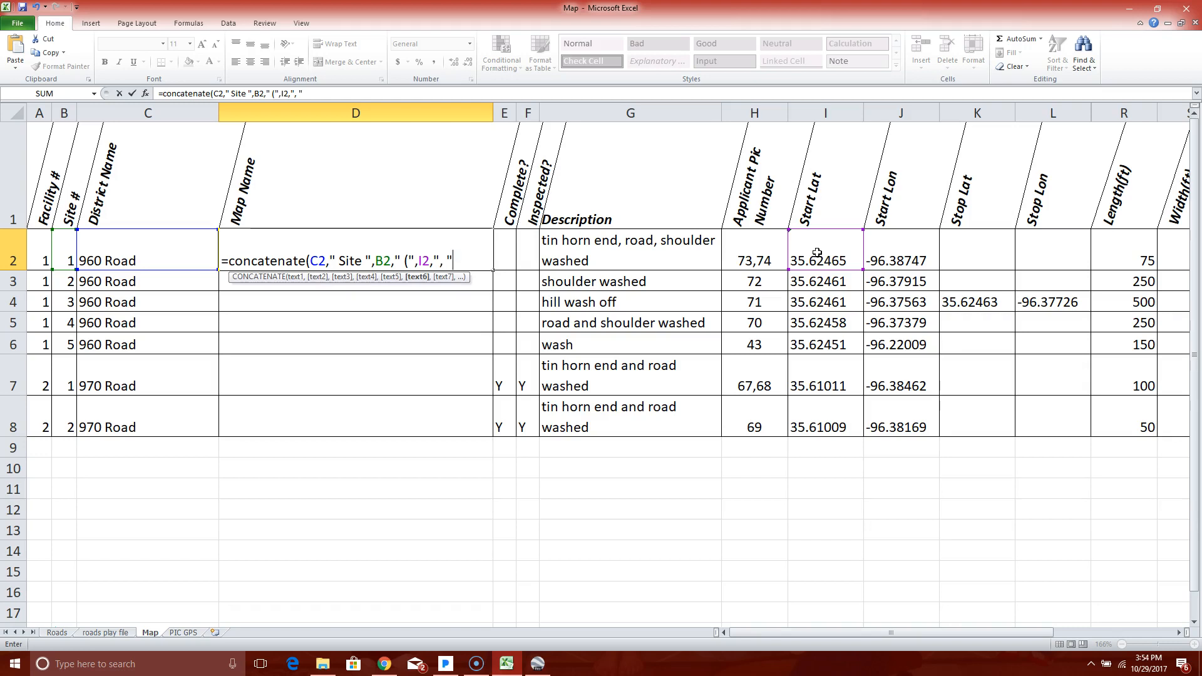
text(,)
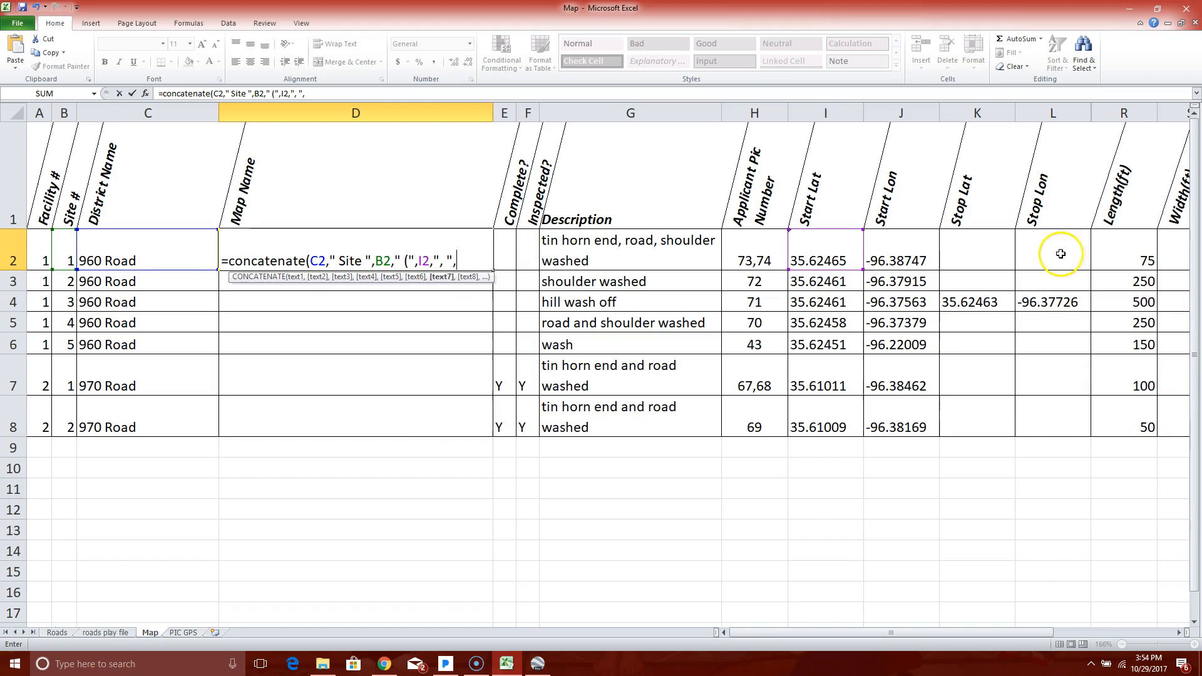
click(900, 260)
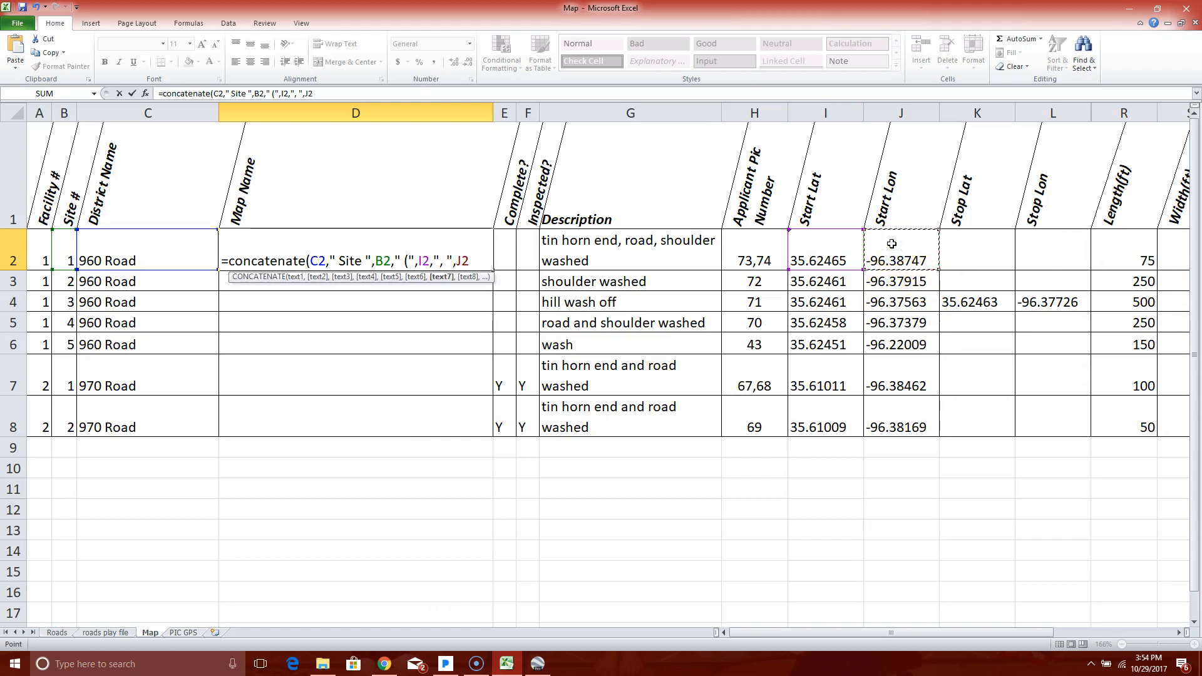
mouse_move(411, 278)
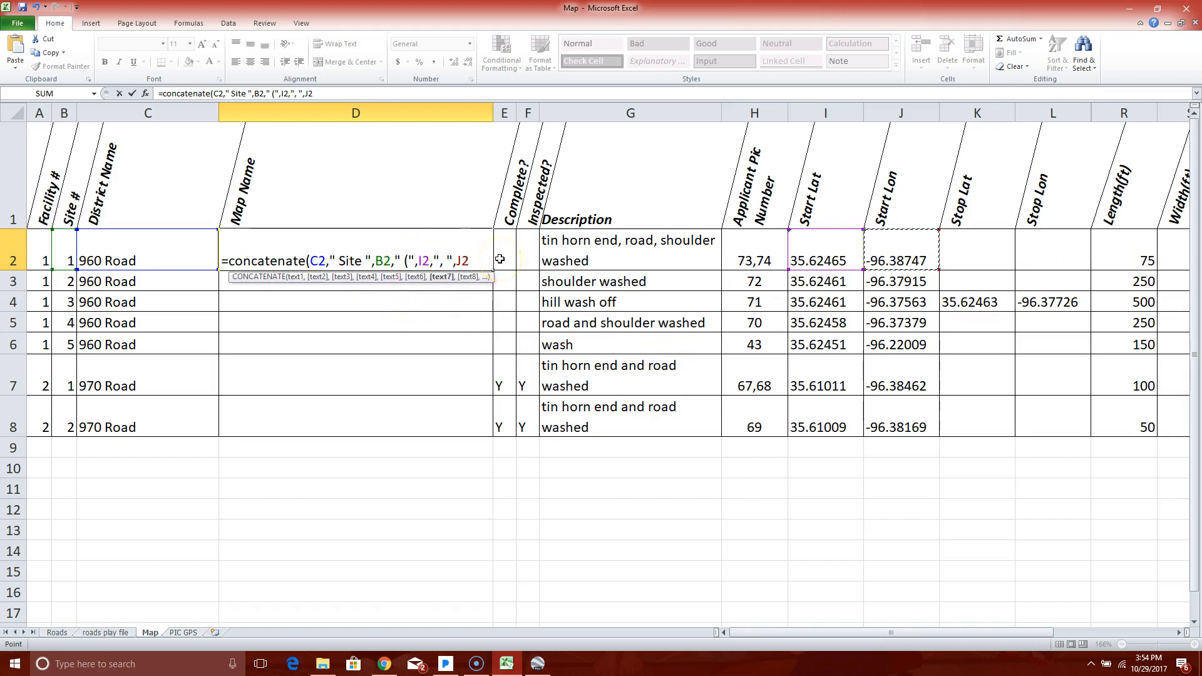
text(,"))
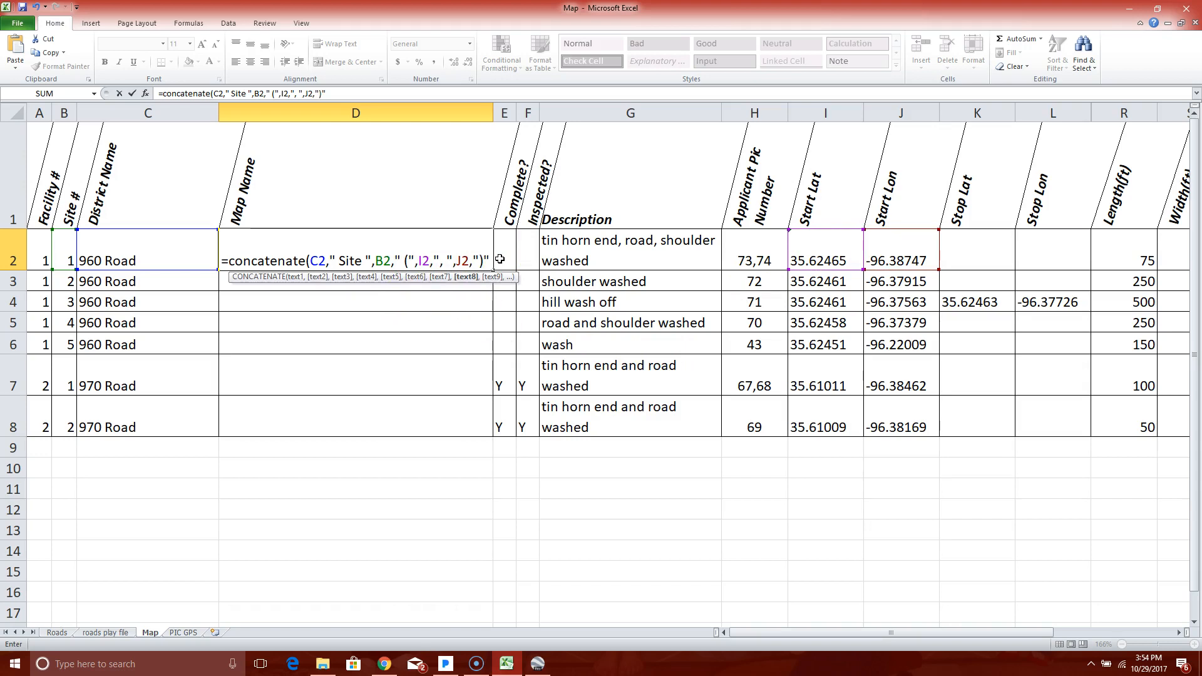
text(,))
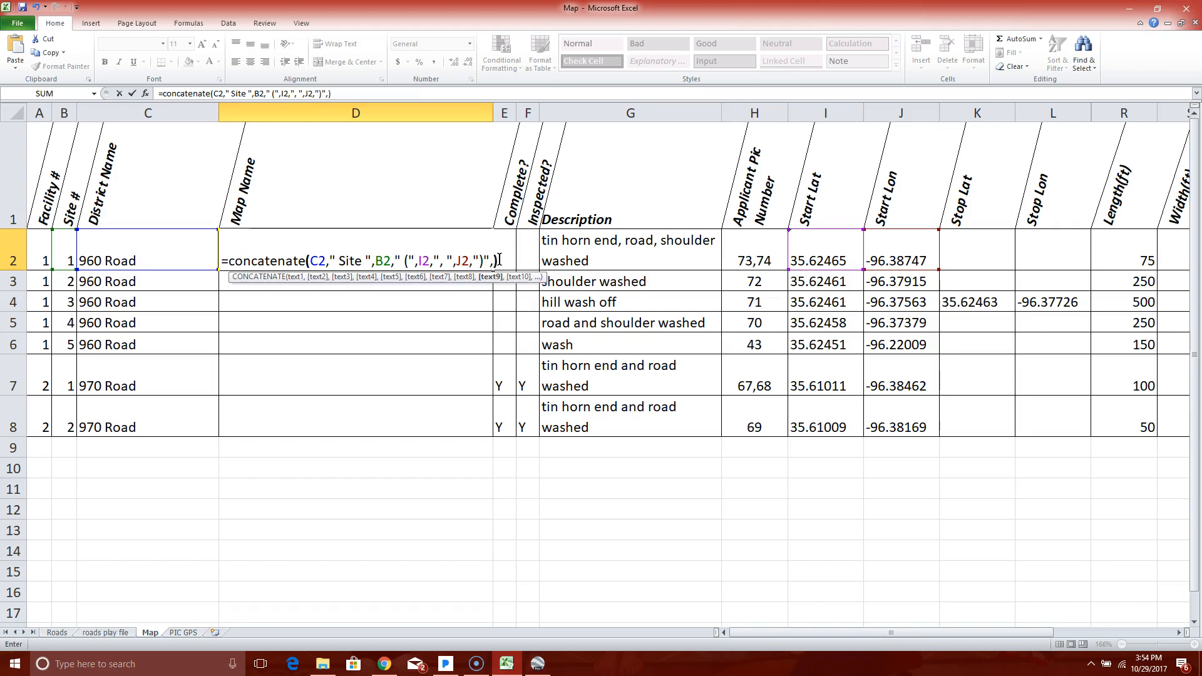
mouse_move(420, 340)
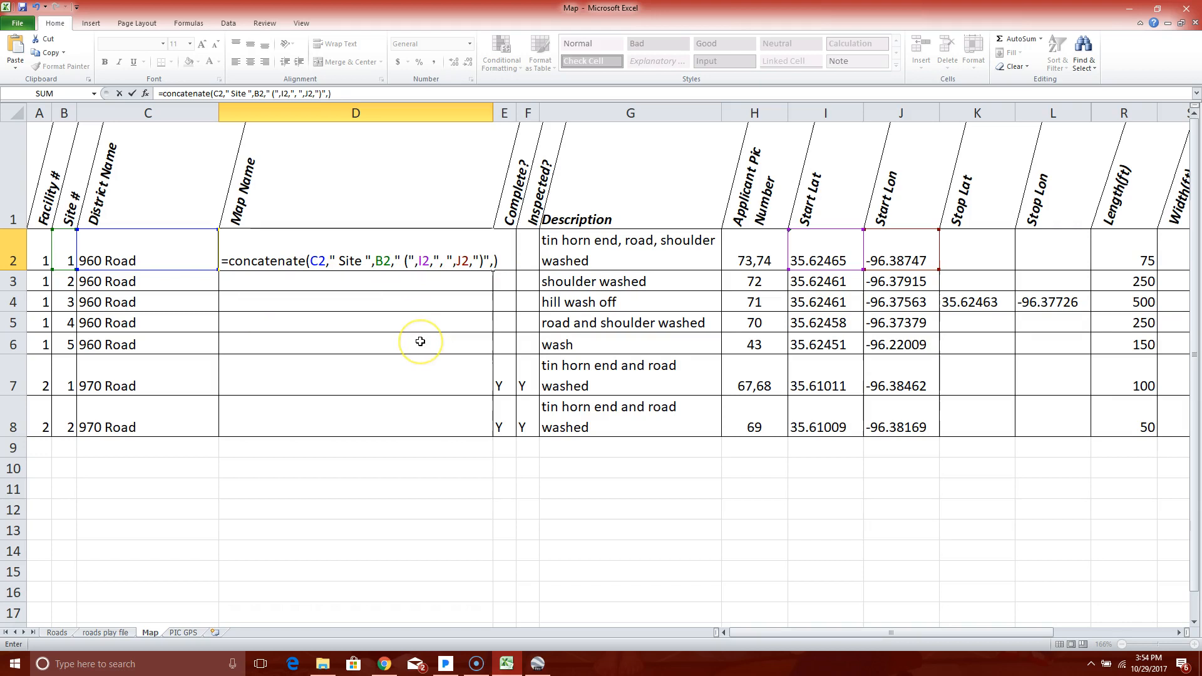
Enter the formula so D2 shows "960 Road Site 1 (35.62465, -96.38747)".
key(Return)
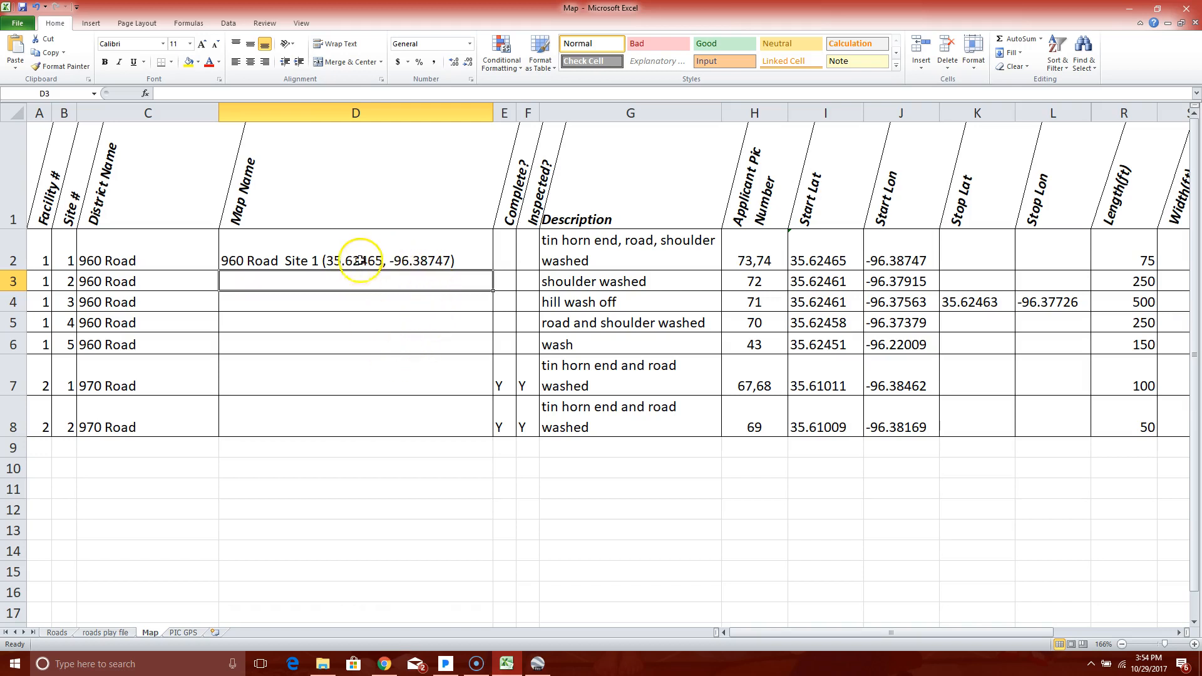
mouse_move(327, 436)
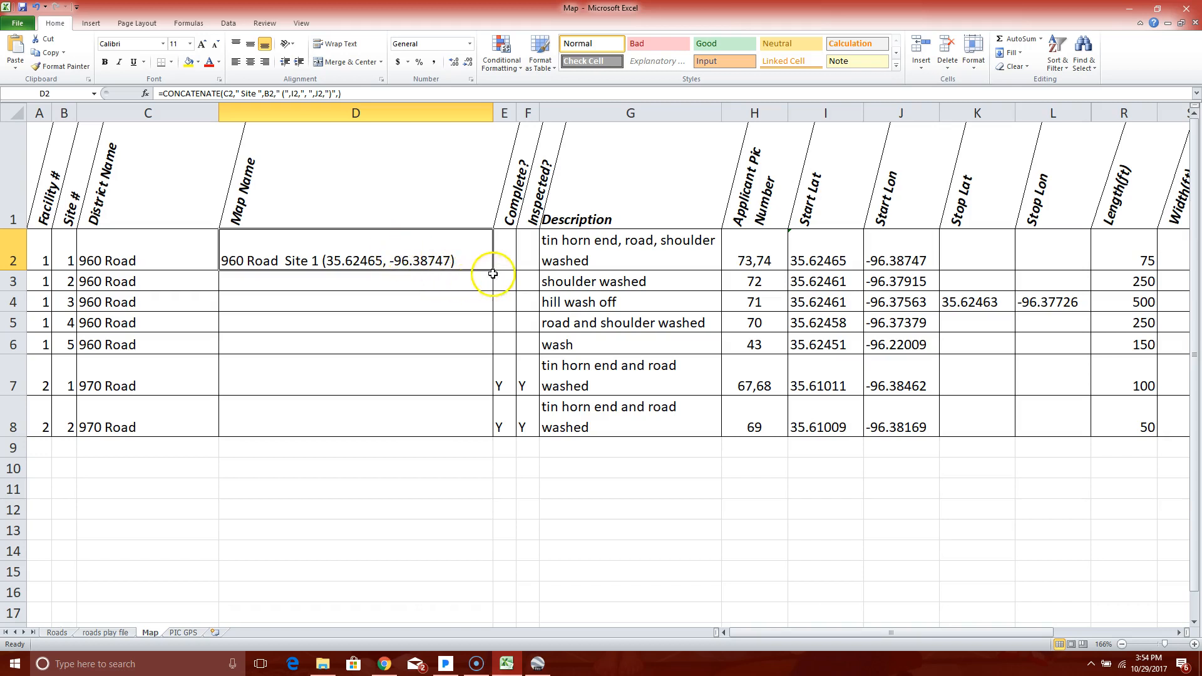
mouse_move(486, 268)
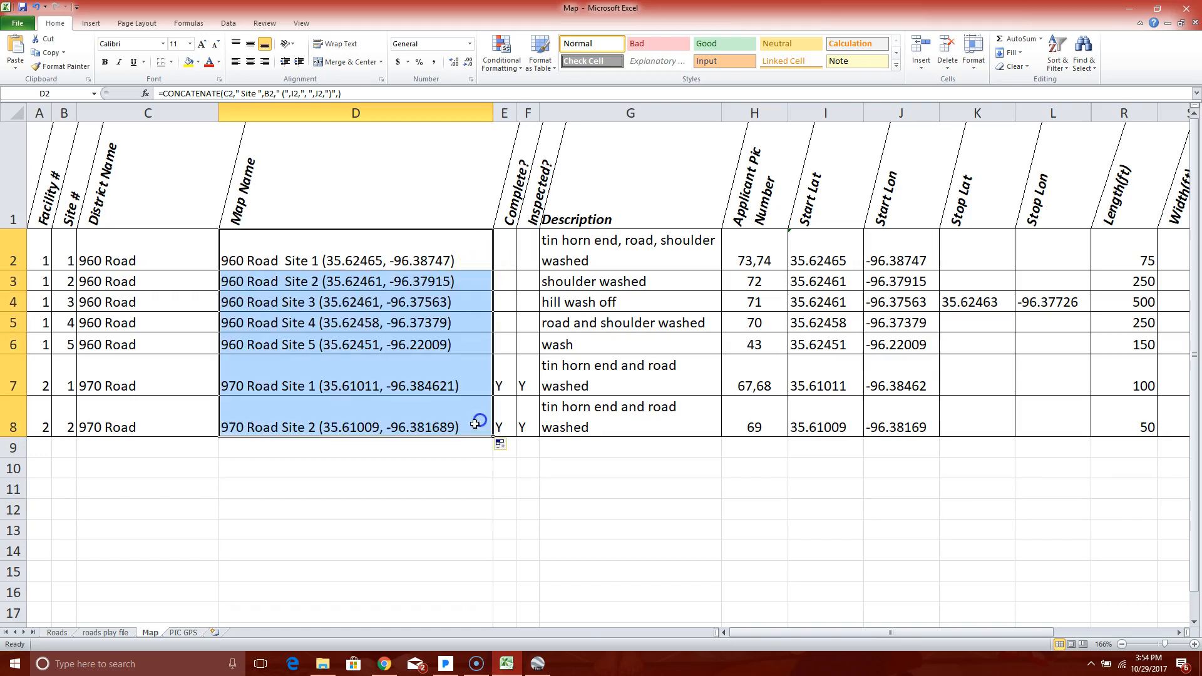
mouse_move(596, 485)
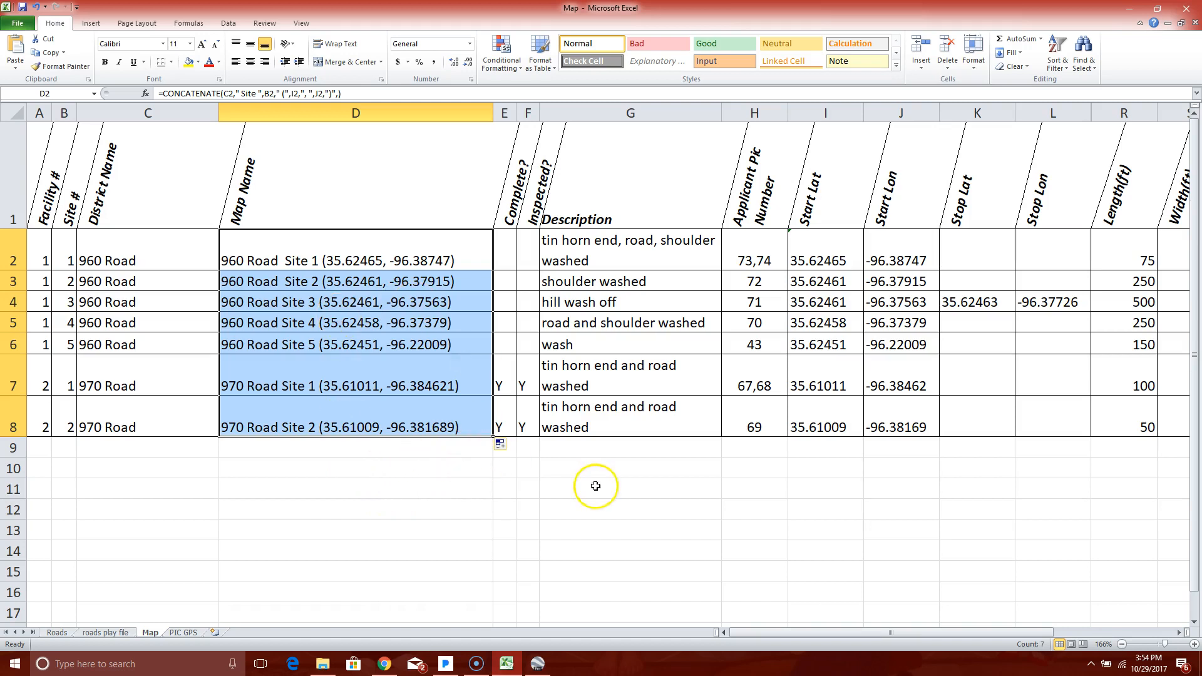
mouse_move(414, 349)
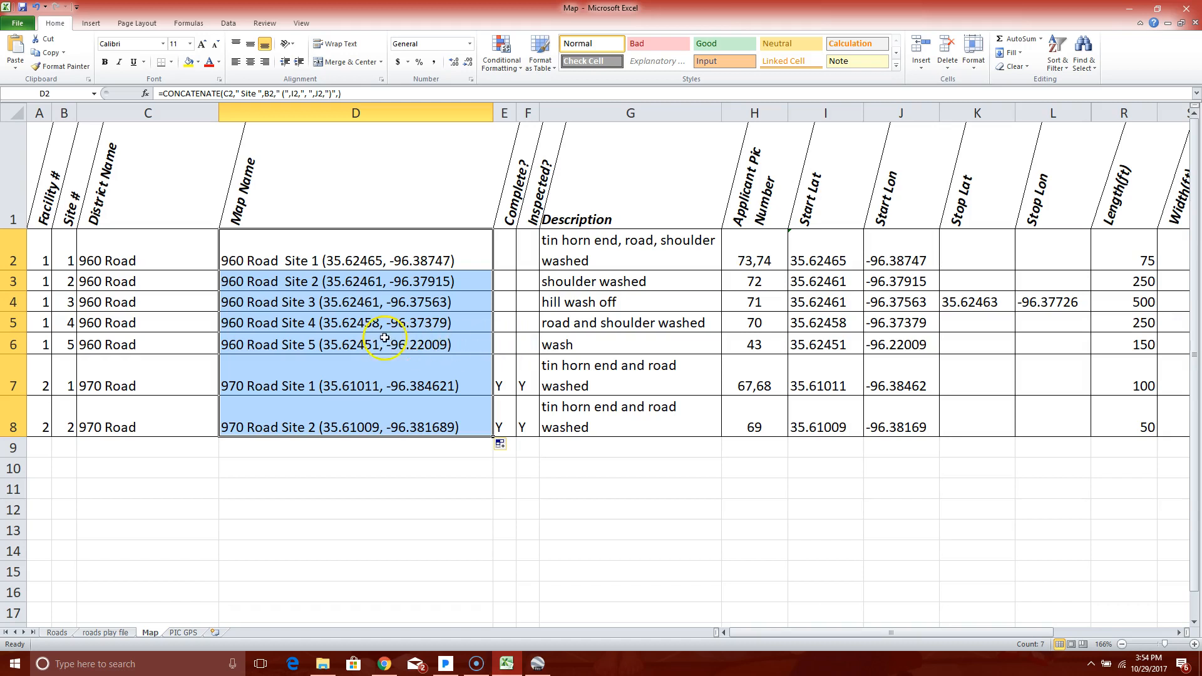
mouse_move(295, 517)
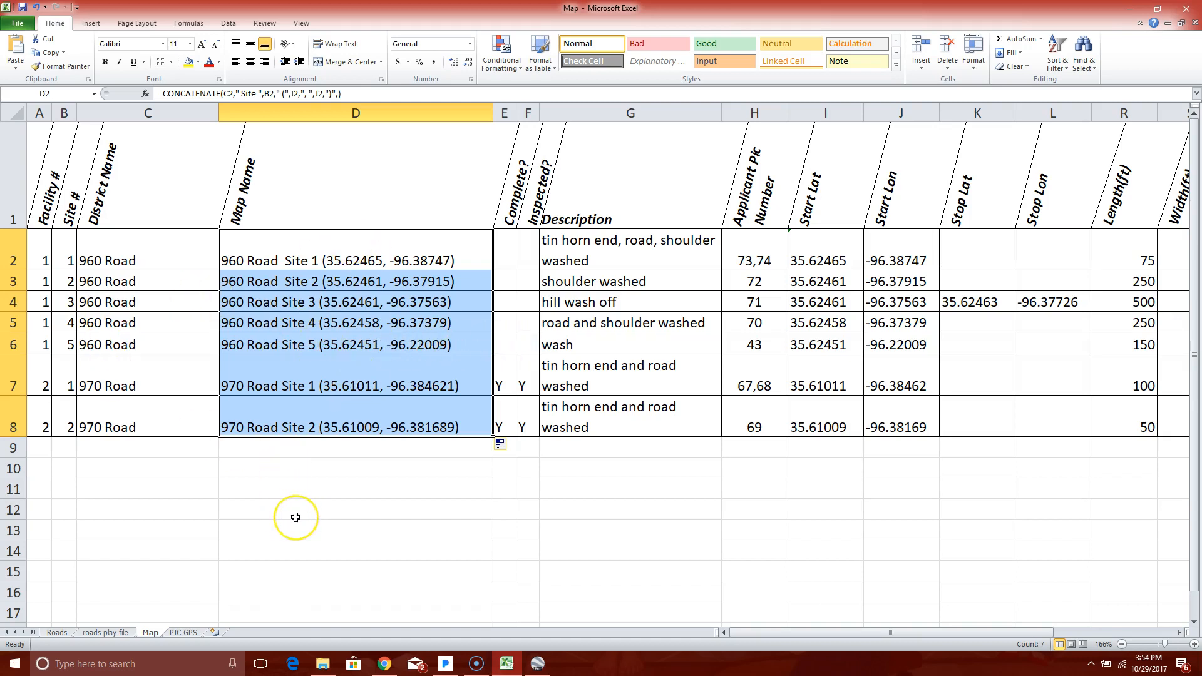
mouse_move(296, 517)
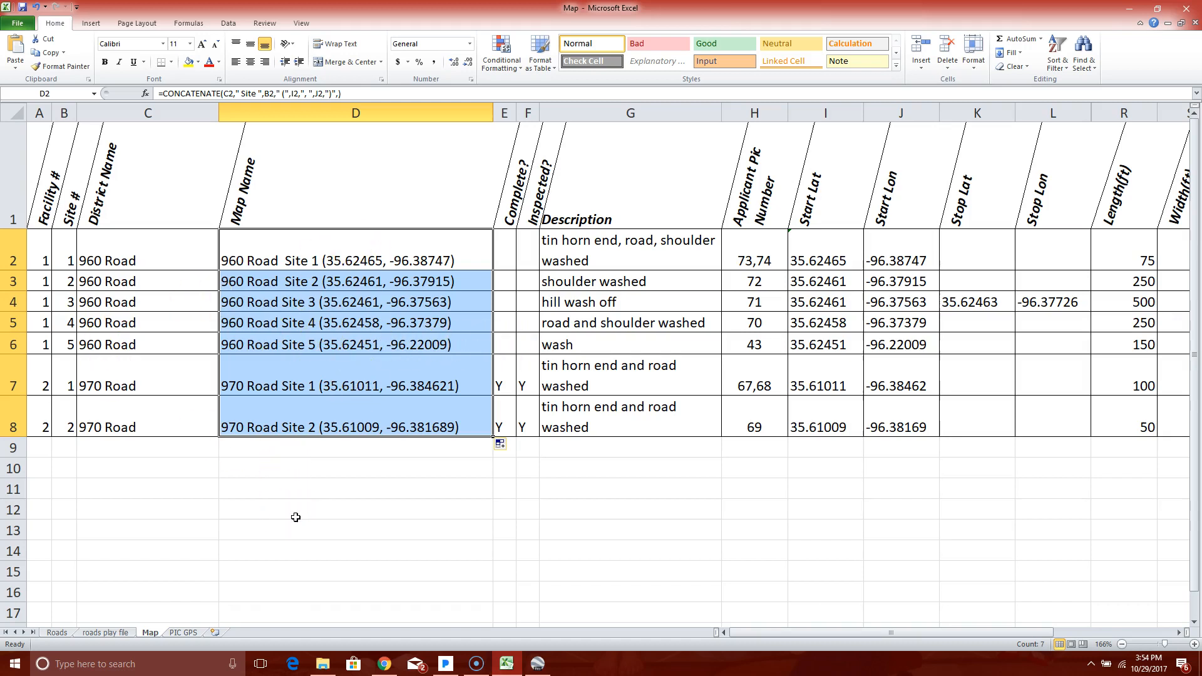
mouse_move(318, 517)
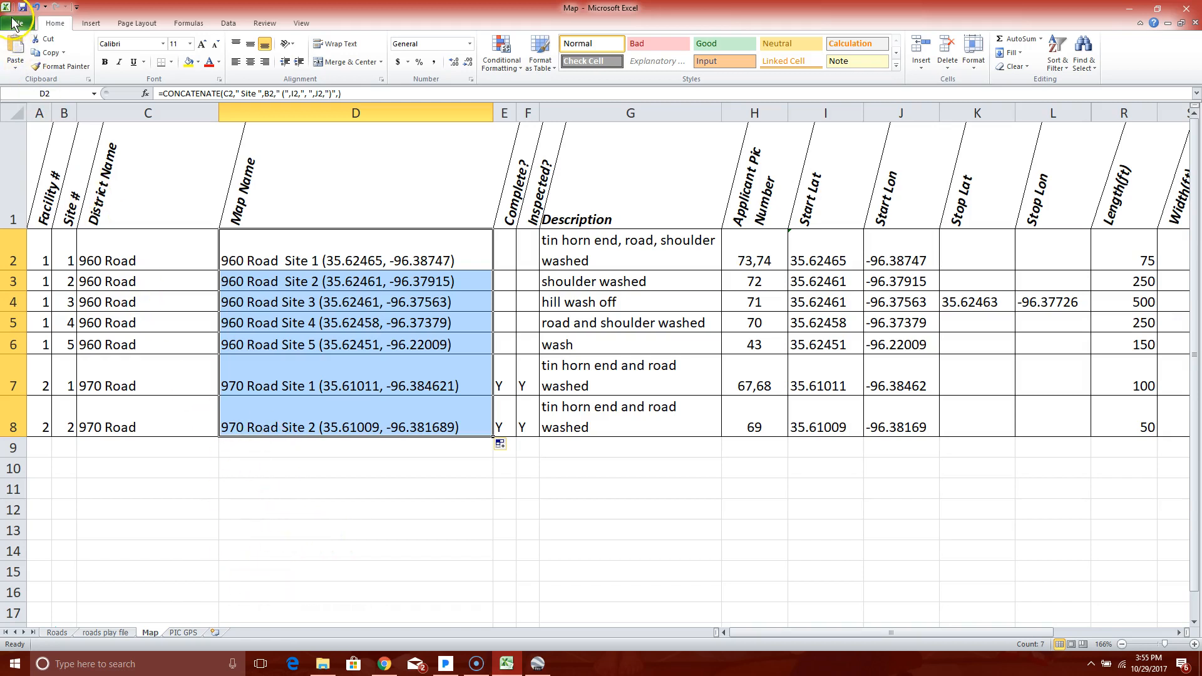
Save As with the name Google Earth Test in CSV (Comma delimited) format.
click(16, 22)
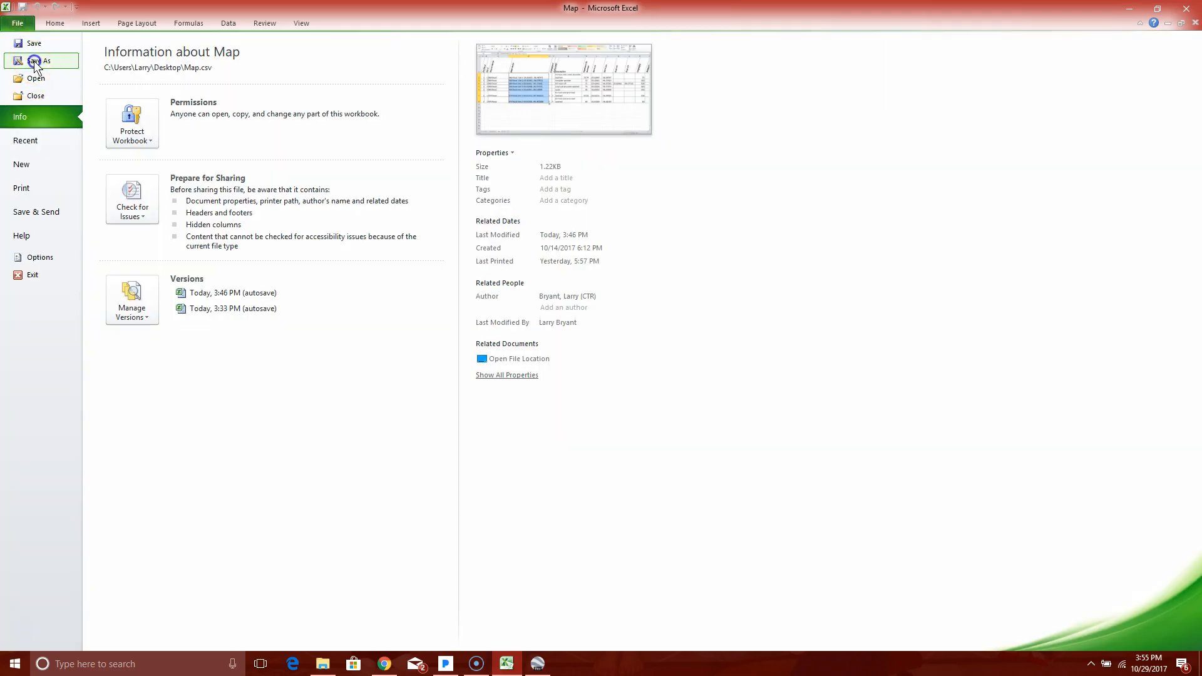
click(40, 60)
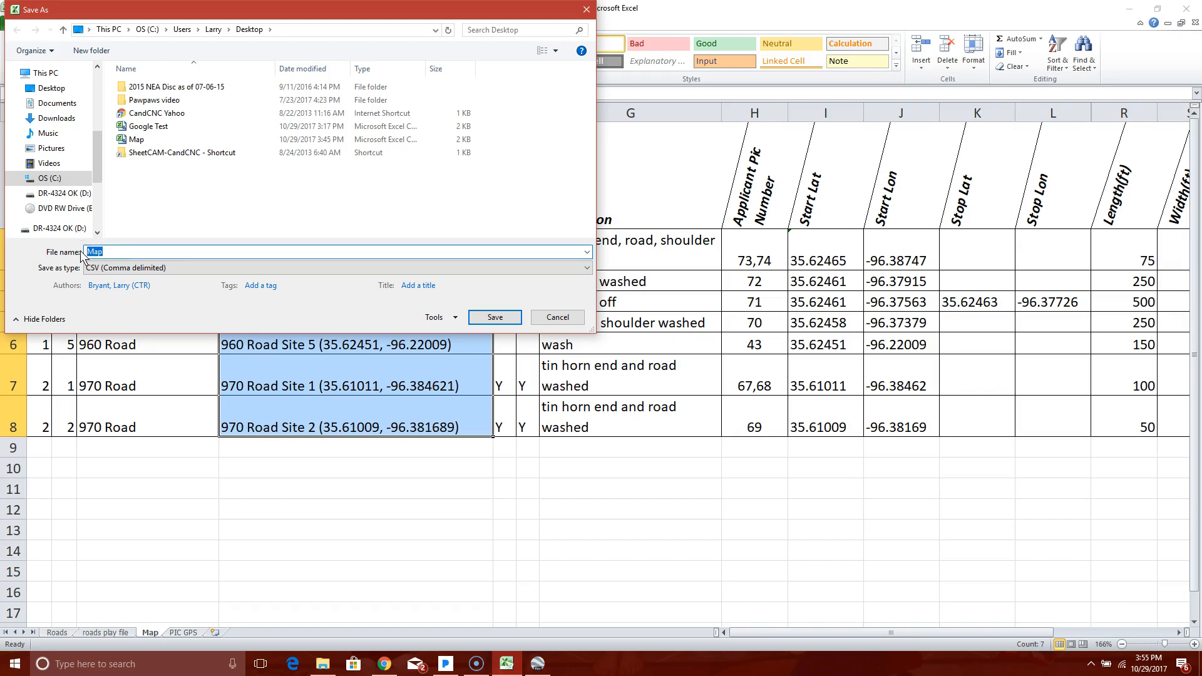
text(Google Ear)
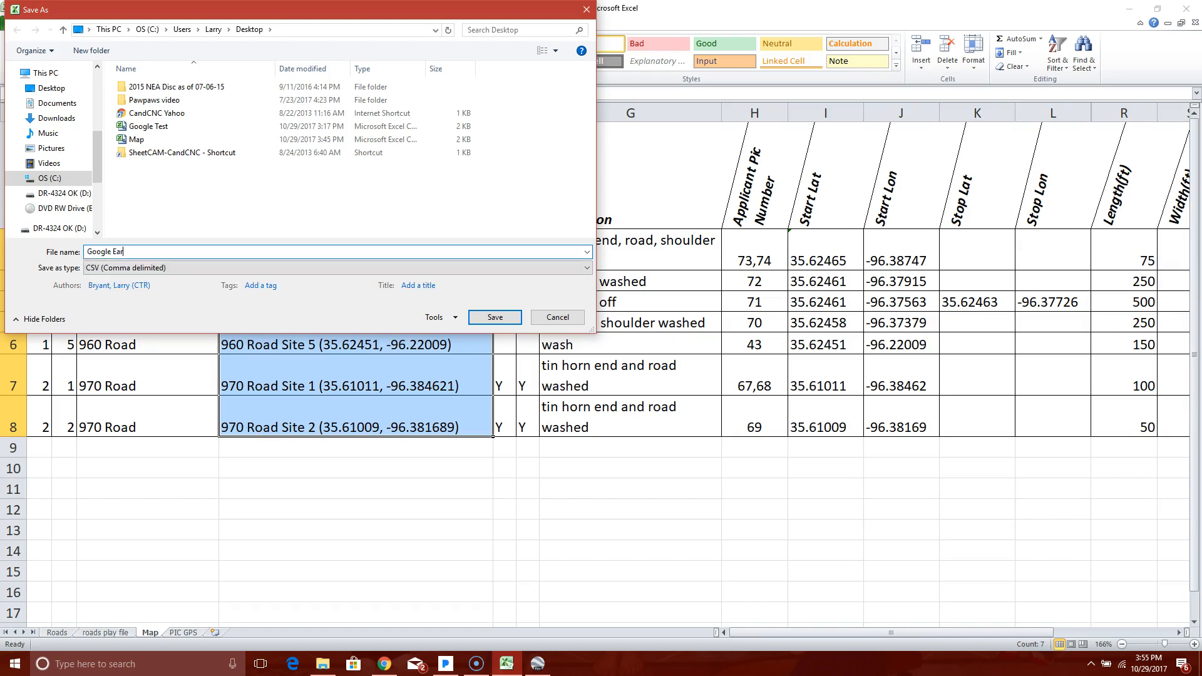
text(th Test)
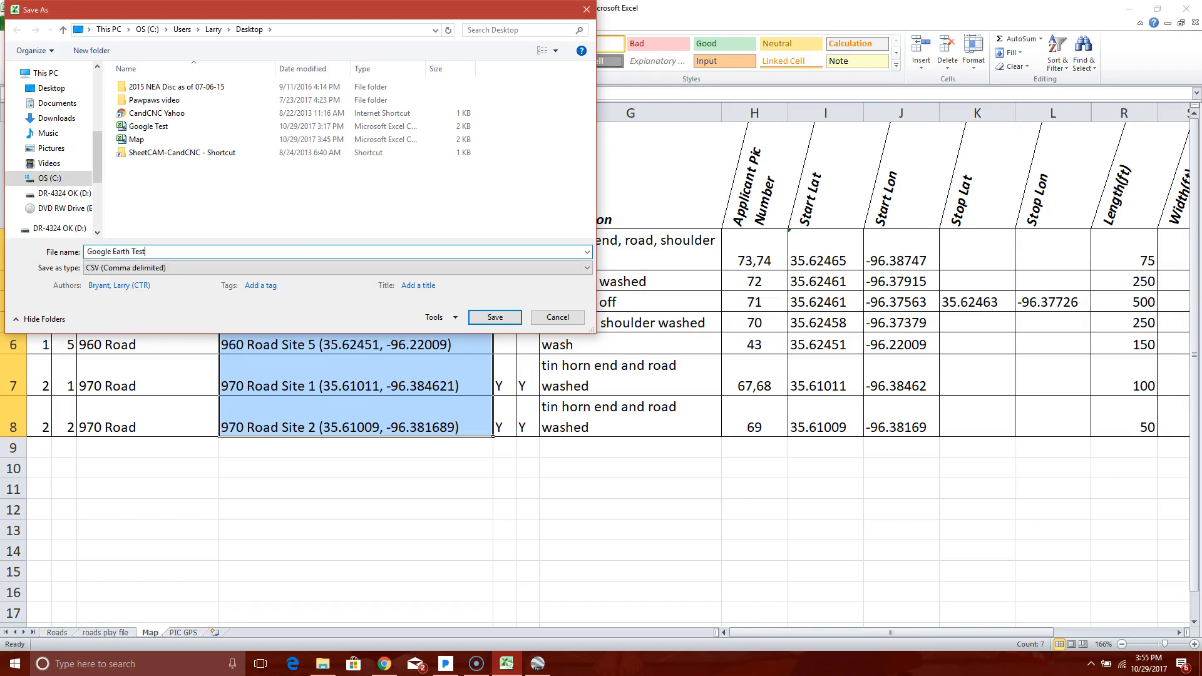
mouse_move(326, 280)
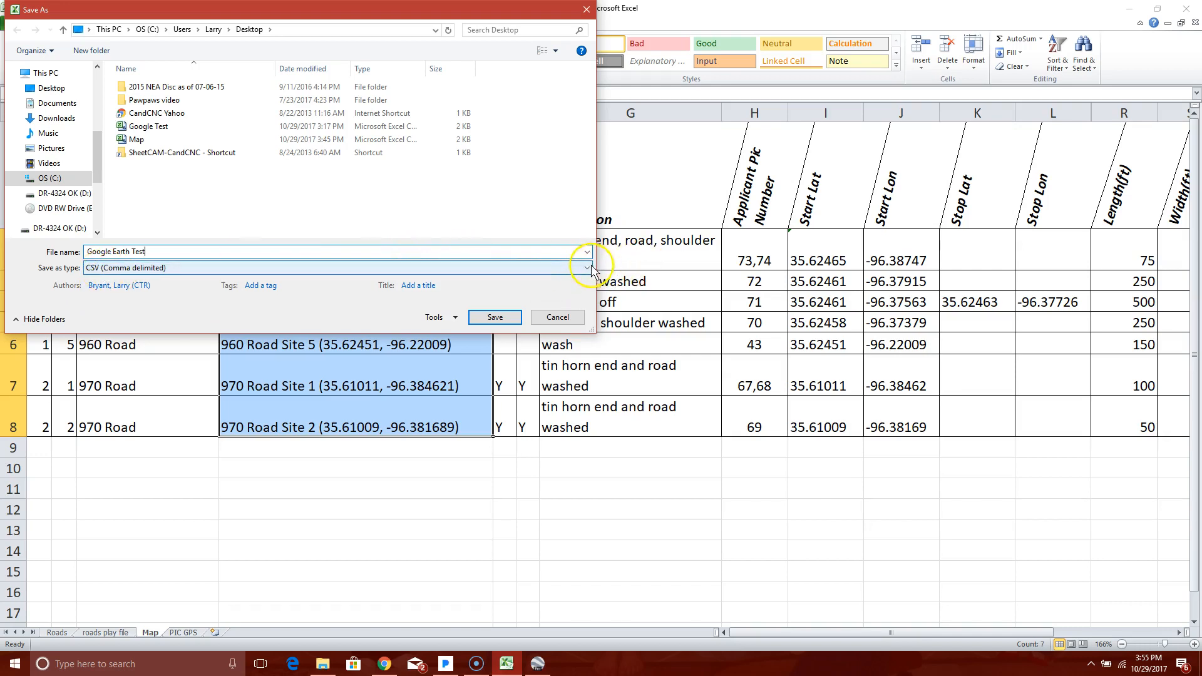
click(586, 268)
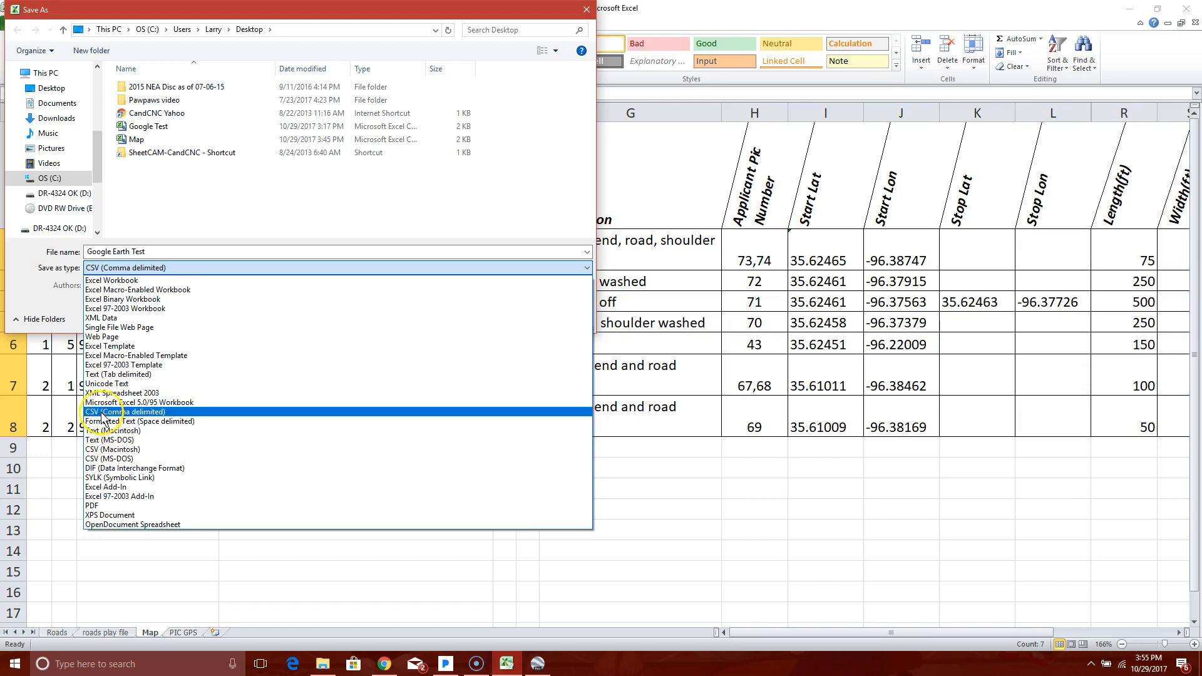
click(124, 412)
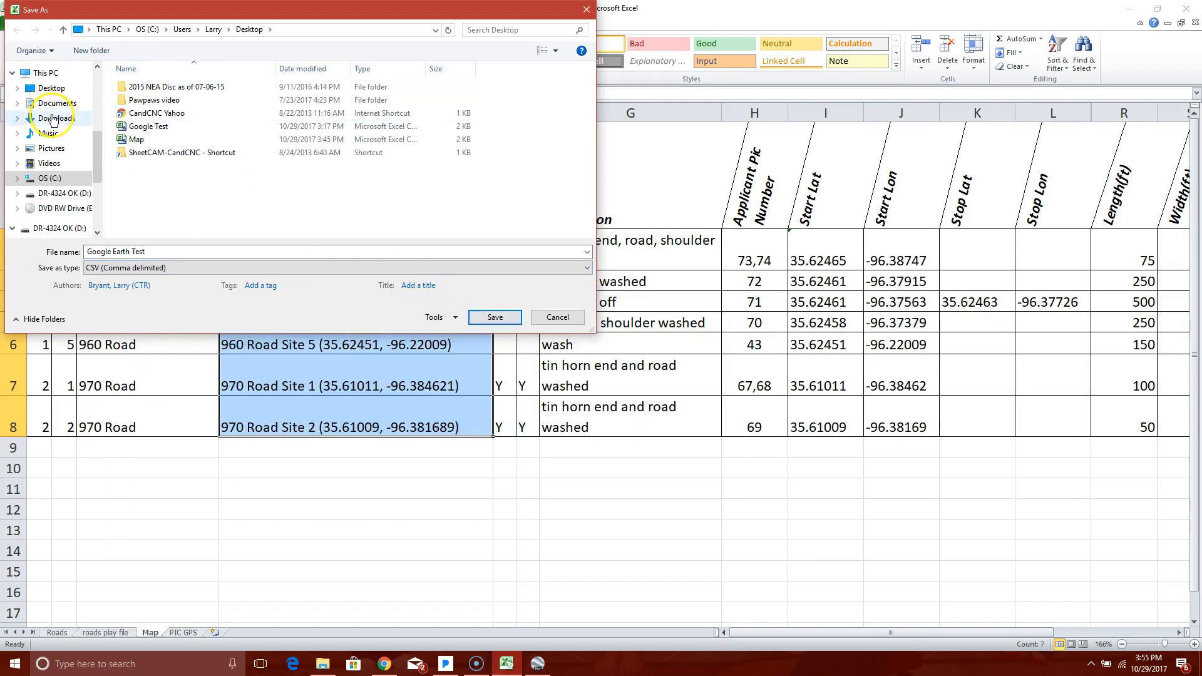
Save the CSV to the Desktop, keeping only the active sheet in CSV format.
click(52, 88)
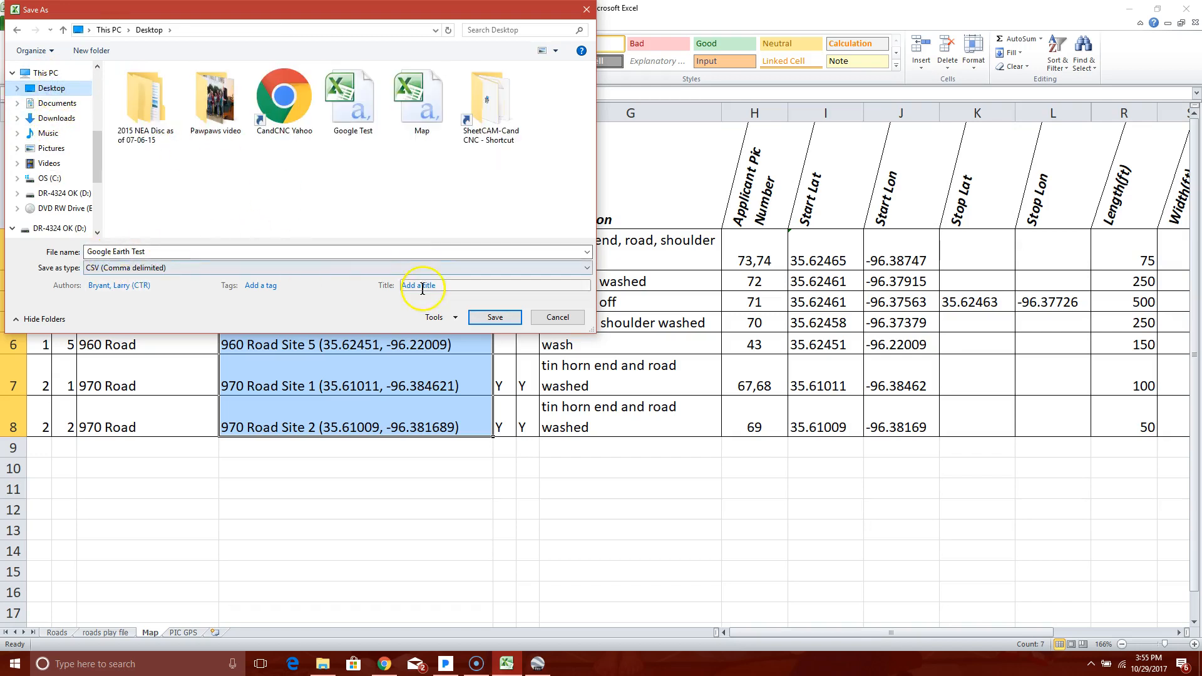
click(495, 317)
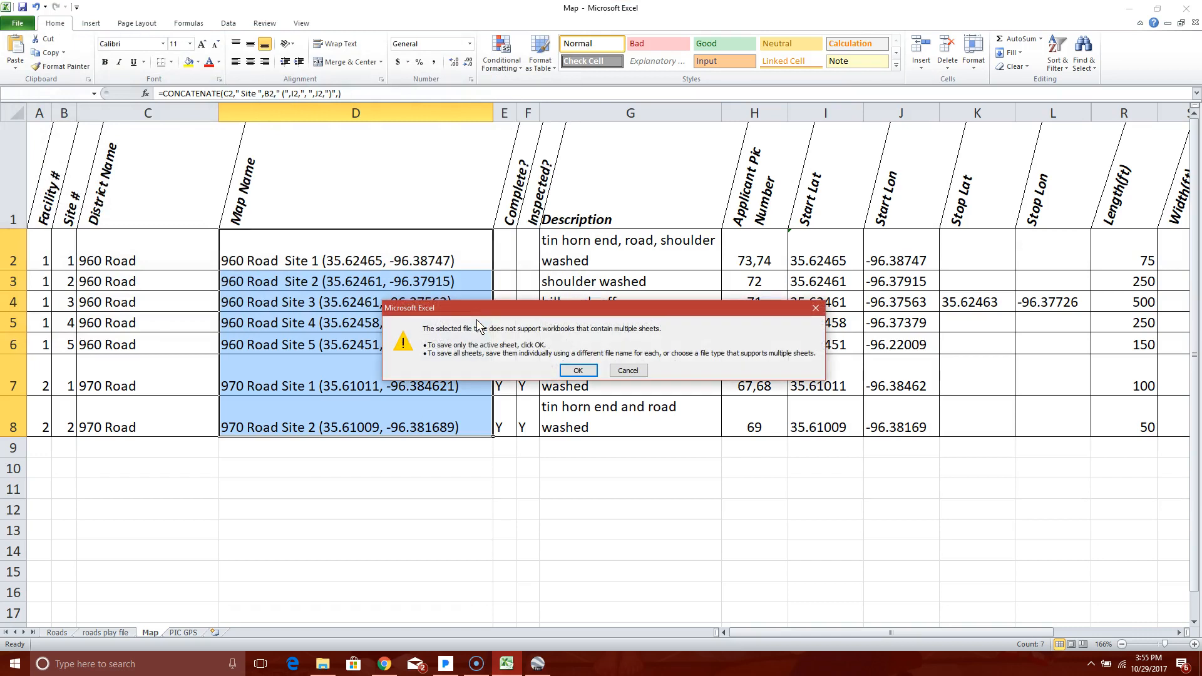
click(578, 370)
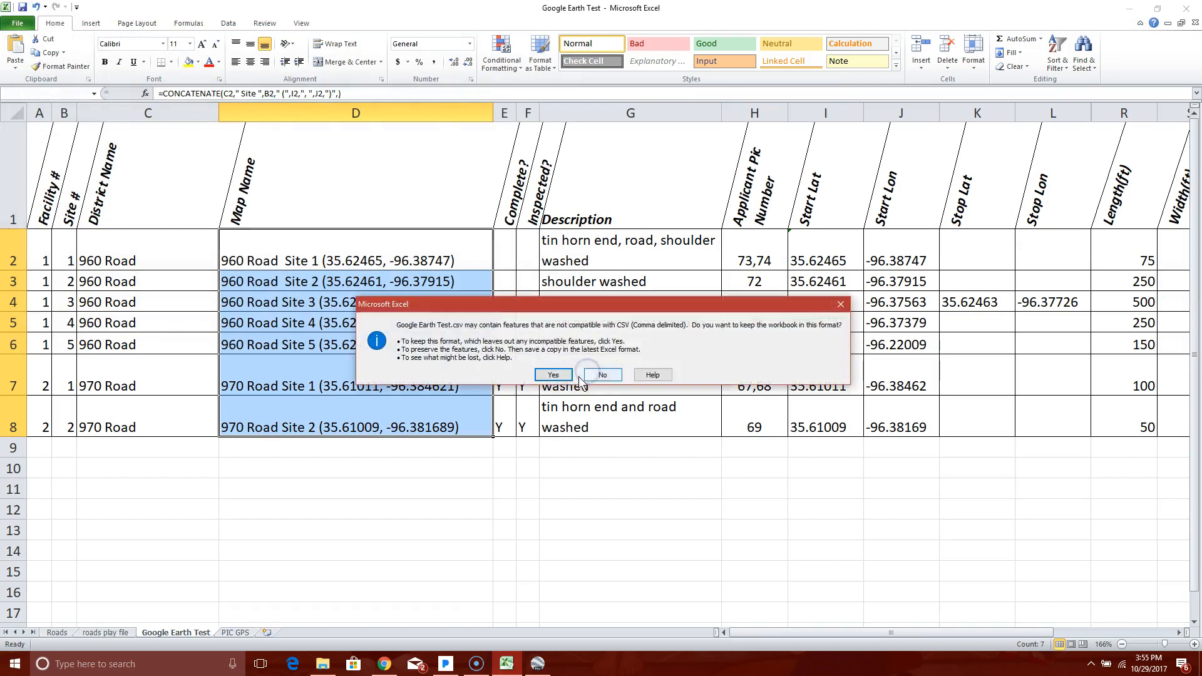
click(552, 375)
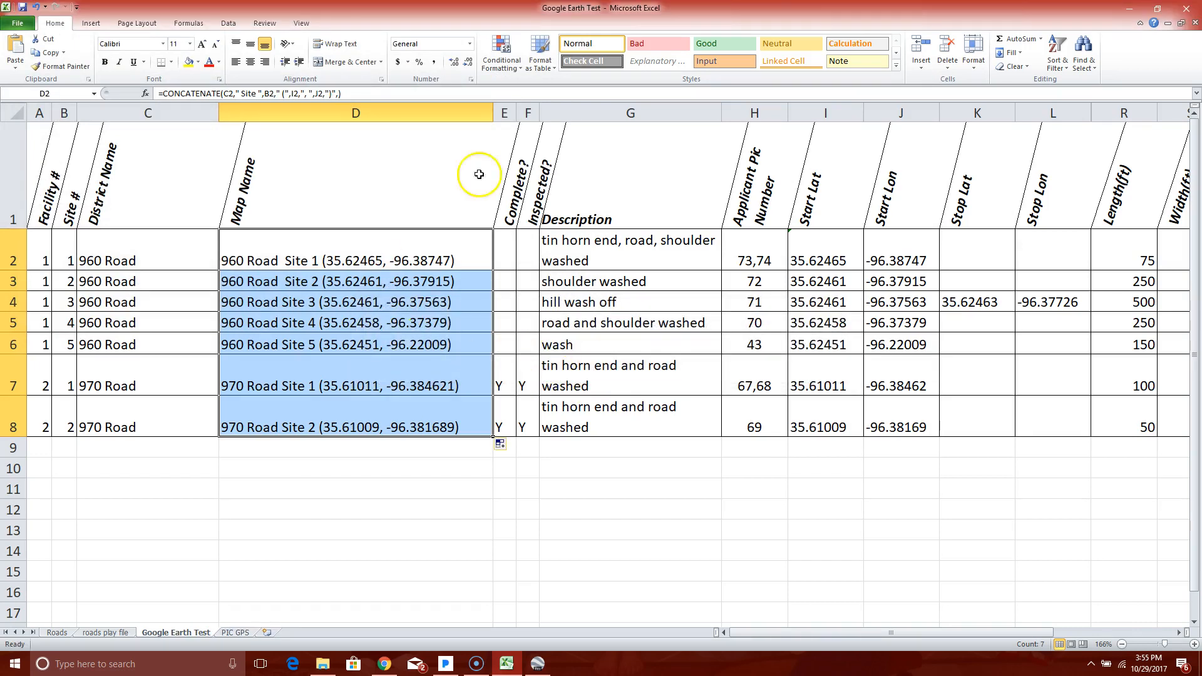
mouse_move(530, 664)
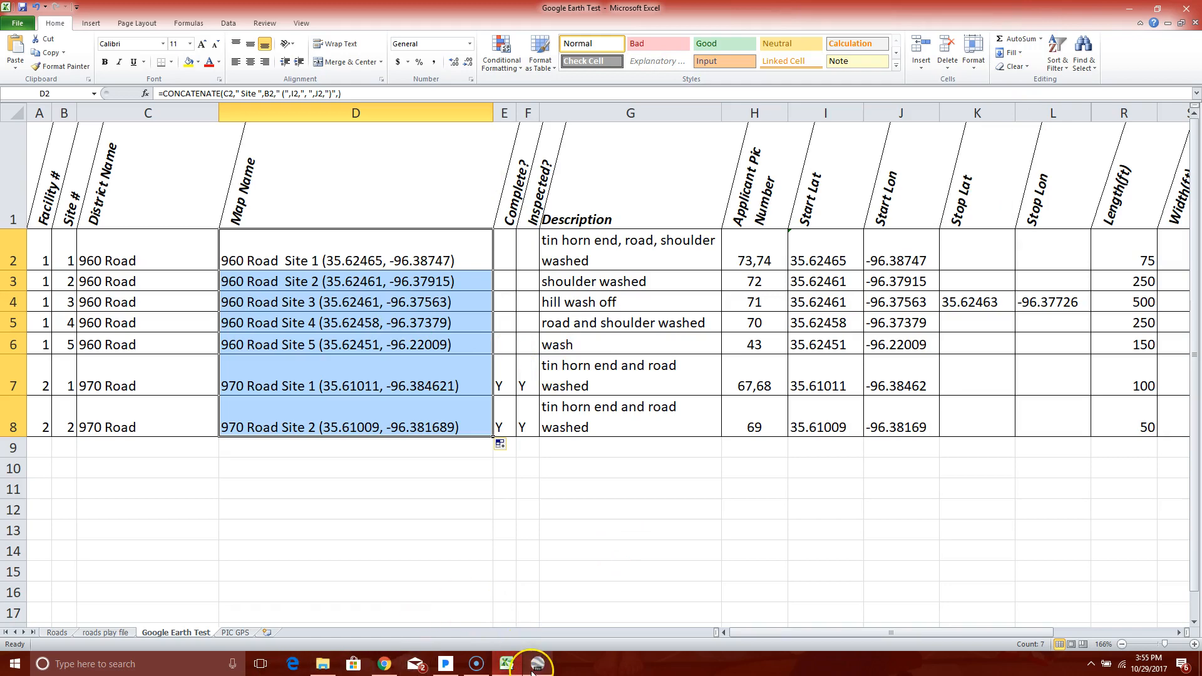
Open Google Earth Test in Google Earth Pro as comma-delimited data and continue.
click(530, 663)
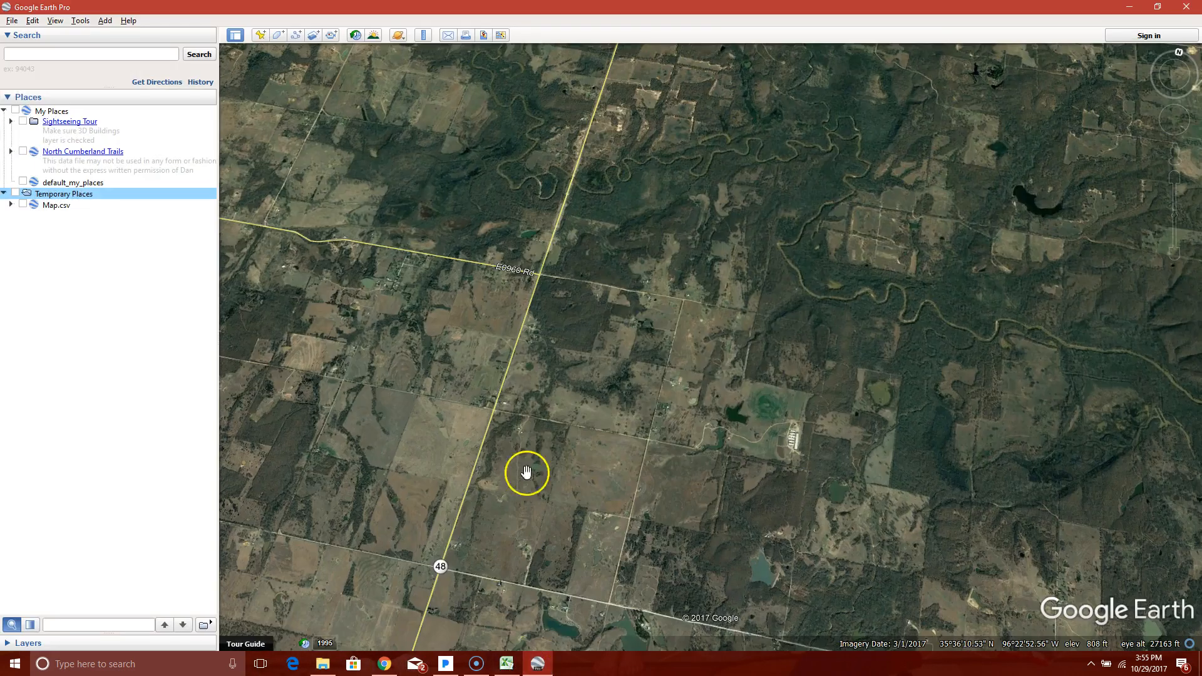
scroll(down, 3)
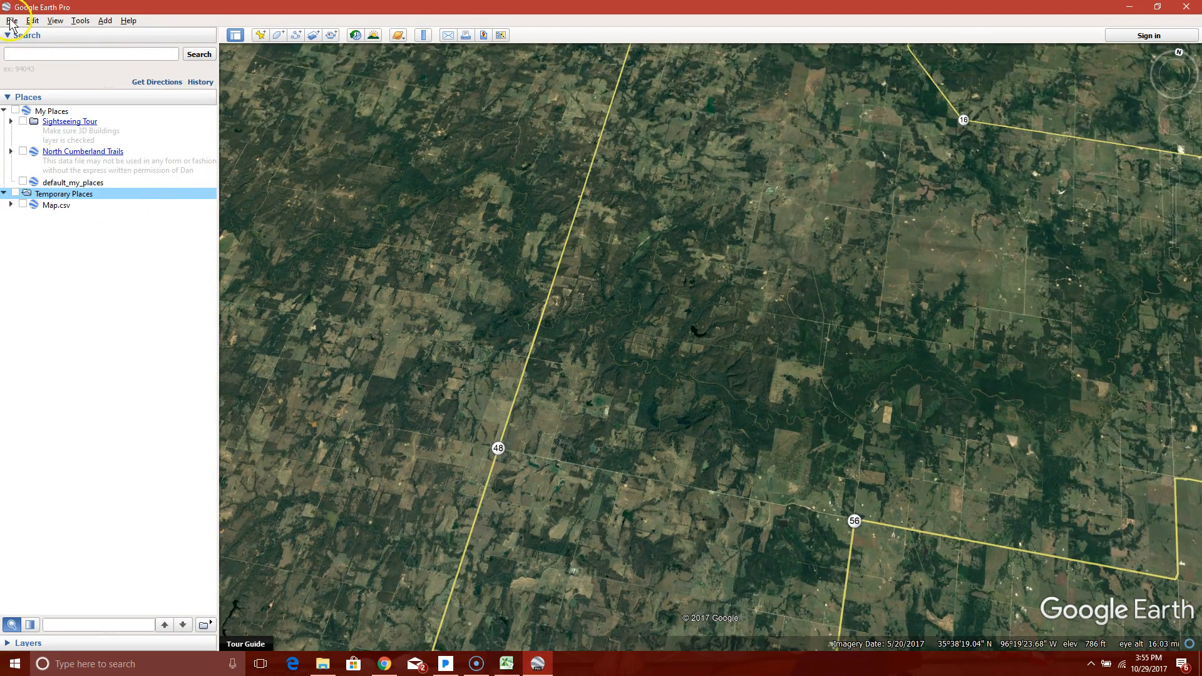
click(11, 20)
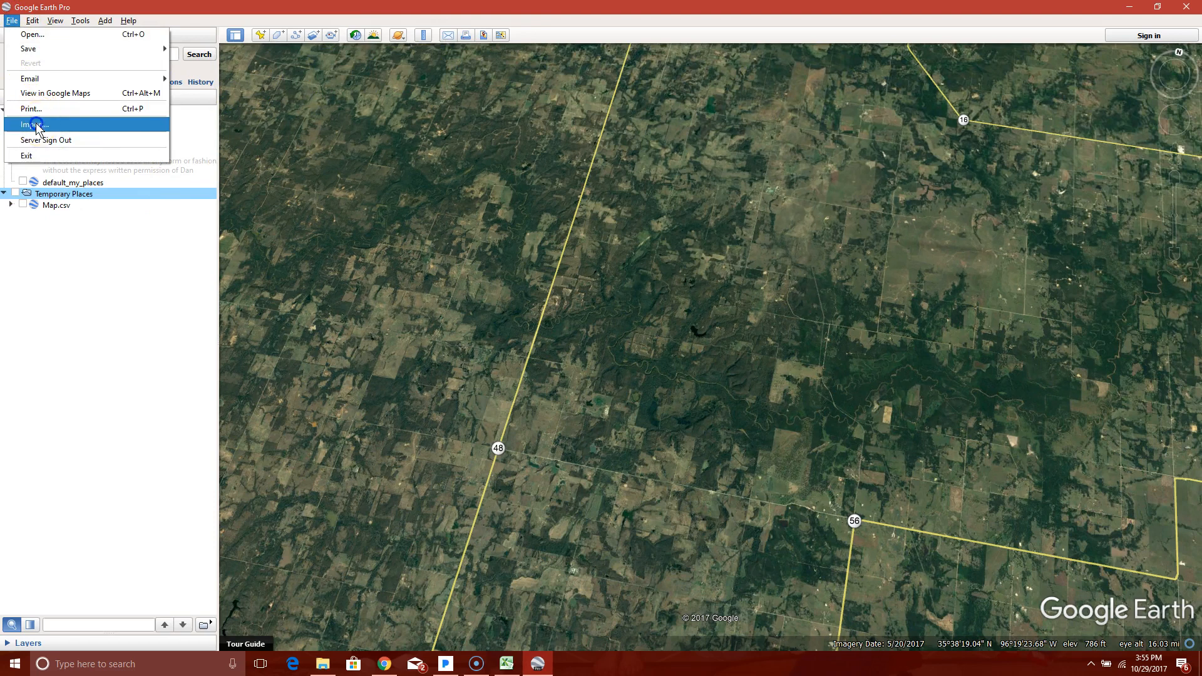
click(32, 124)
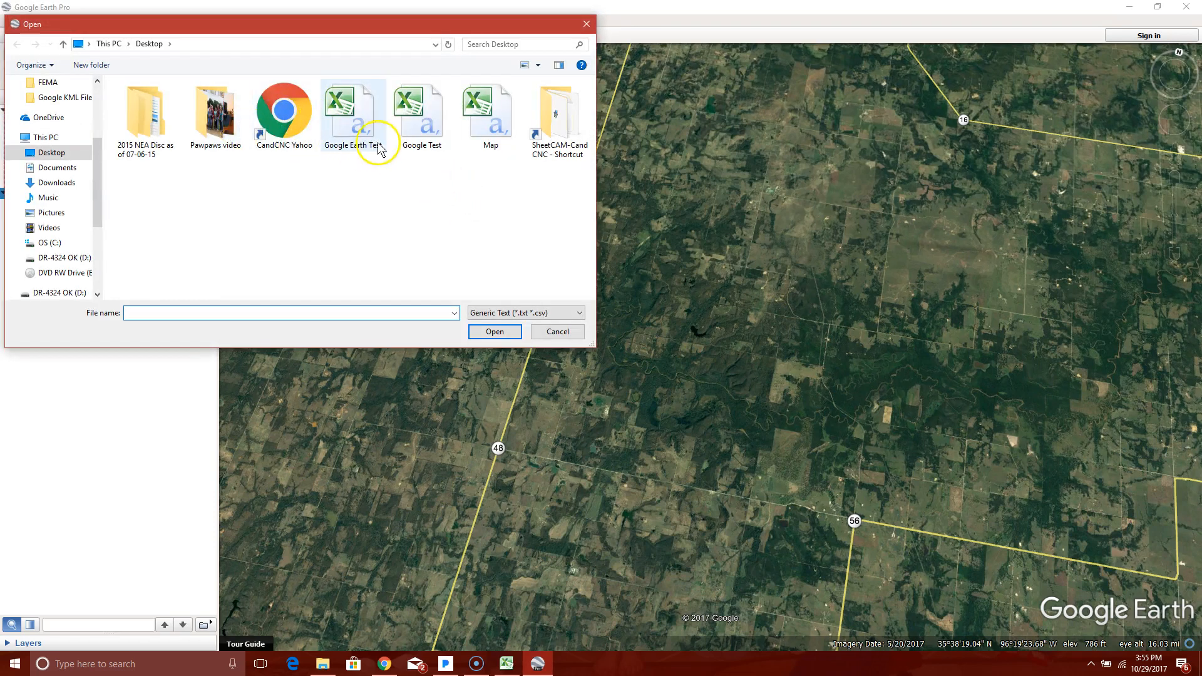
click(353, 111)
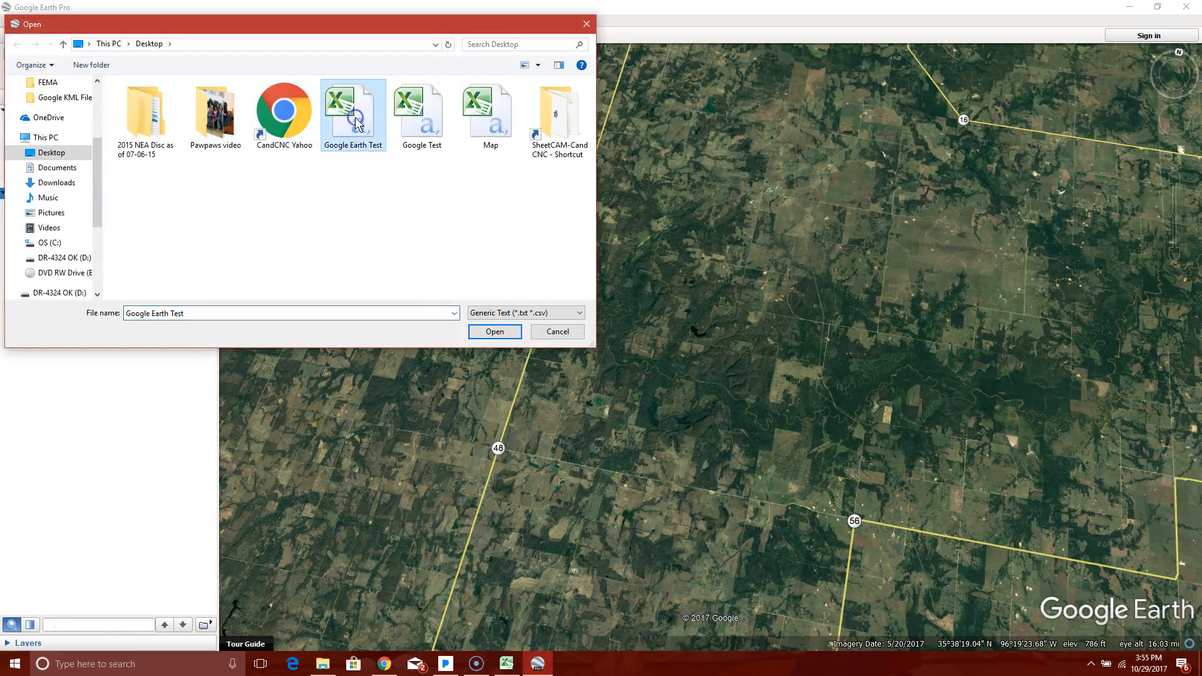
click(495, 331)
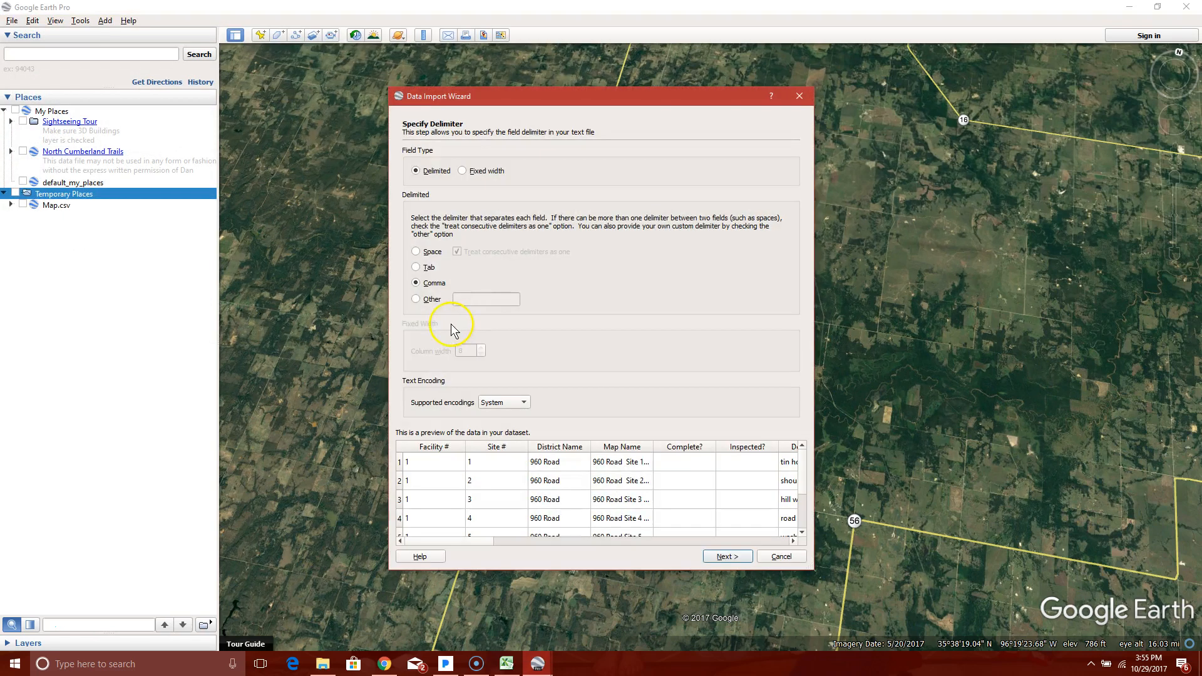
mouse_move(398, 180)
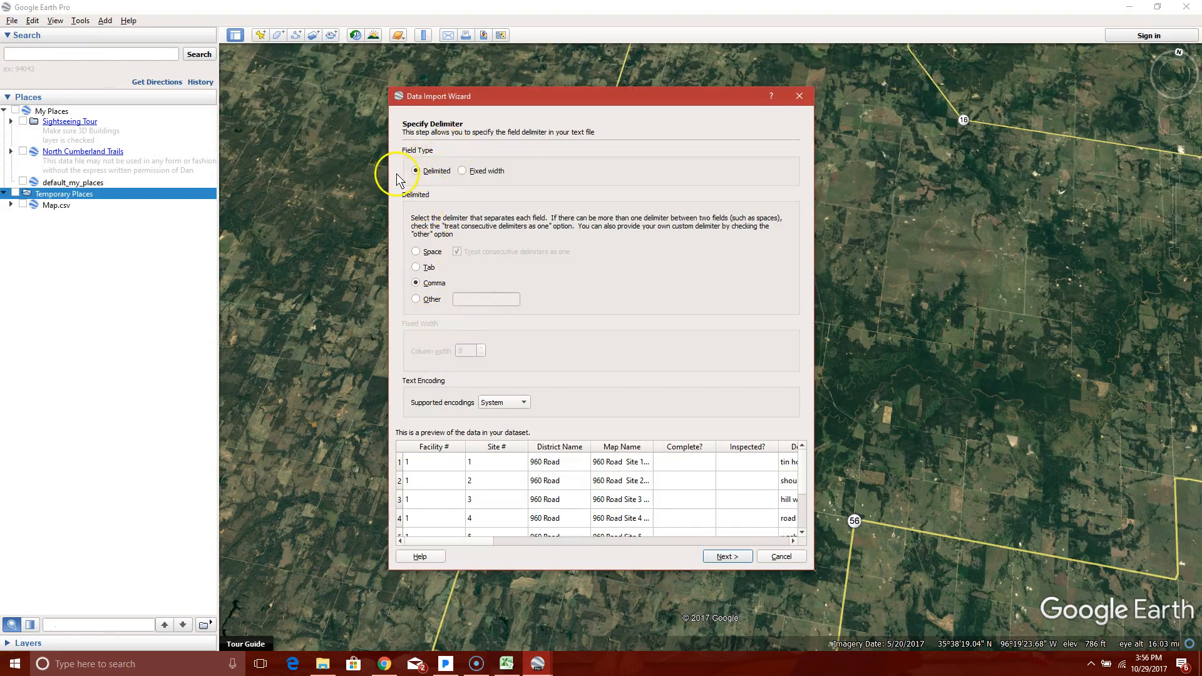
mouse_move(438, 135)
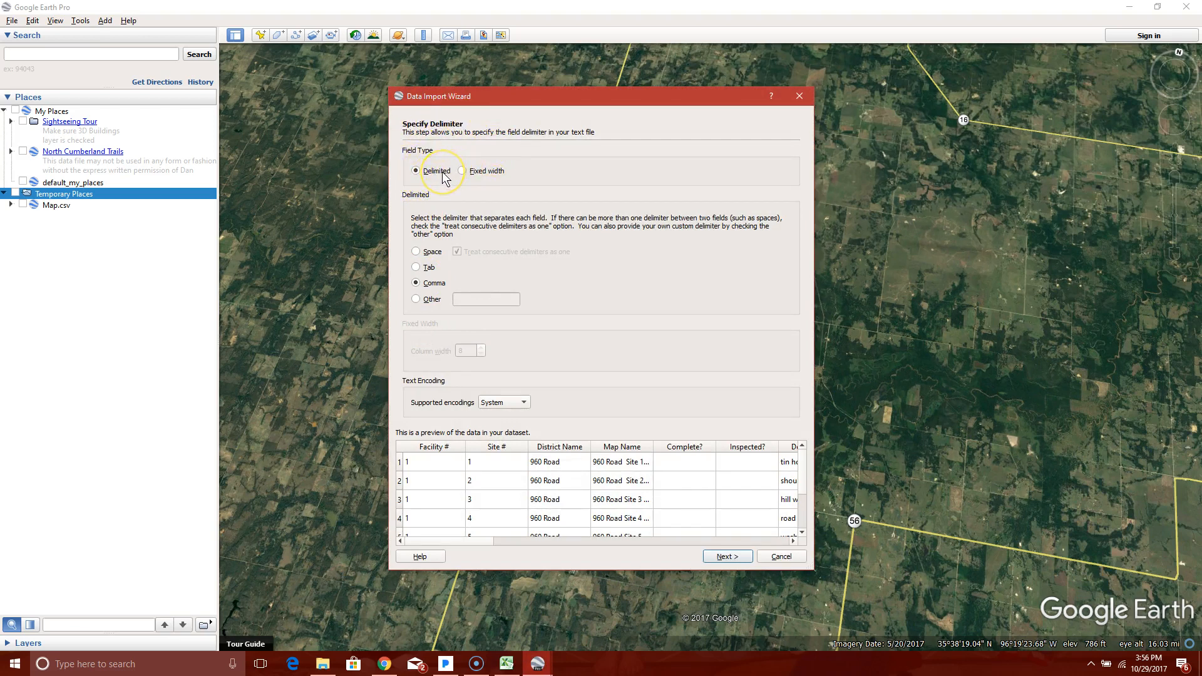
mouse_move(430, 209)
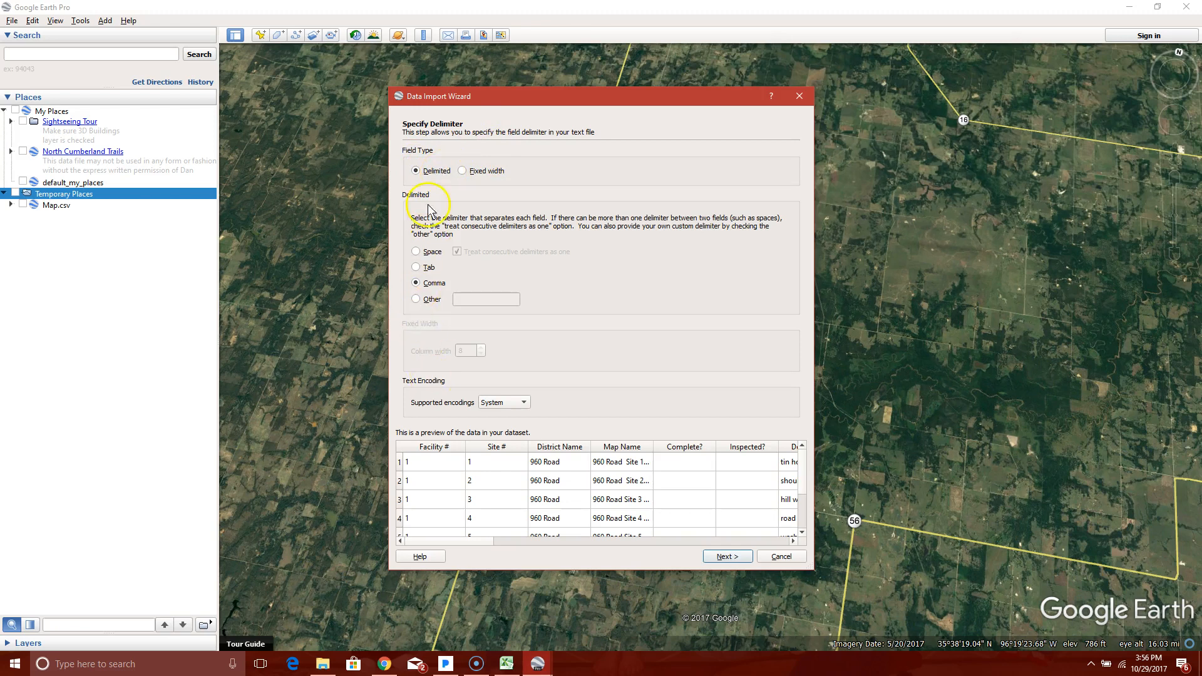
mouse_move(452, 505)
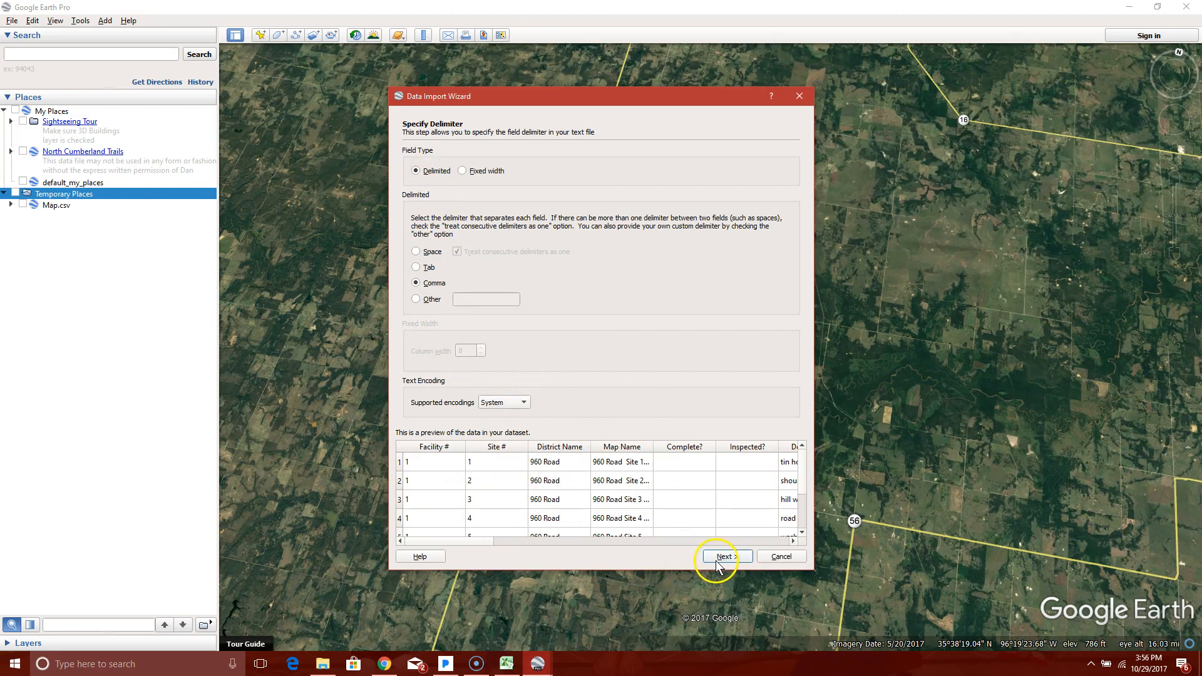
click(721, 556)
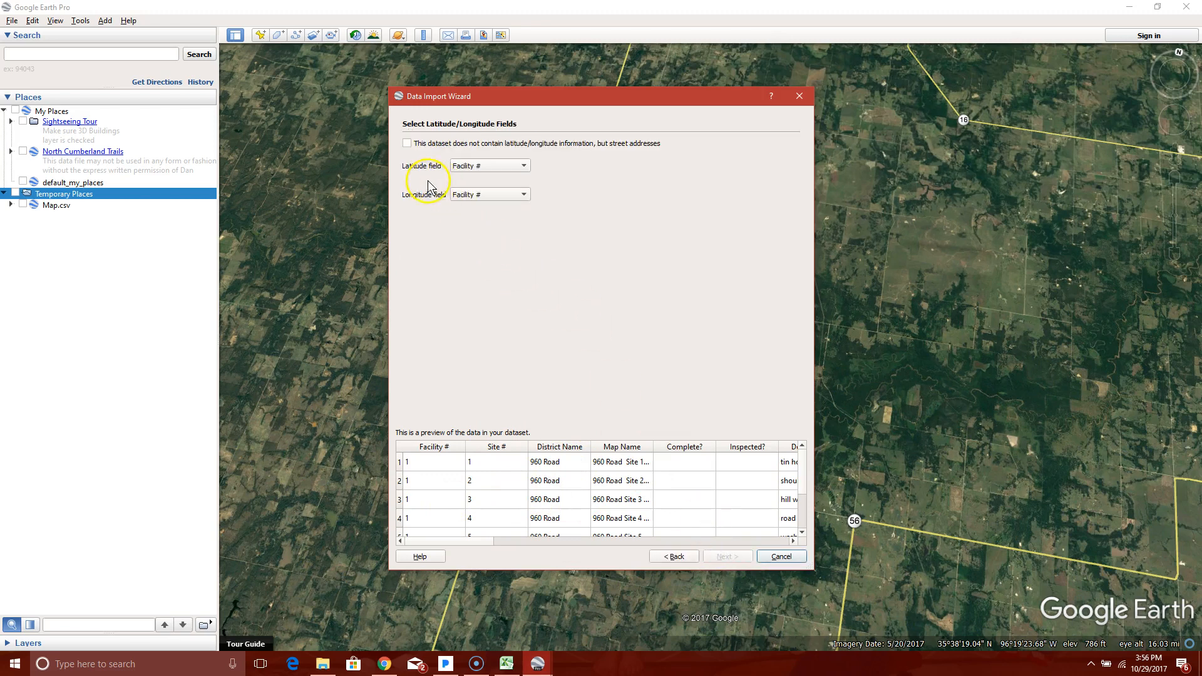
mouse_move(424, 175)
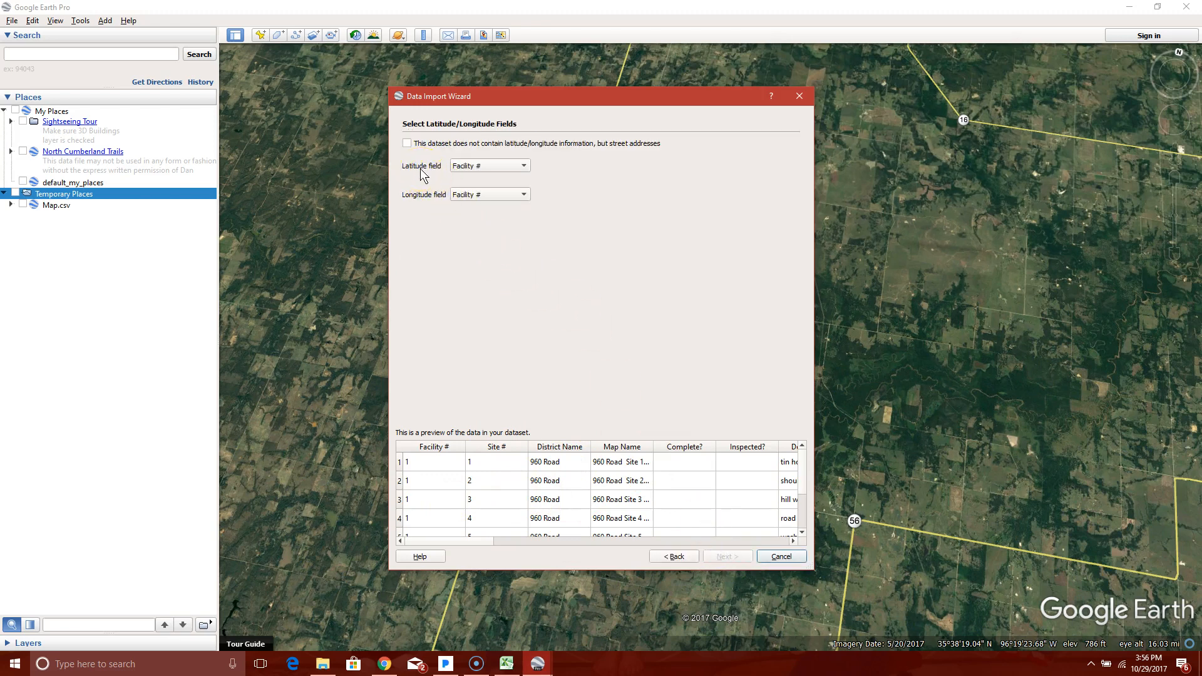
mouse_move(421, 200)
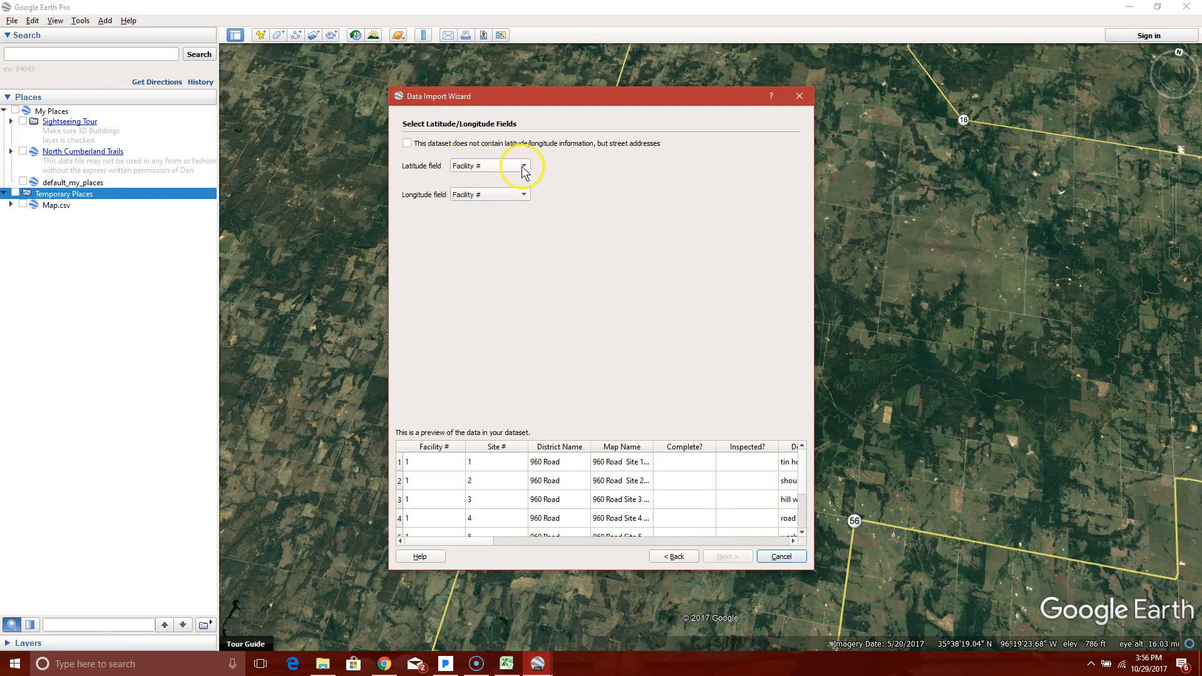
Map latitude to Start Lat and longitude to Start Lon, then continue.
click(522, 165)
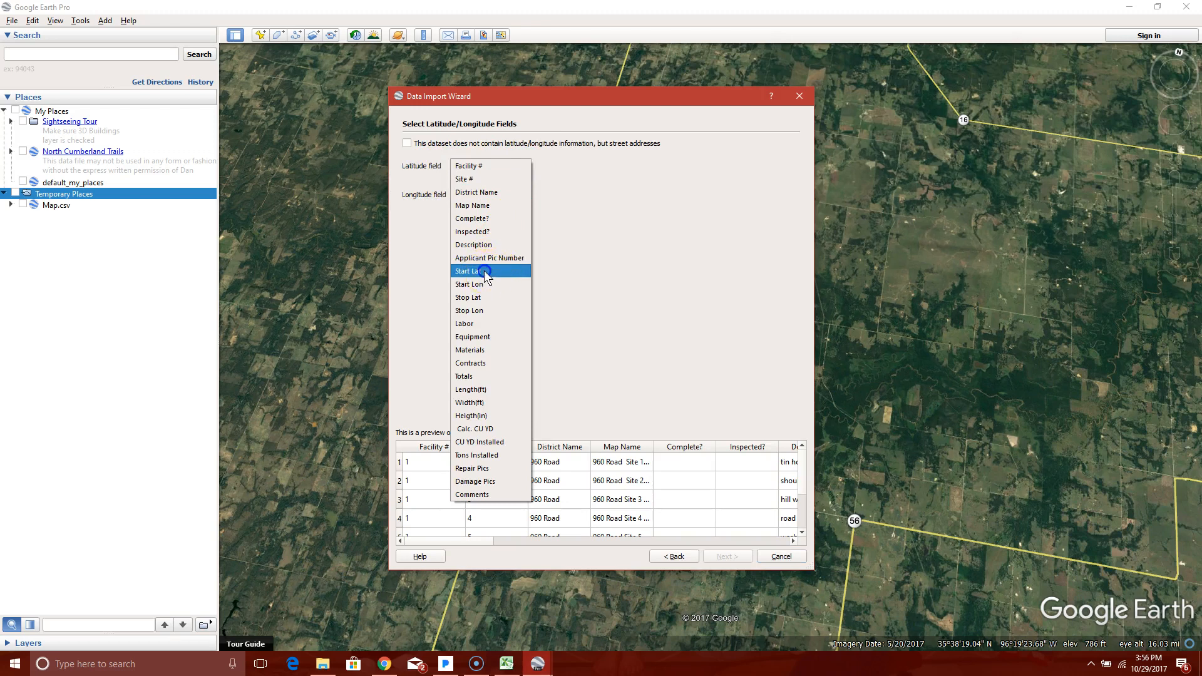
click(470, 270)
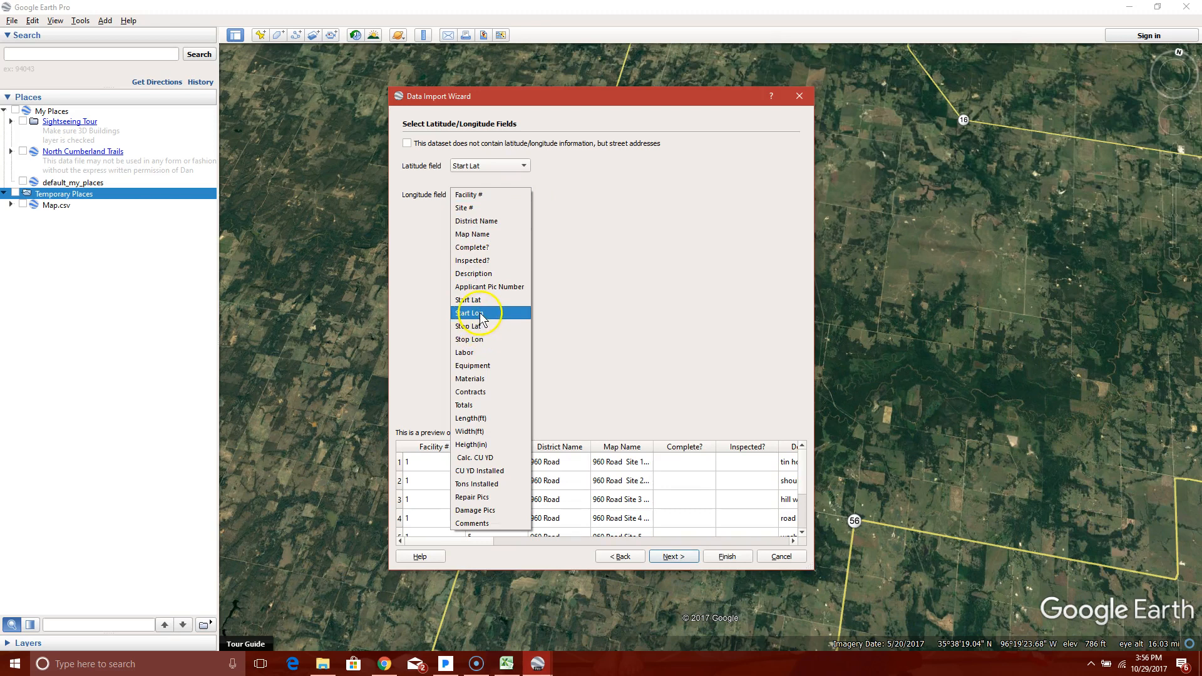
click(479, 313)
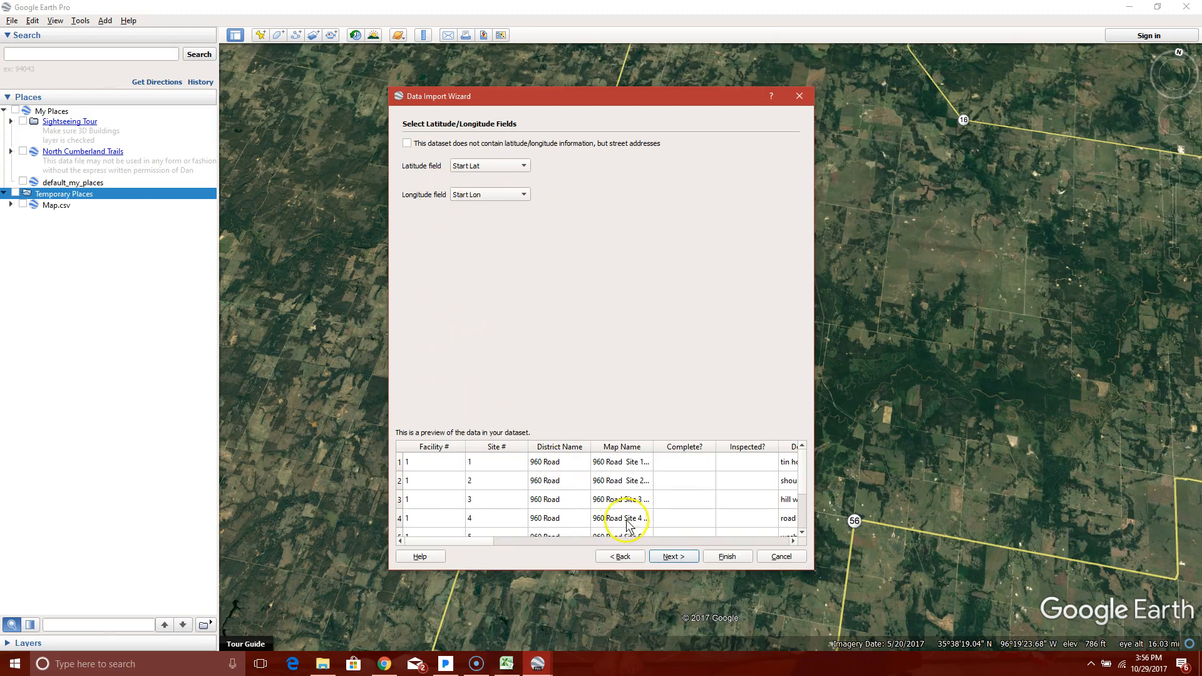
click(672, 556)
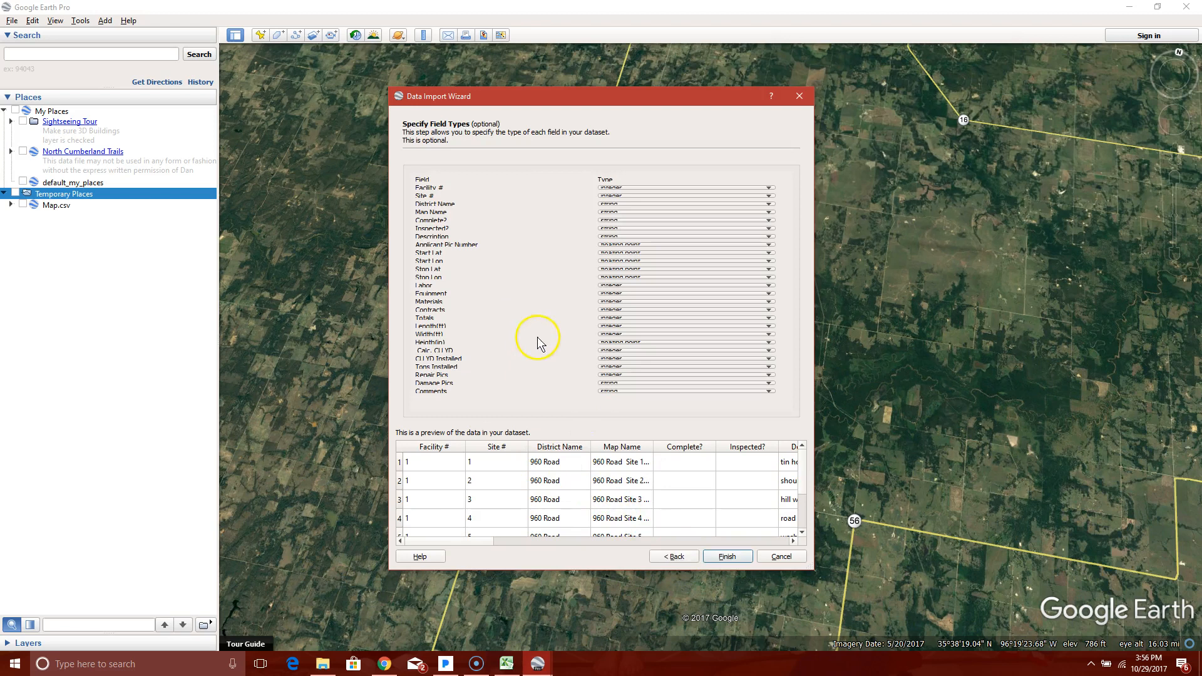
Finish the import and choose to create a new style template.
click(725, 556)
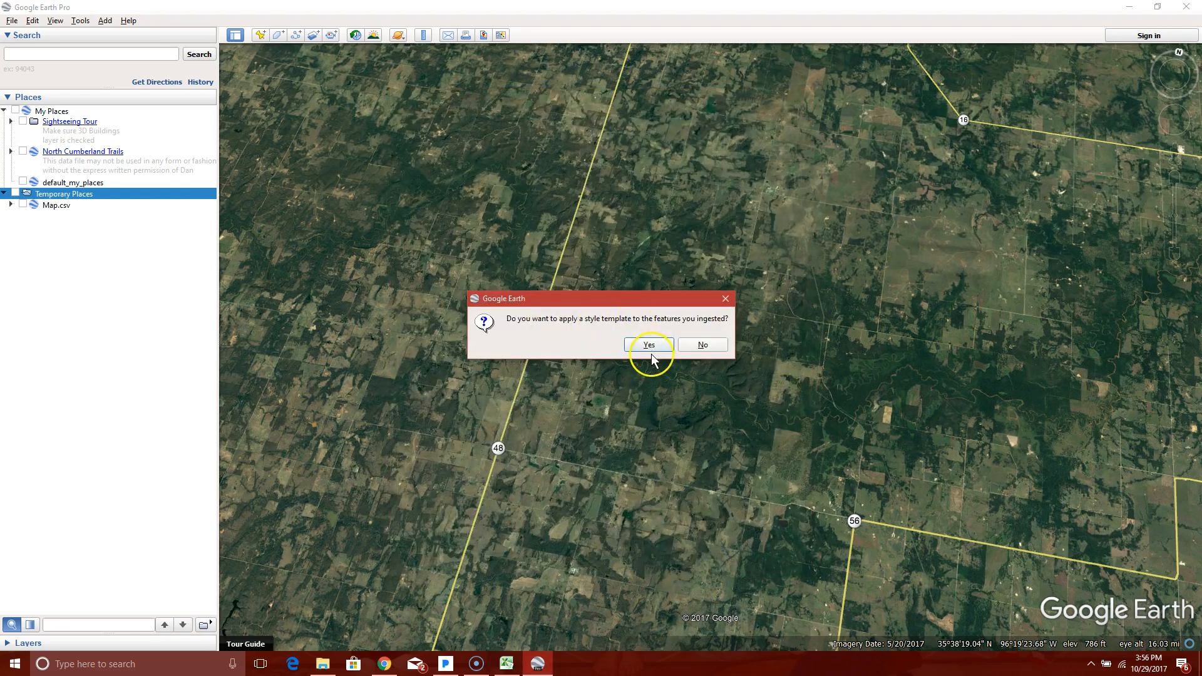
click(647, 344)
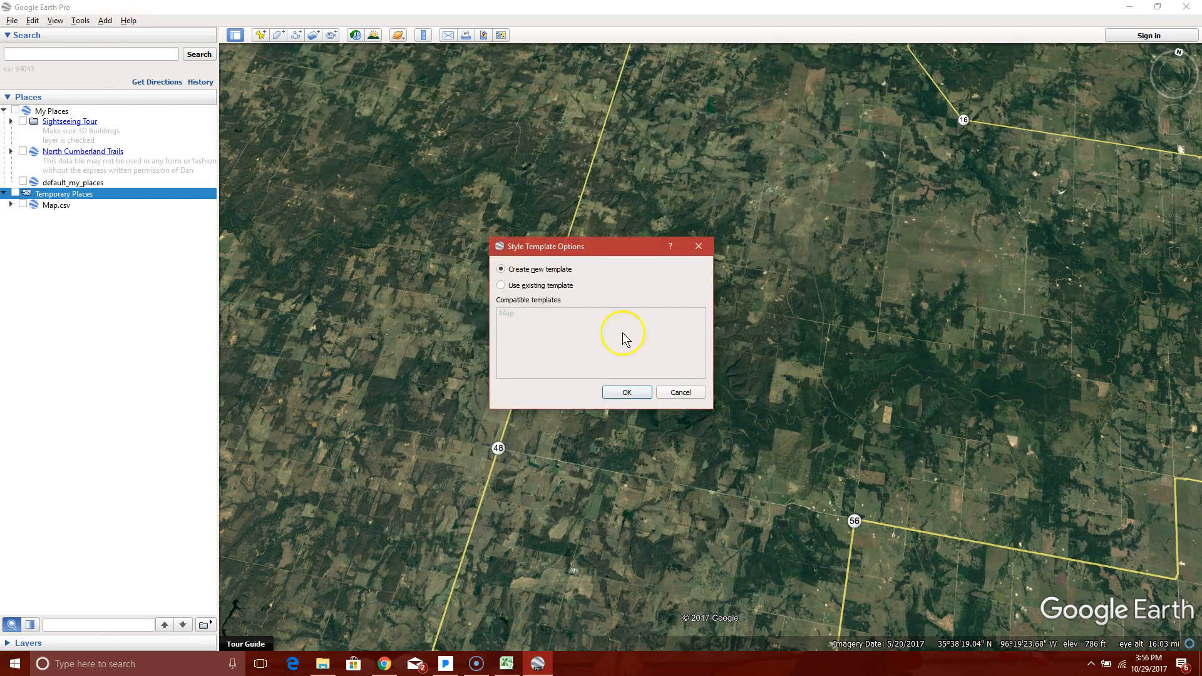
mouse_move(549, 337)
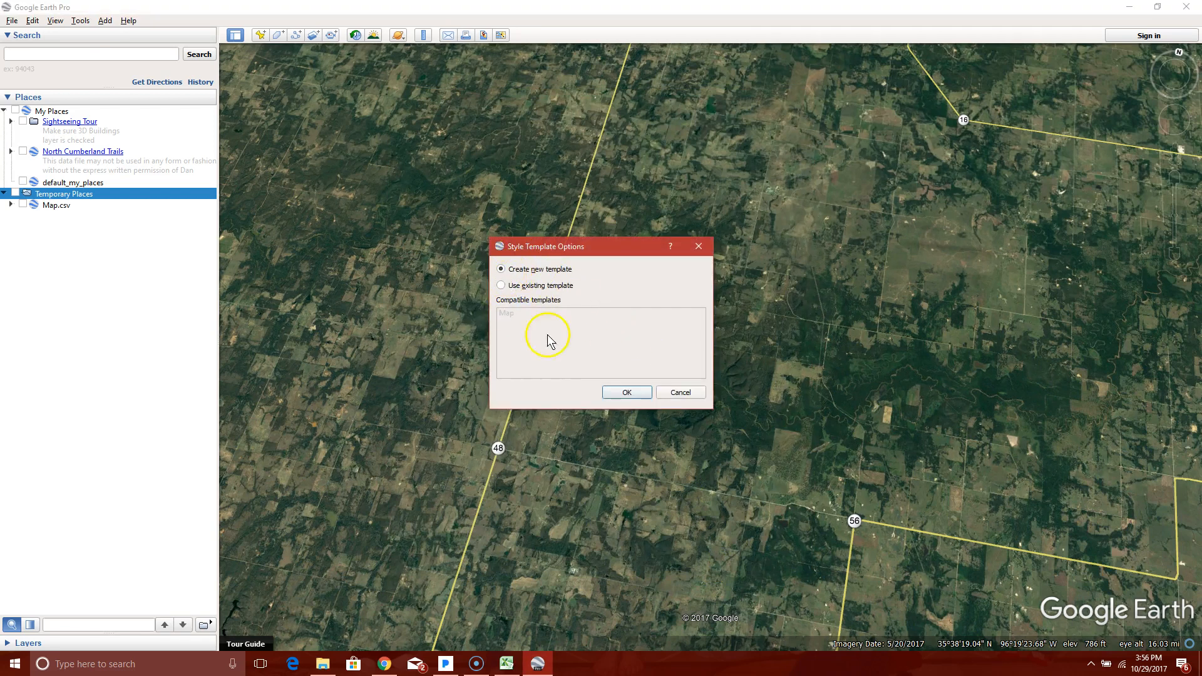
click(626, 391)
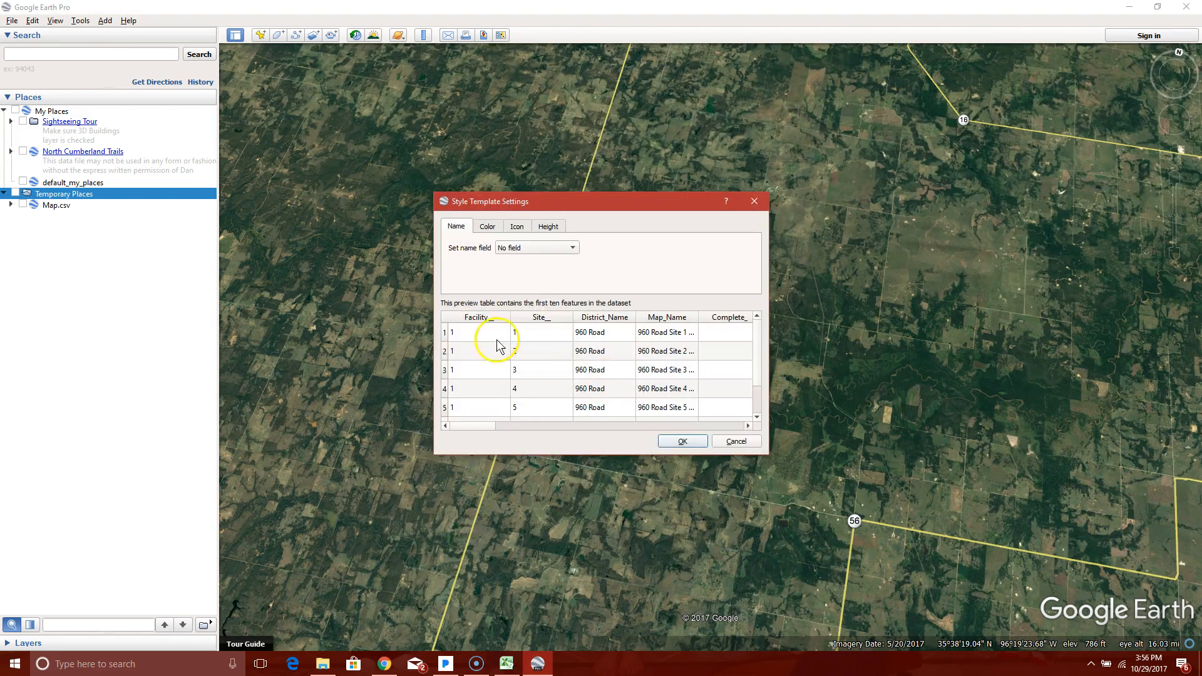
mouse_move(490, 291)
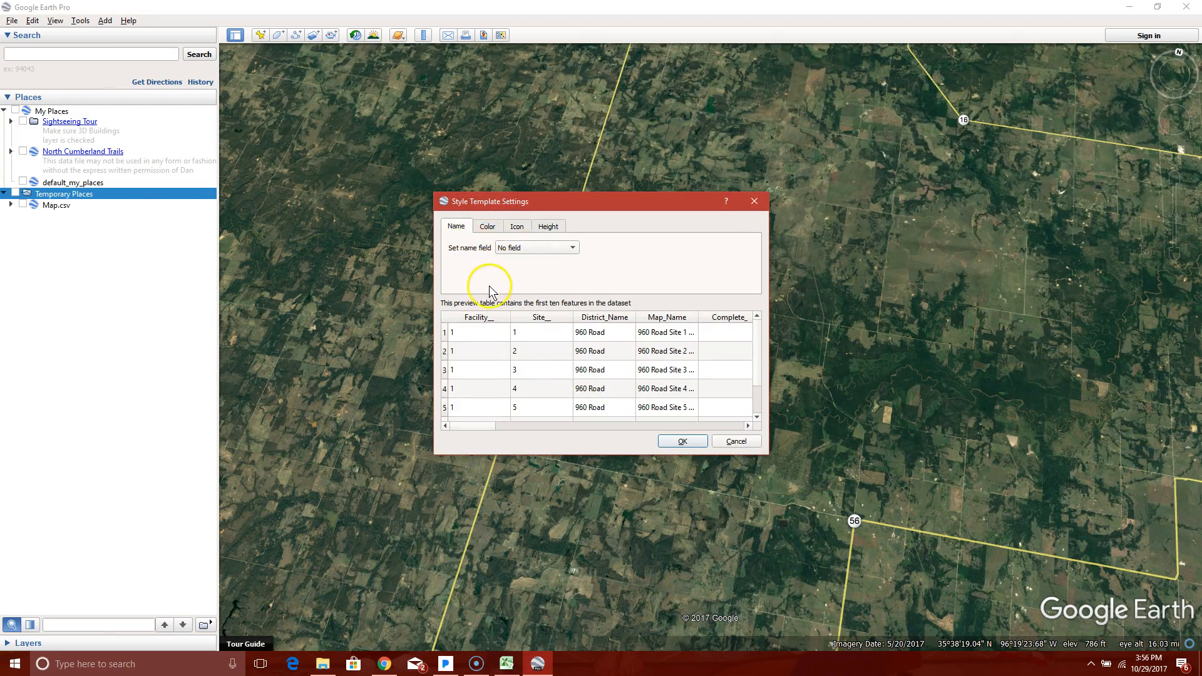
mouse_move(559, 272)
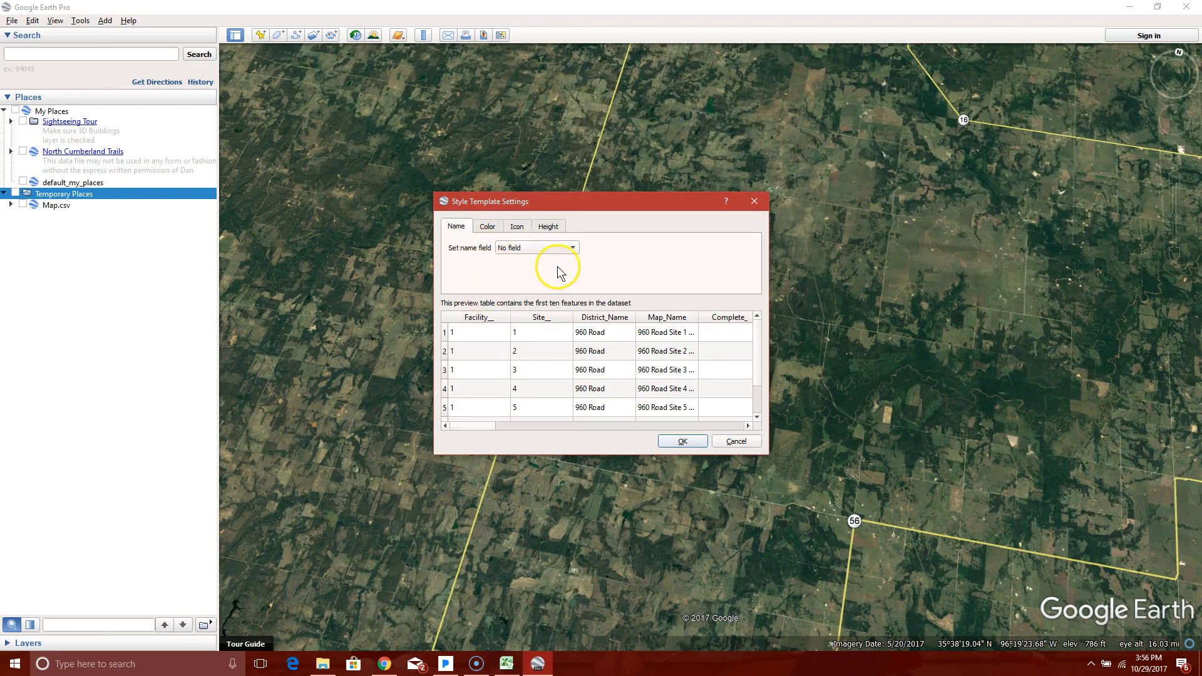
mouse_move(568, 308)
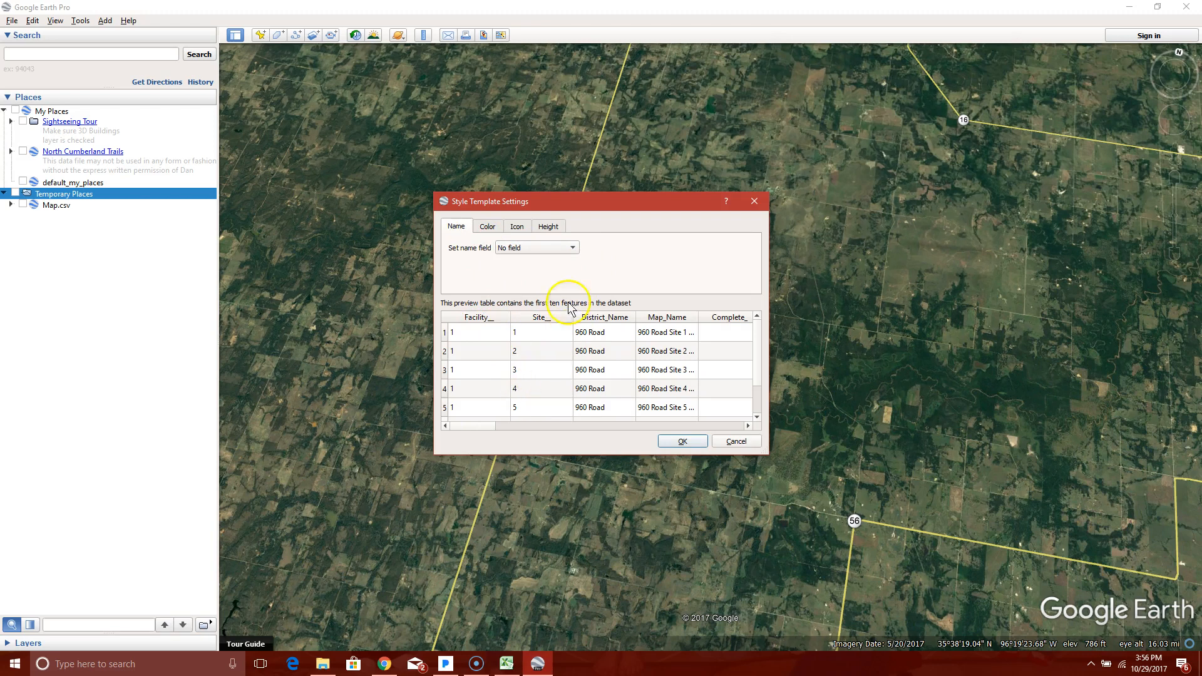
Label the placemarks with the Map_Name field.
click(571, 246)
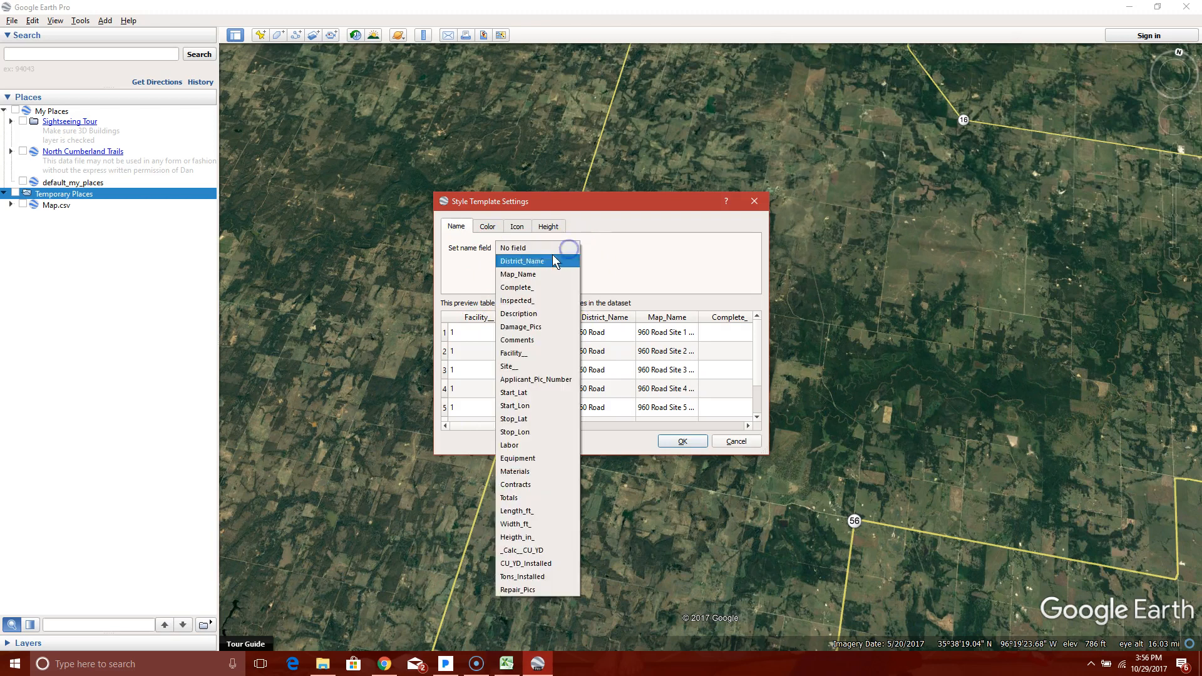
click(517, 274)
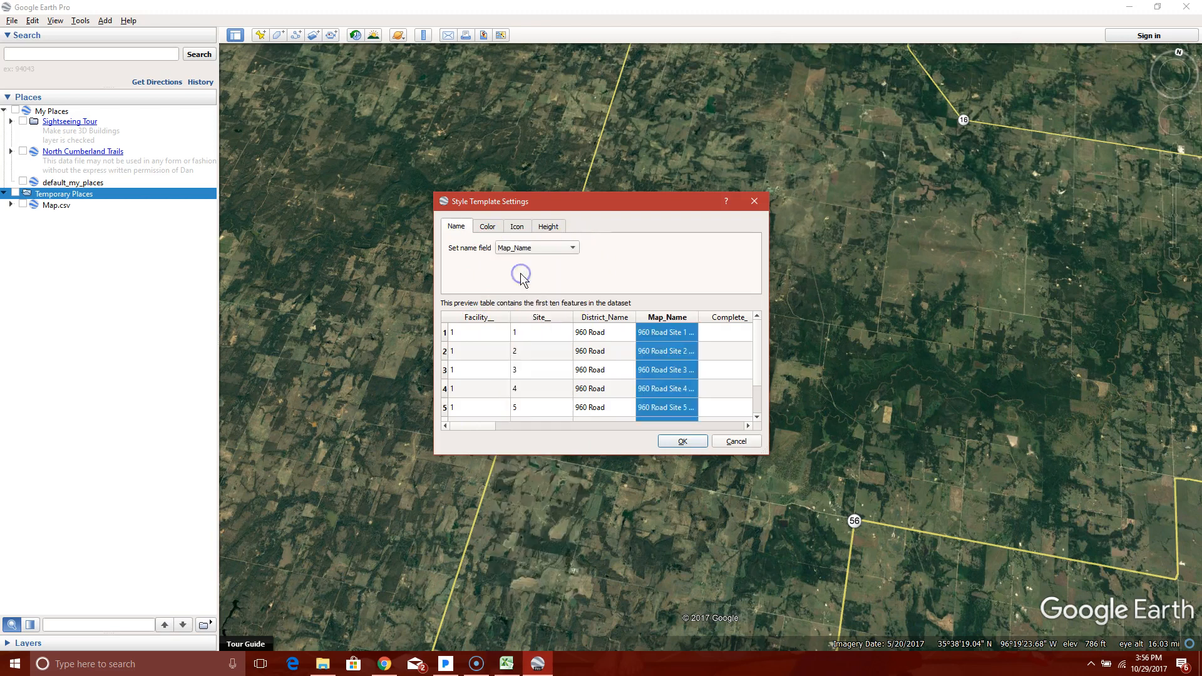
mouse_move(502, 245)
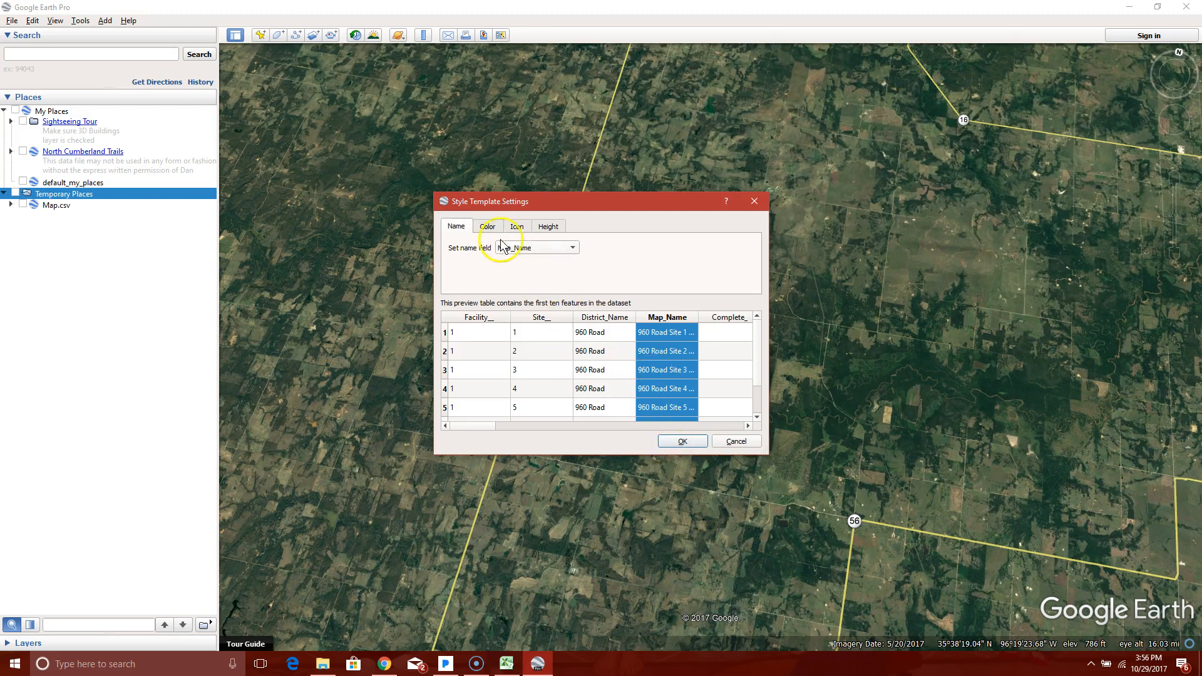
click(487, 225)
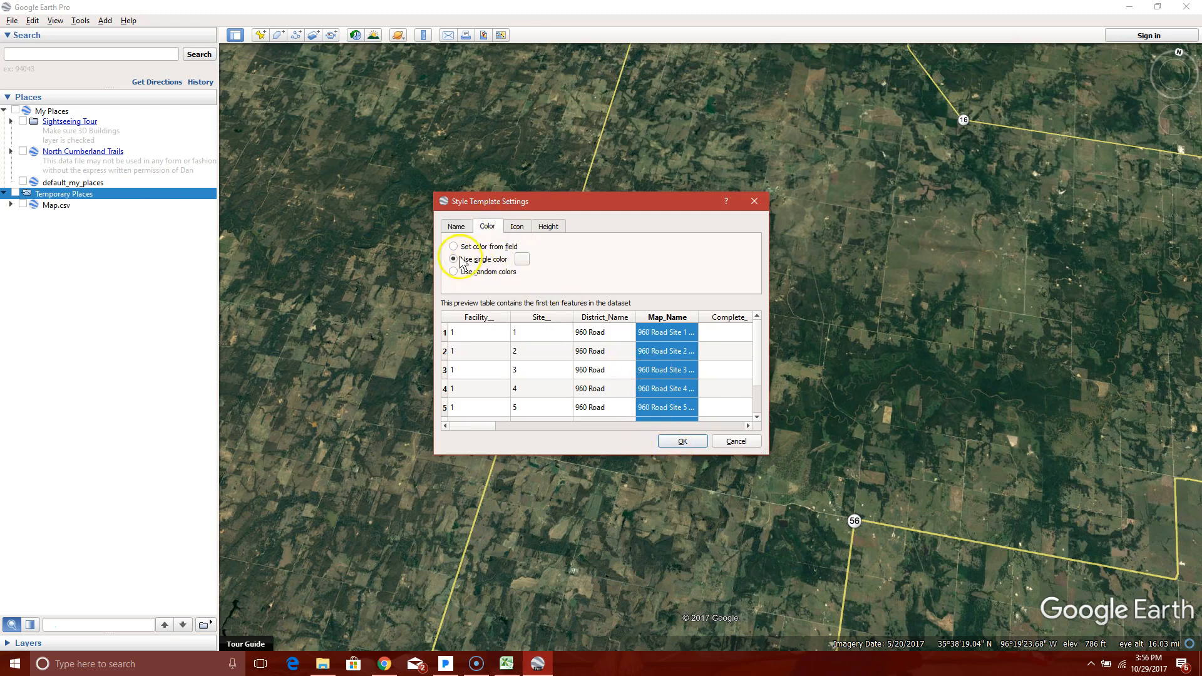
Colour every placemark with a single yellow colour.
click(522, 260)
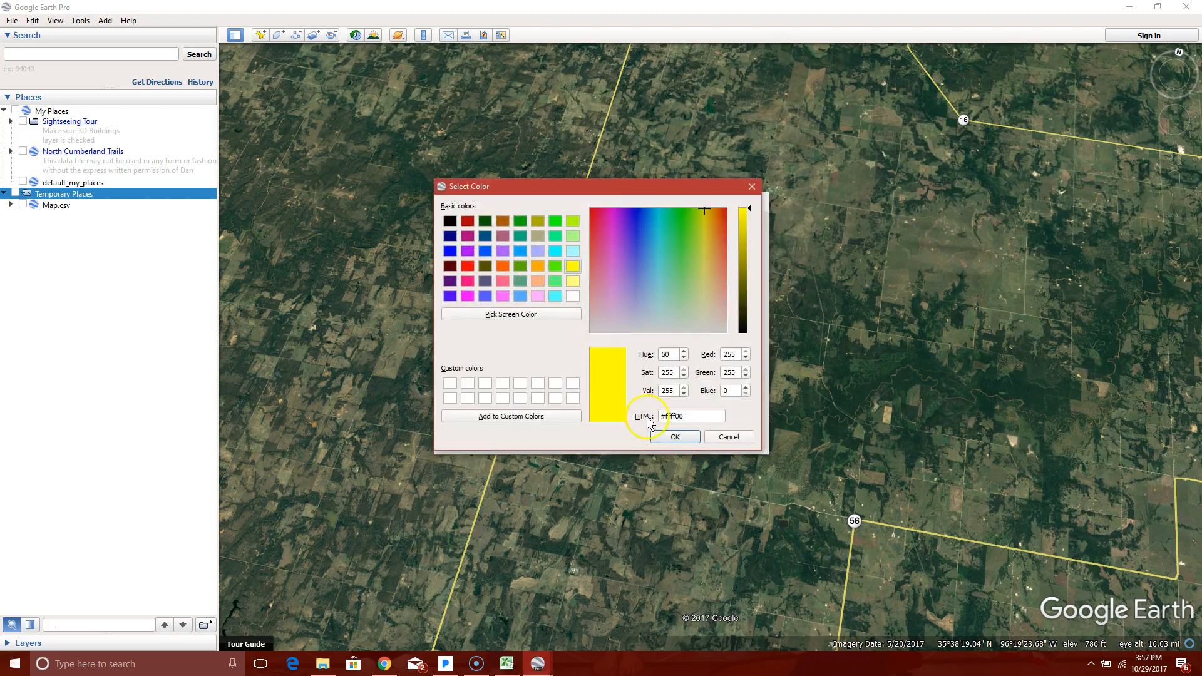
mouse_move(654, 460)
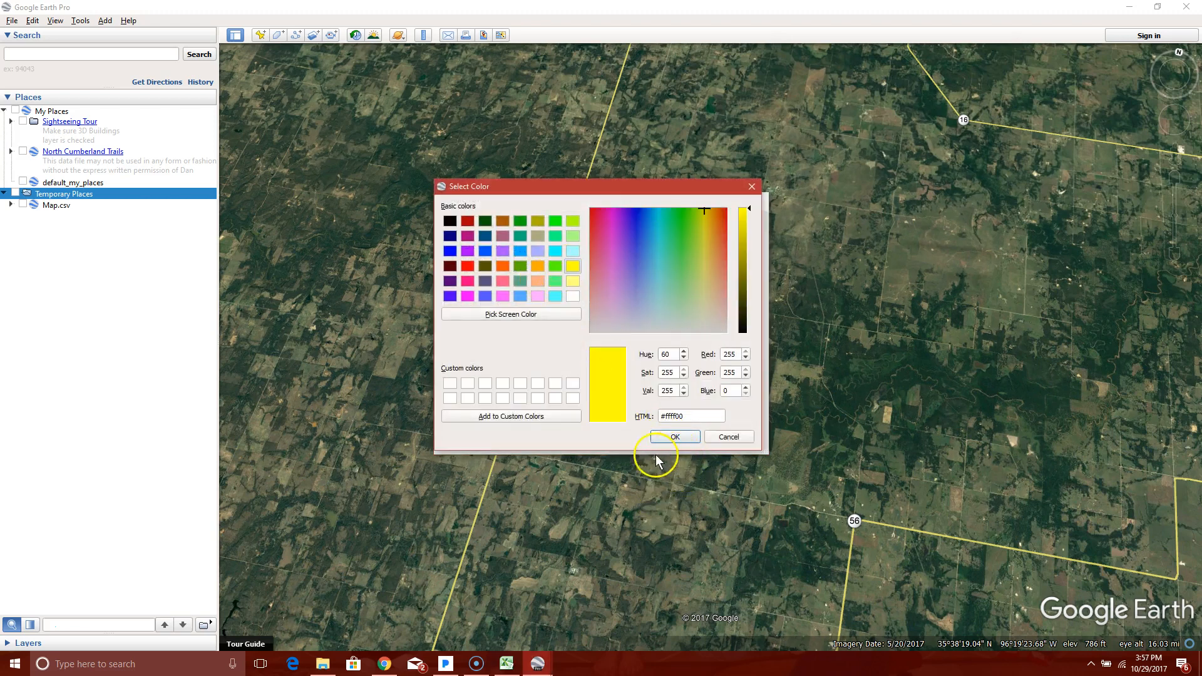
click(674, 436)
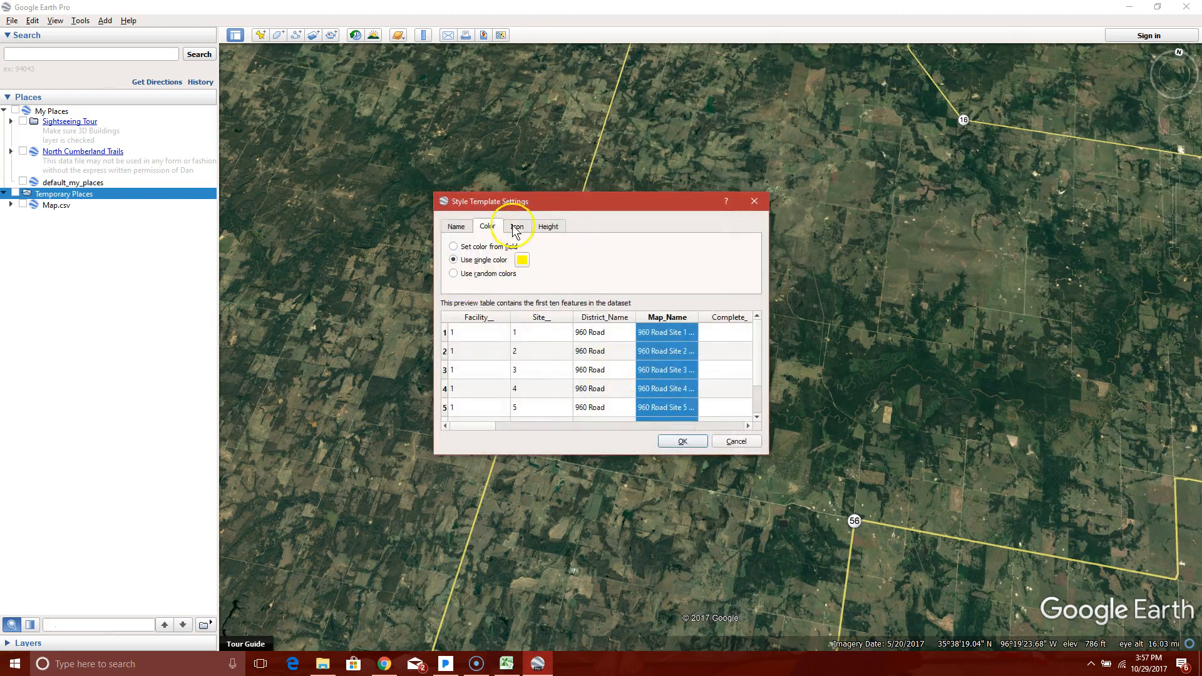
click(517, 227)
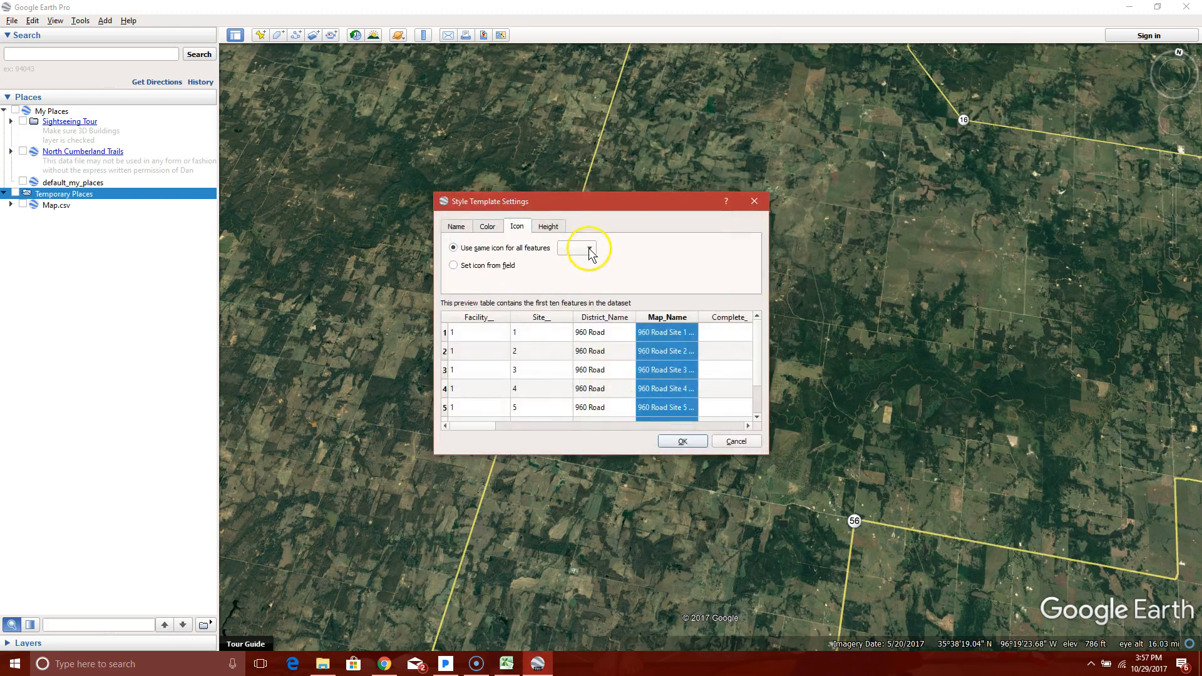
Use the green pushpin icon for all features and accept the template.
click(588, 248)
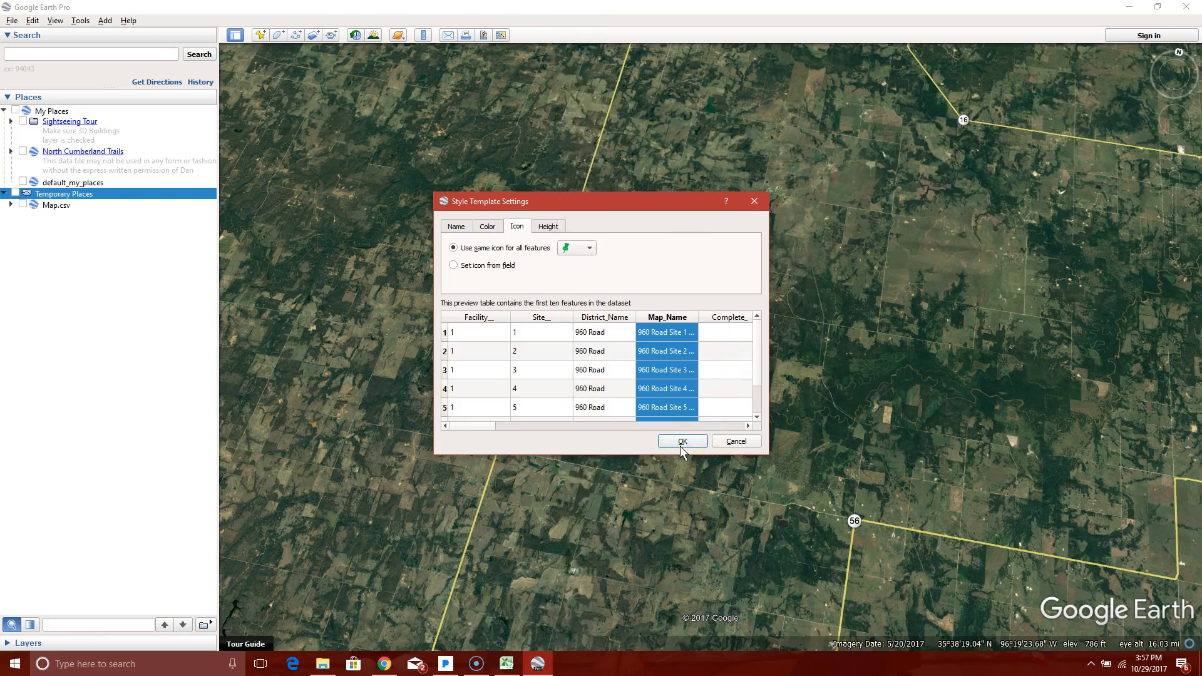
click(681, 441)
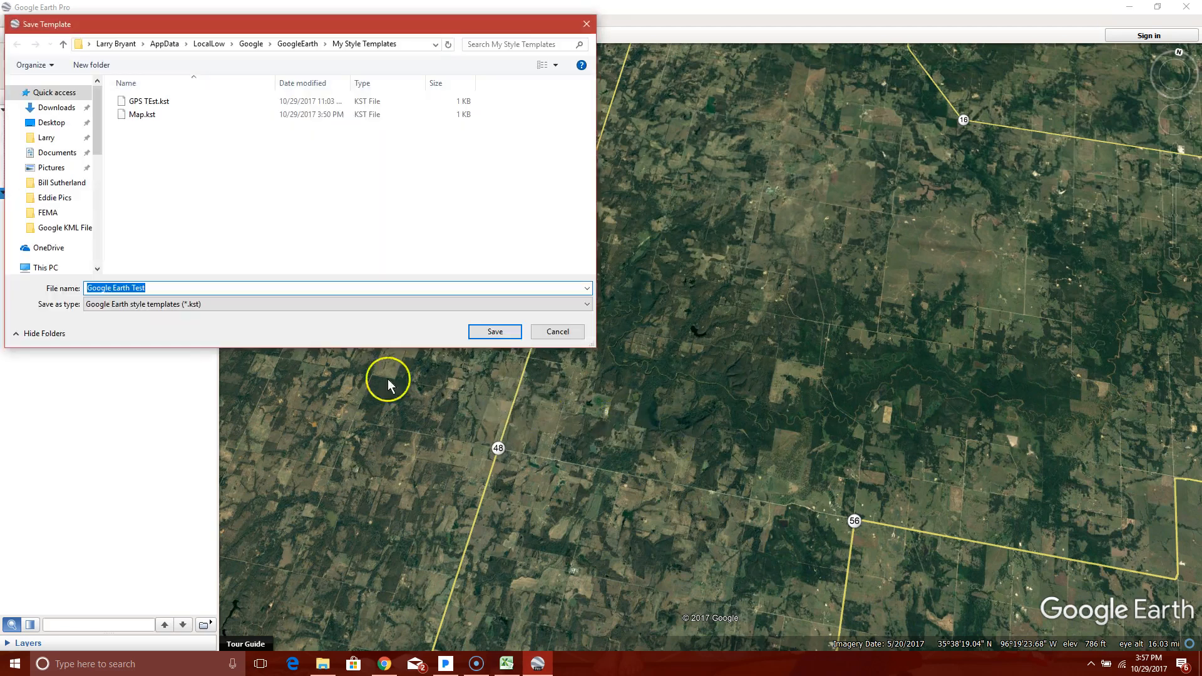
mouse_move(129, 253)
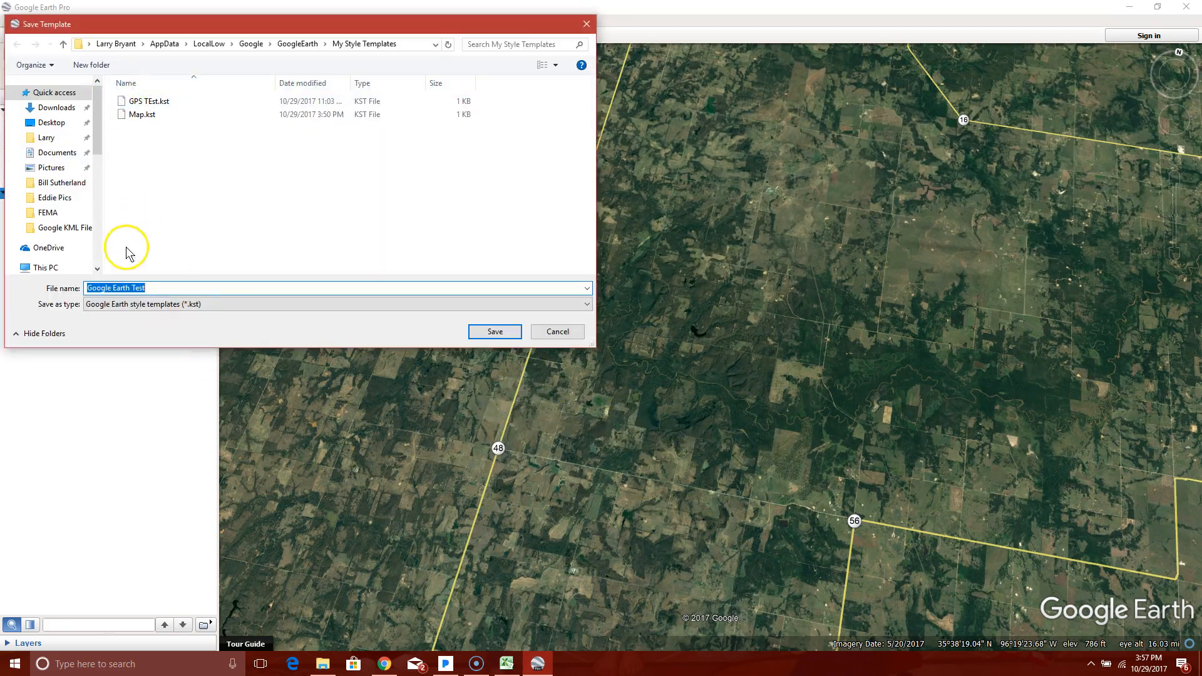
mouse_move(213, 230)
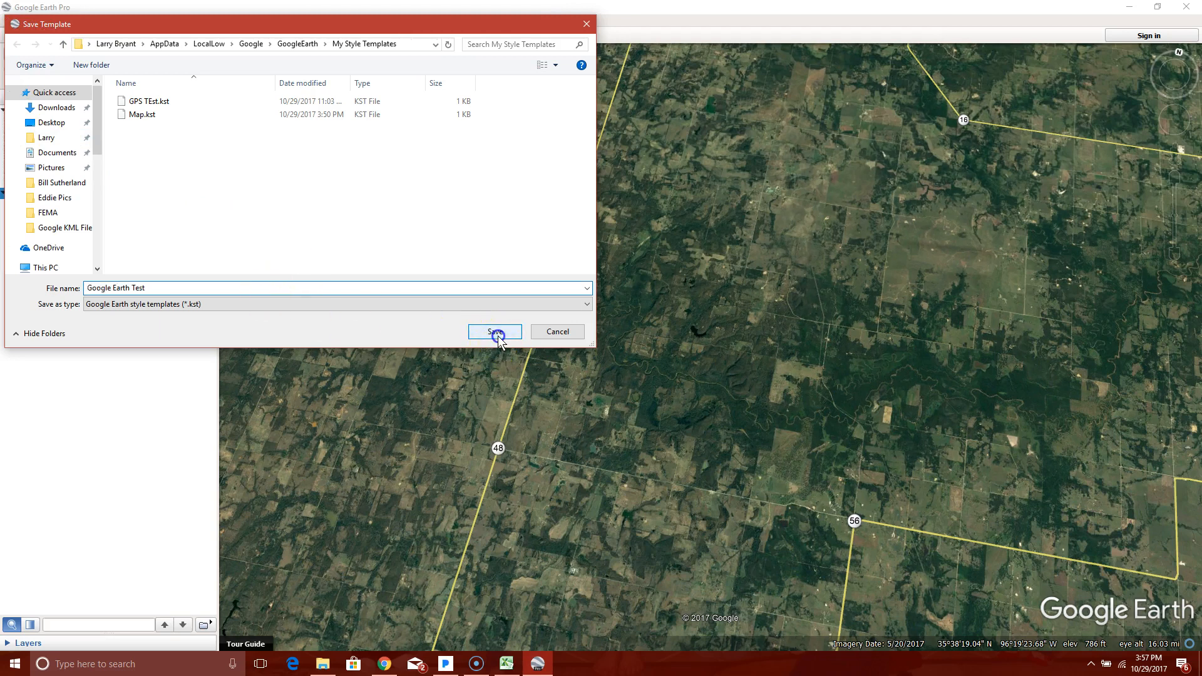
Save the style template as 'Google Earth Test'.
click(494, 330)
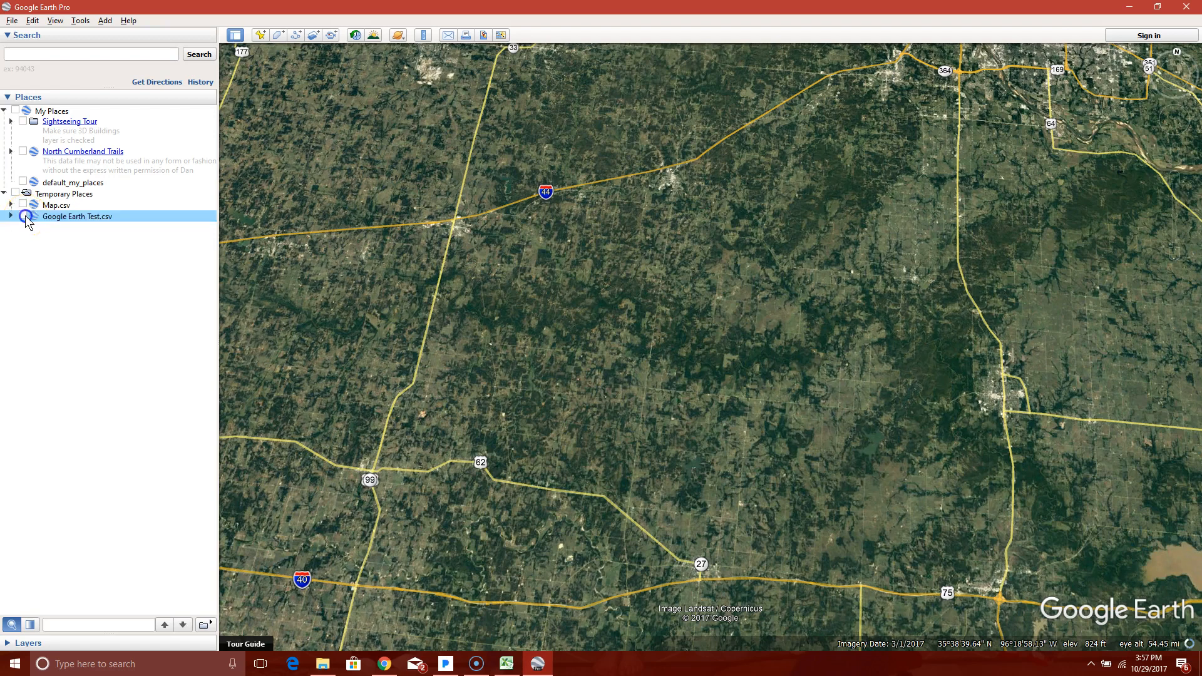
Enable Google Earth Test.csv in Places and zoom to the green labelled placemarks.
click(22, 217)
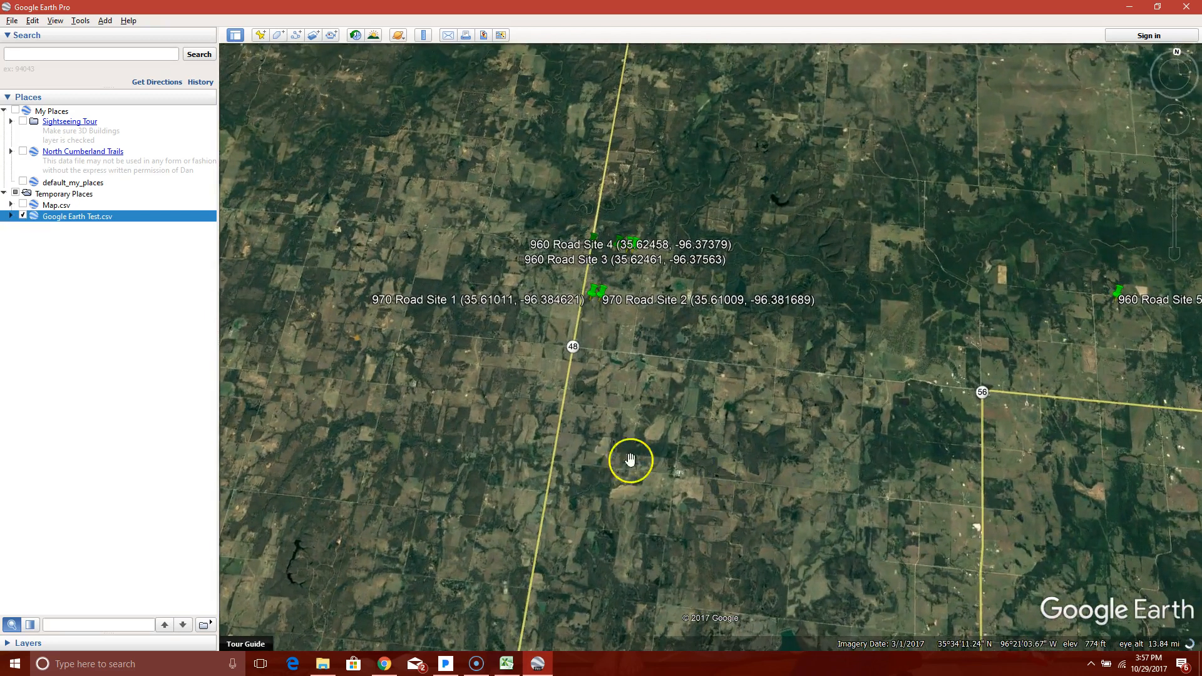
scroll(down, 3)
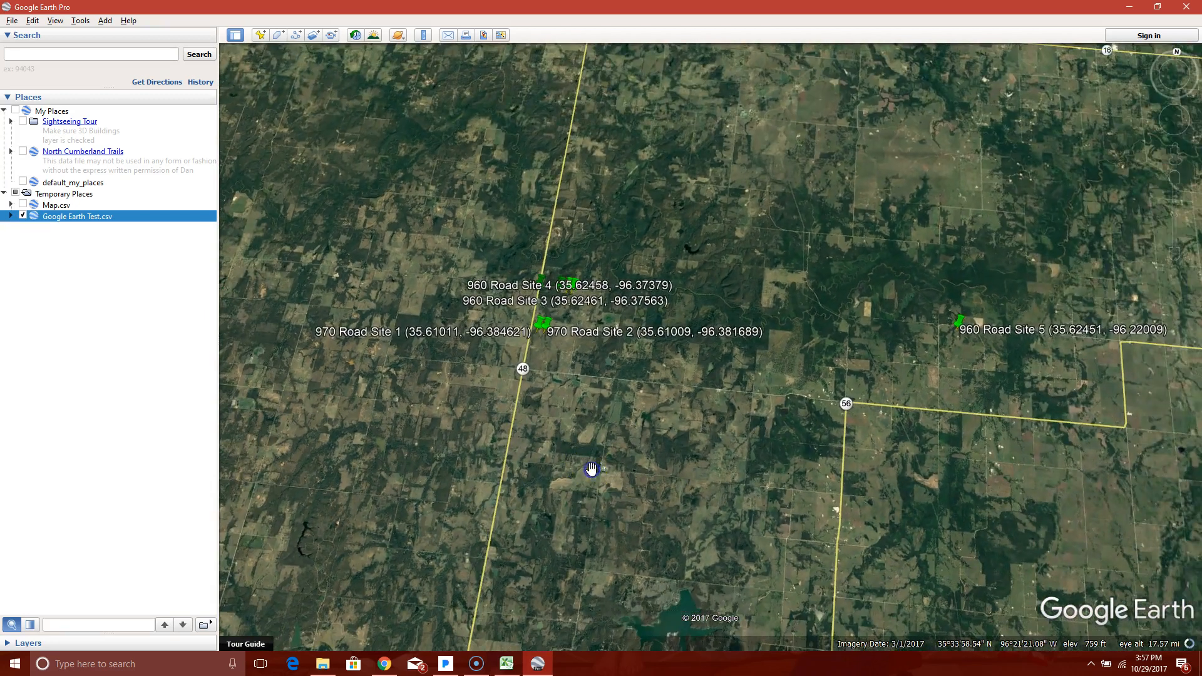
scroll(up, 3)
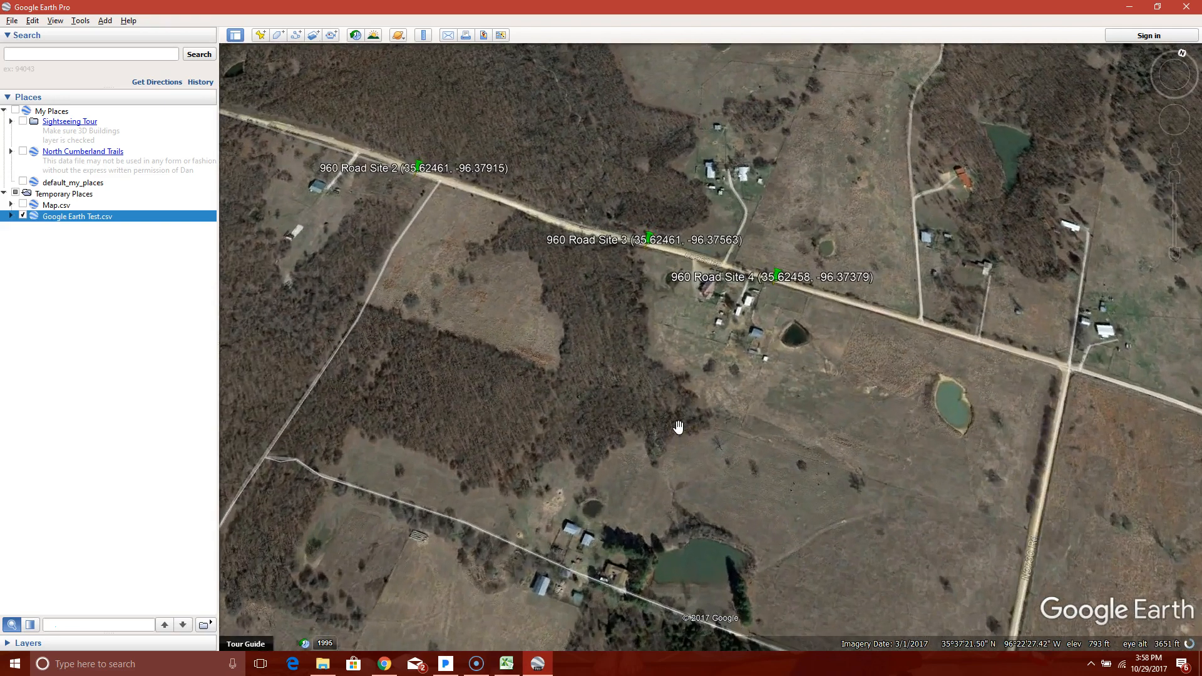
scroll(down, 3)
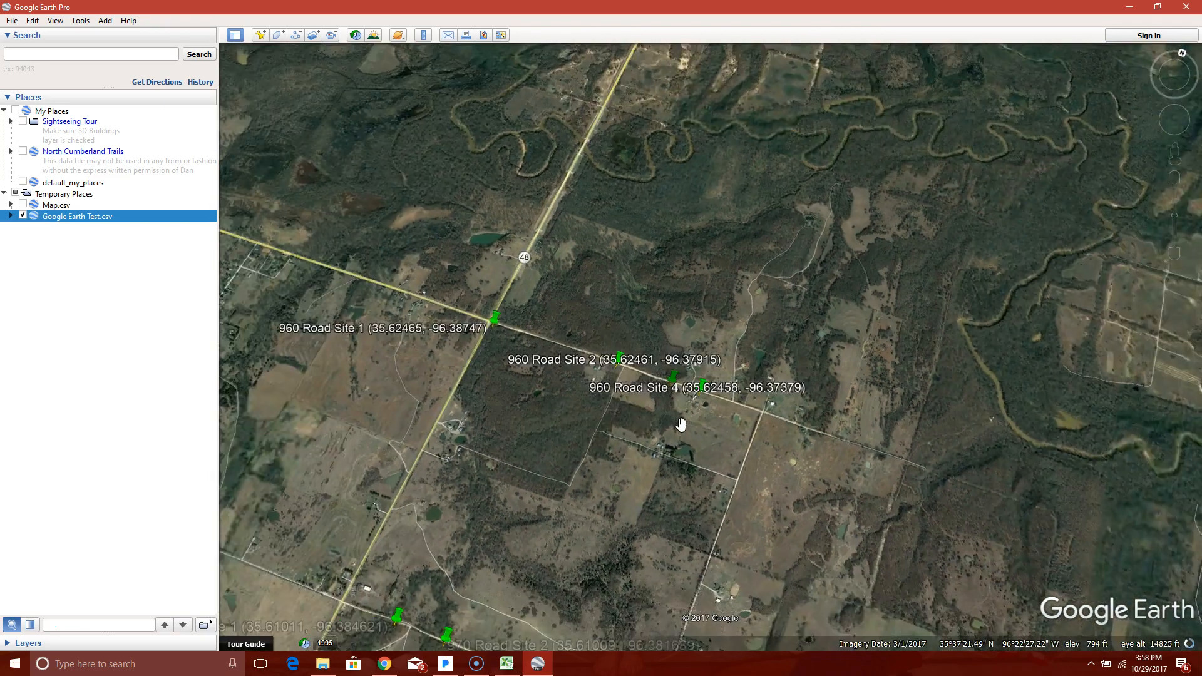
scroll(down, 3)
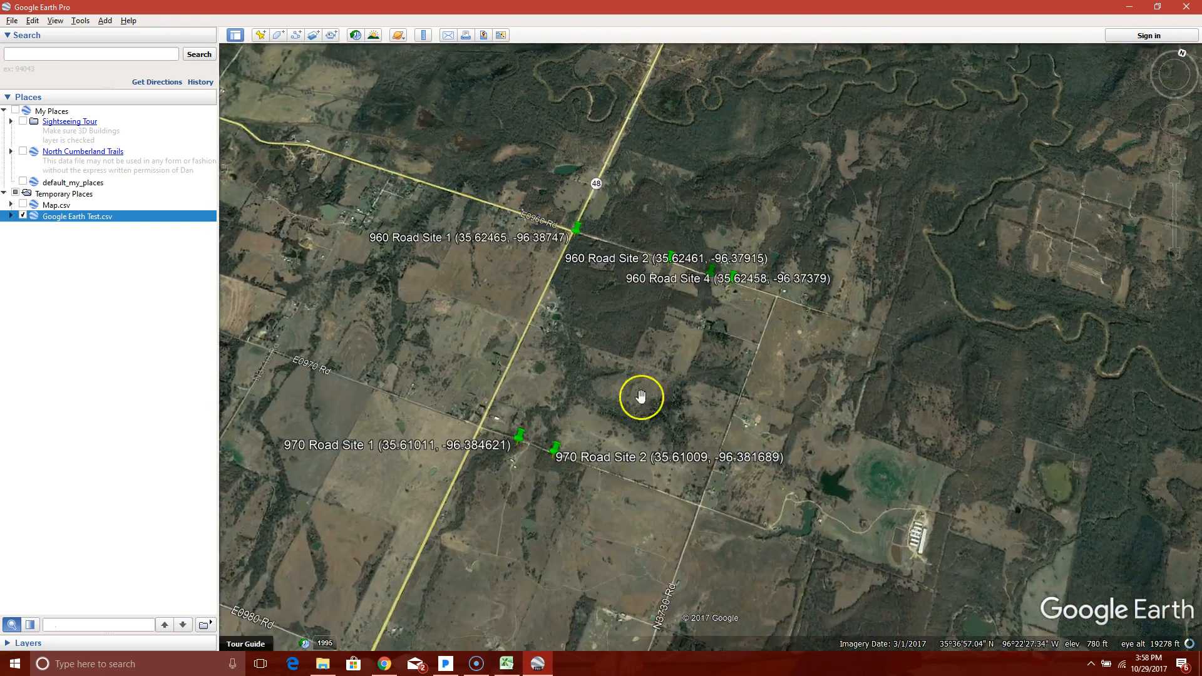